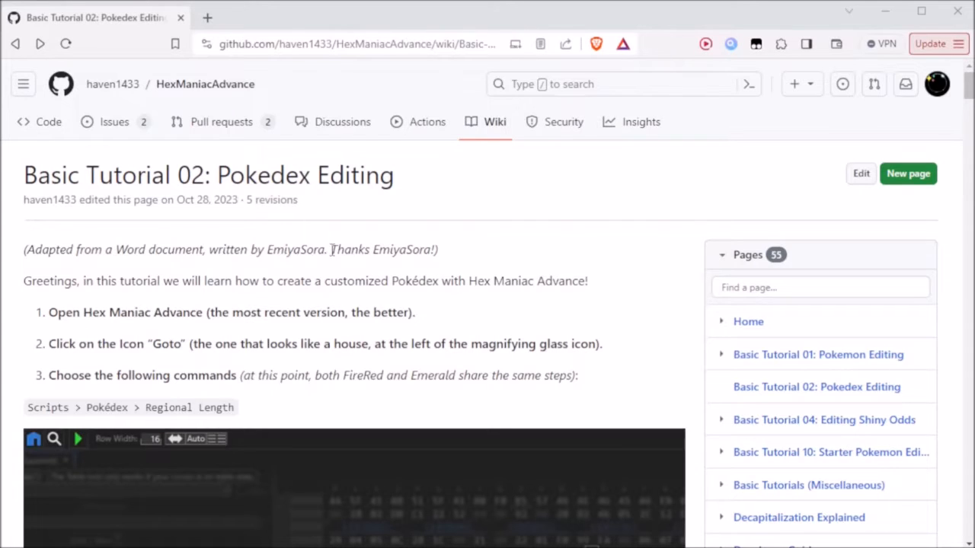
Browse the HexManiacAdvance GitHub project page, scrolling through its contents
{"action": "double_click", "coordinate": [296, 250]}
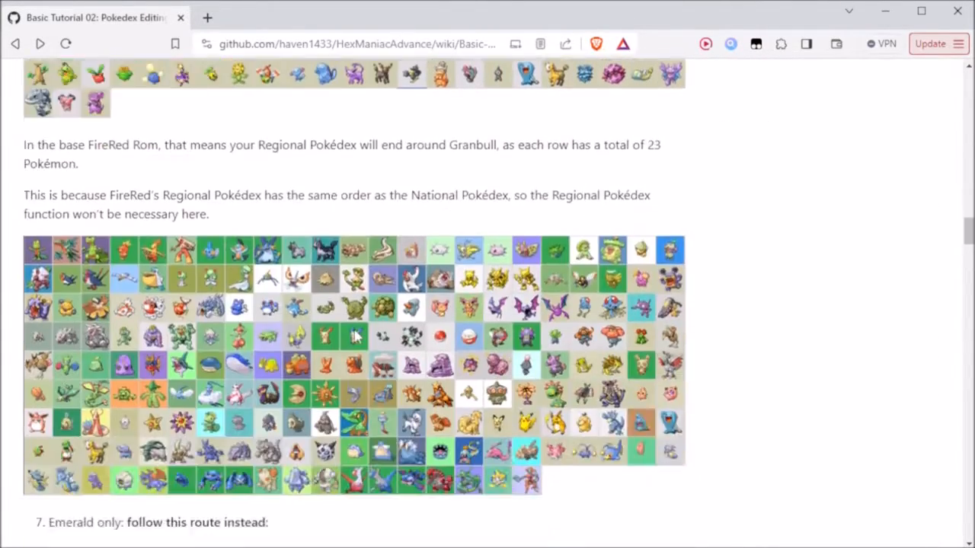
{"action": "scroll", "scroll_direction": "down", "scroll_amount": 3}
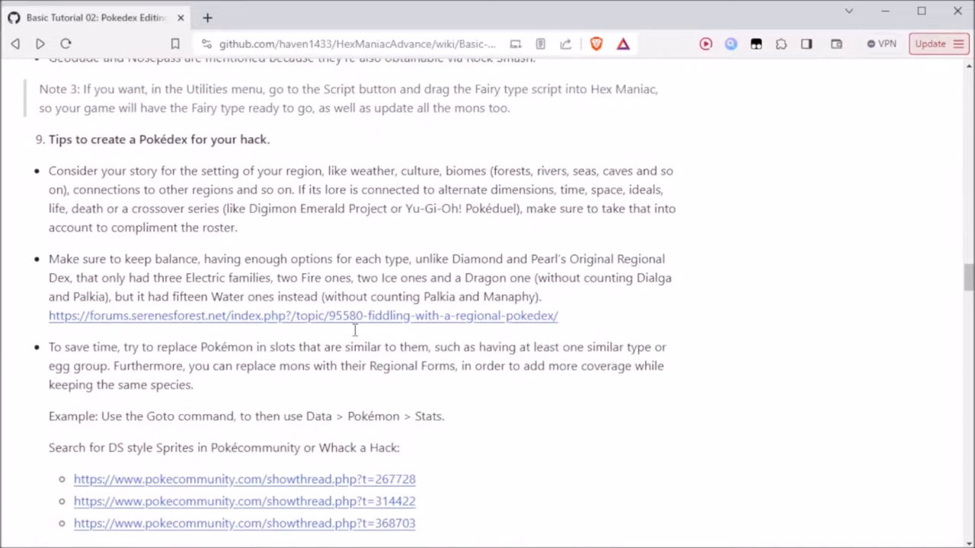
{"action": "scroll", "scroll_direction": "down", "scroll_amount": 3}
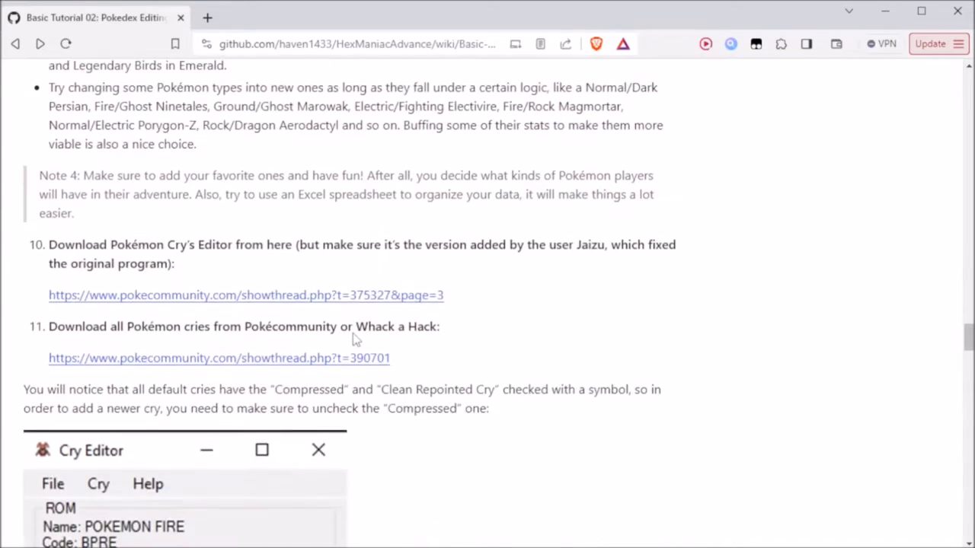
{"action": "scroll", "scroll_direction": "down", "scroll_amount": 3}
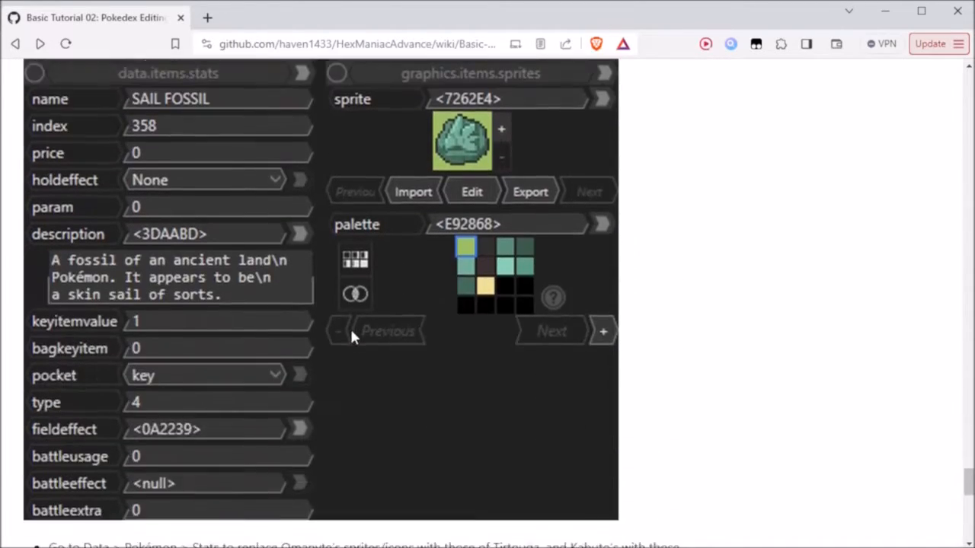
{"action": "scroll", "scroll_direction": "down", "scroll_amount": 3}
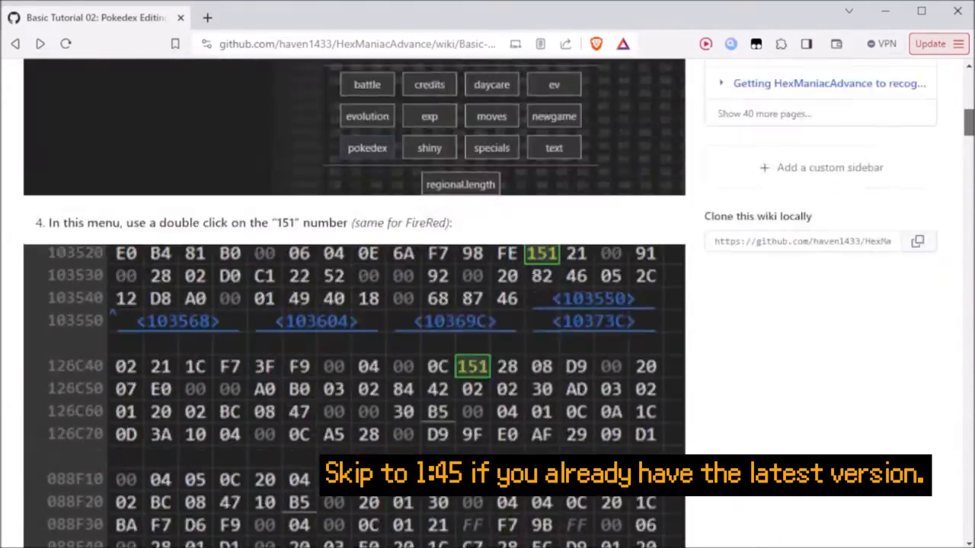
{"action": "scroll", "scroll_direction": "up", "scroll_amount": 3}
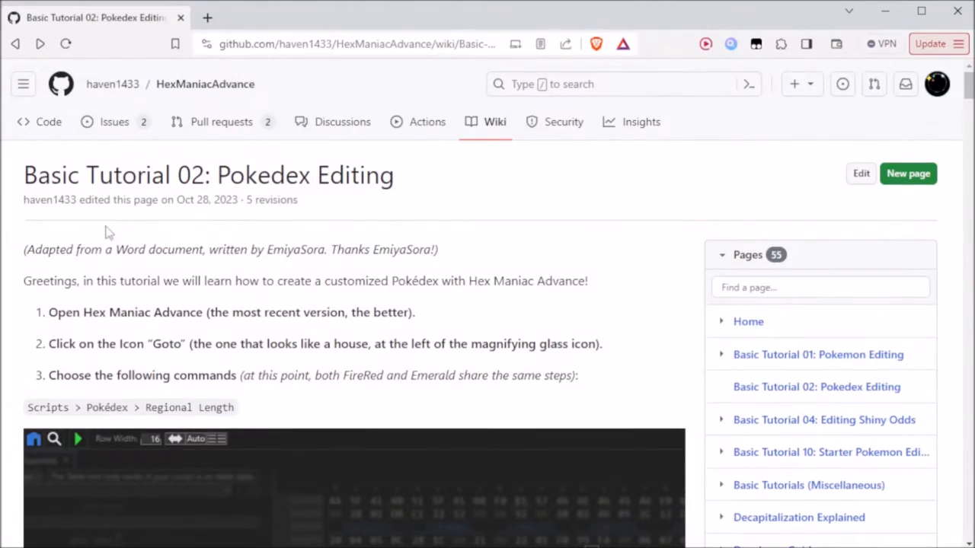
Go to the repository's Releases page showing Public Update 0.5.6 and its assets
{"action": "left_click", "coordinate": [48, 122]}
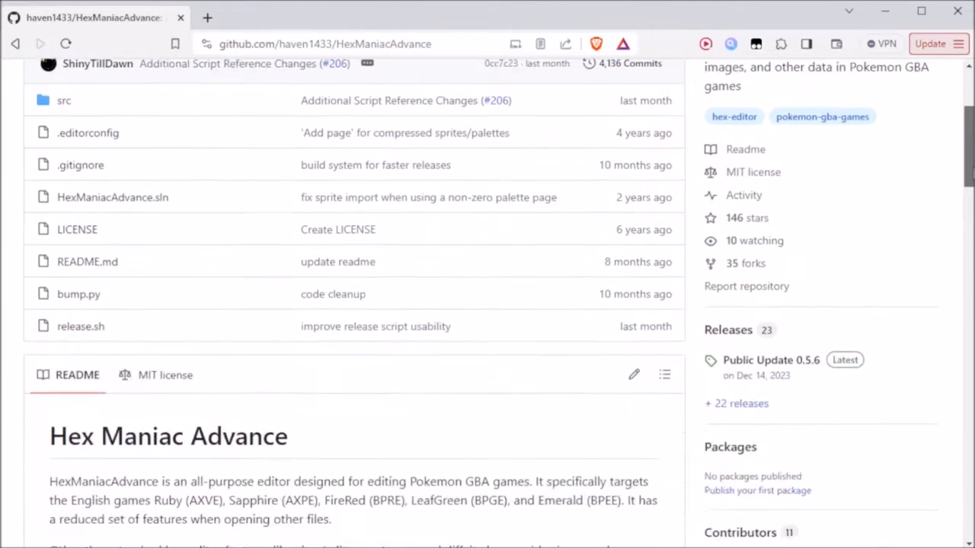
{"action": "scroll", "scroll_direction": "down", "scroll_amount": 3}
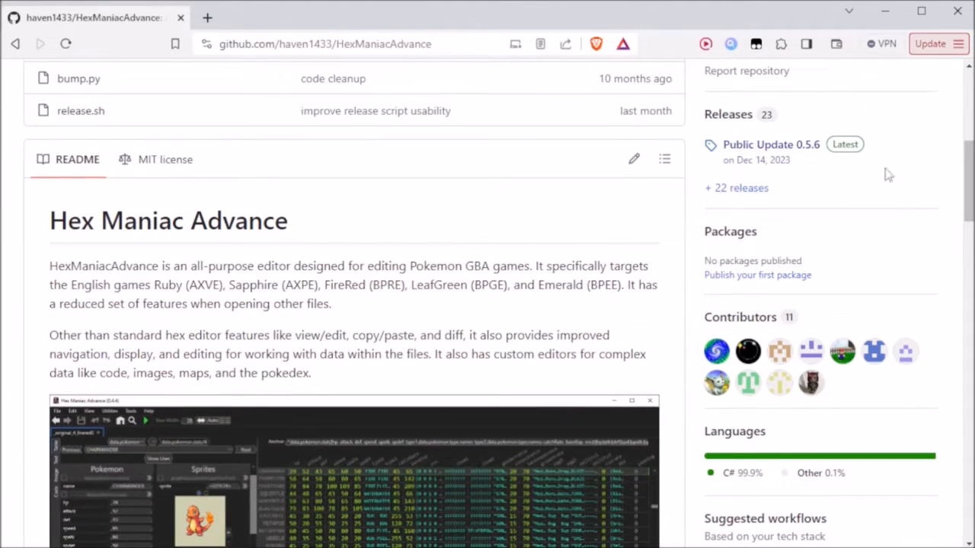
{"action": "mouse_move", "coordinate": [728, 114]}
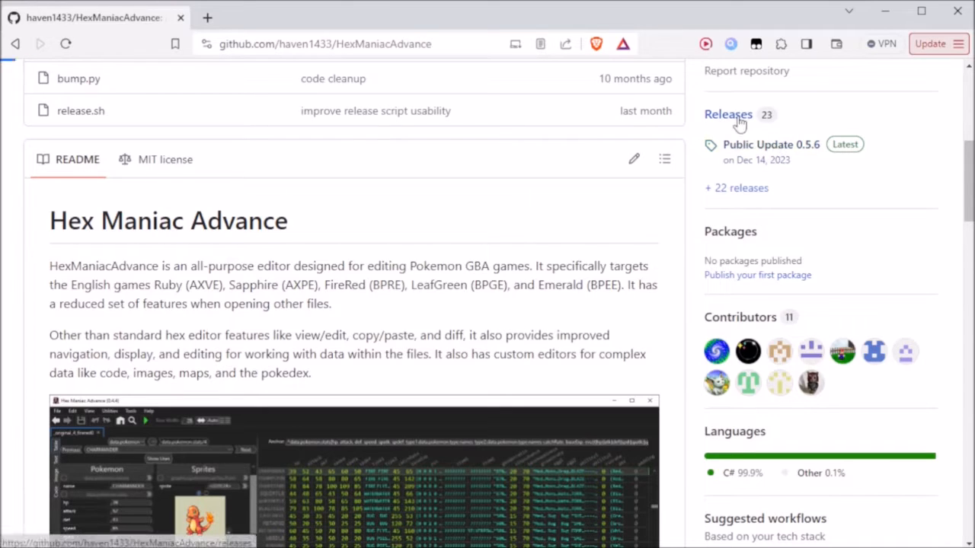
{"action": "left_click", "coordinate": [728, 114]}
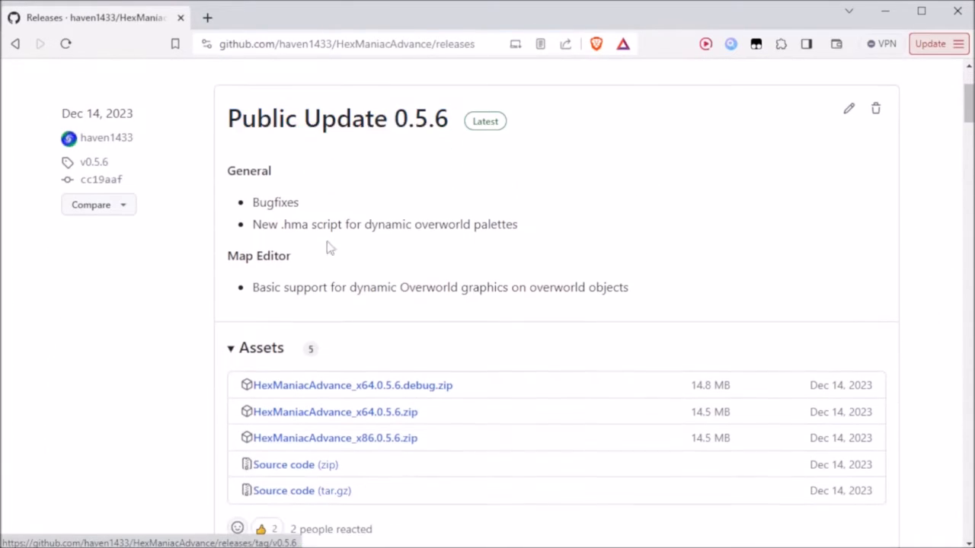
{"action": "mouse_move", "coordinate": [149, 372]}
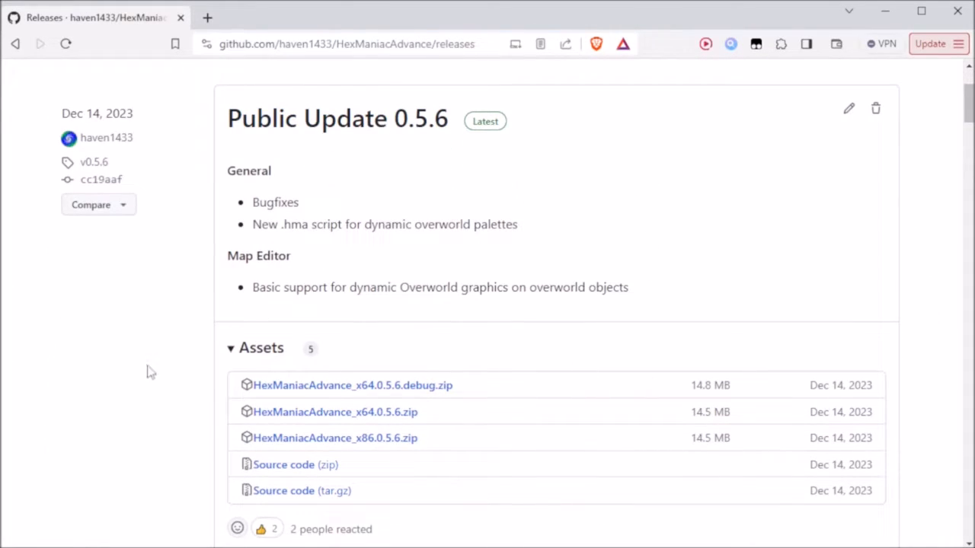
{"action": "left_click_drag", "start_coordinate": [256, 384], "coordinate": [418, 439]}
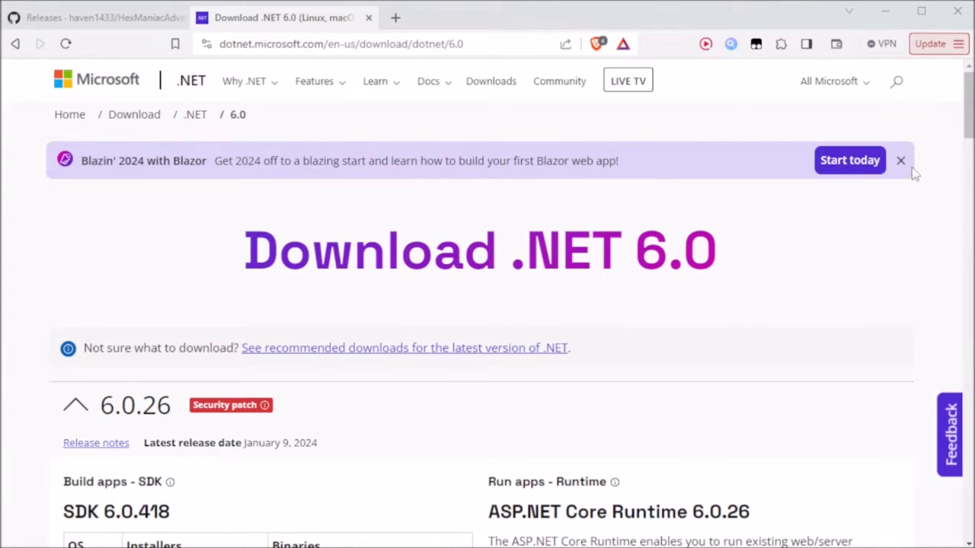
Choose the Windows x64 installer for .NET Desktop Runtime 6.0.26
{"action": "scroll", "scroll_direction": "down", "scroll_amount": 3}
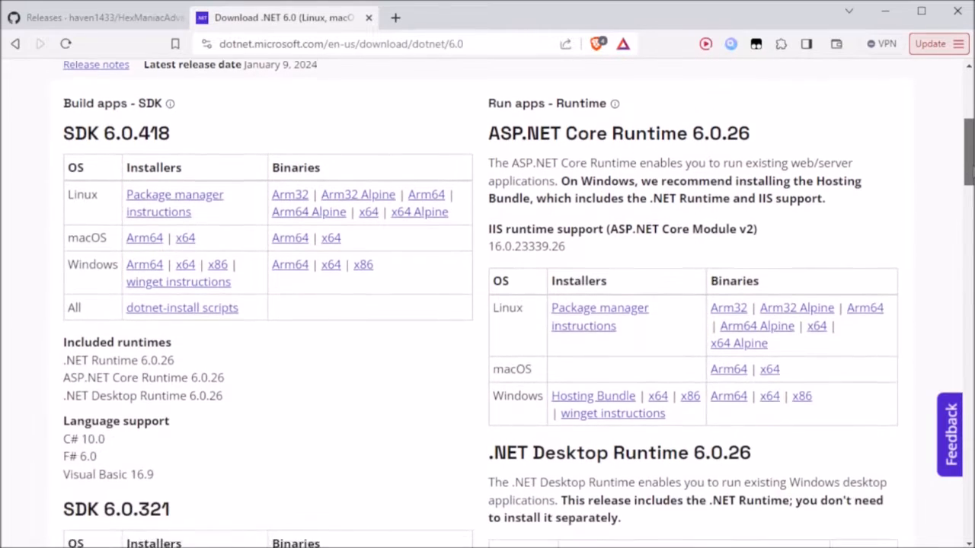
{"action": "scroll", "scroll_direction": "down", "scroll_amount": 3}
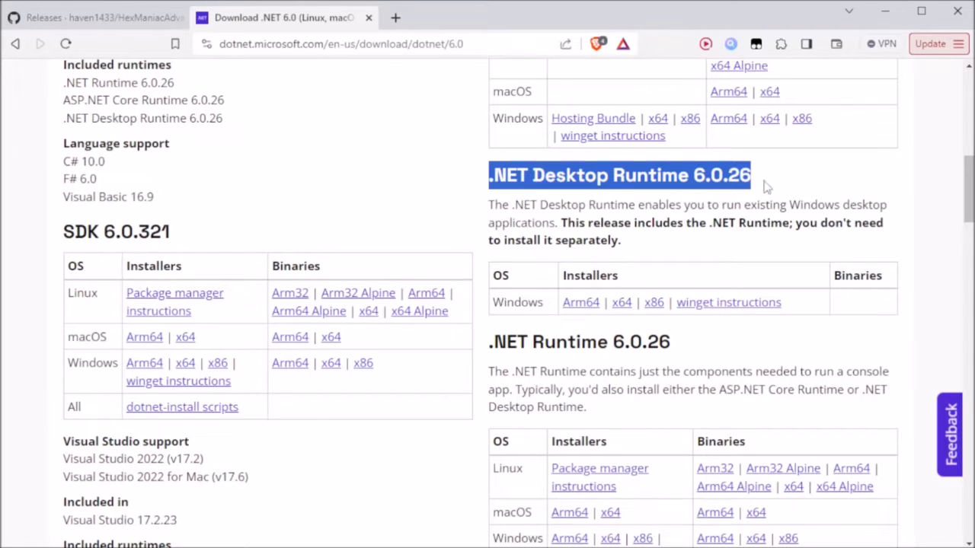
{"action": "left_click", "coordinate": [621, 301]}
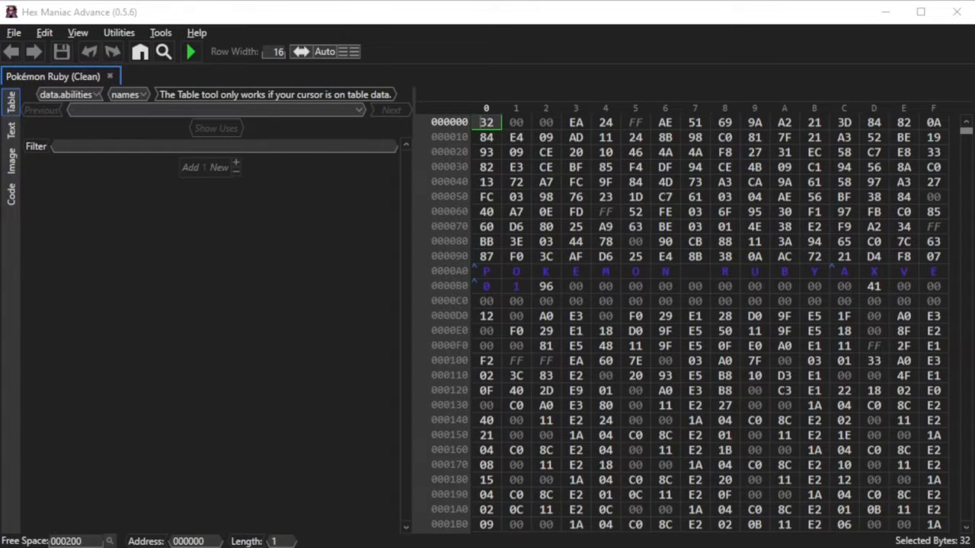
{"action": "mouse_move", "coordinate": [78, 32]}
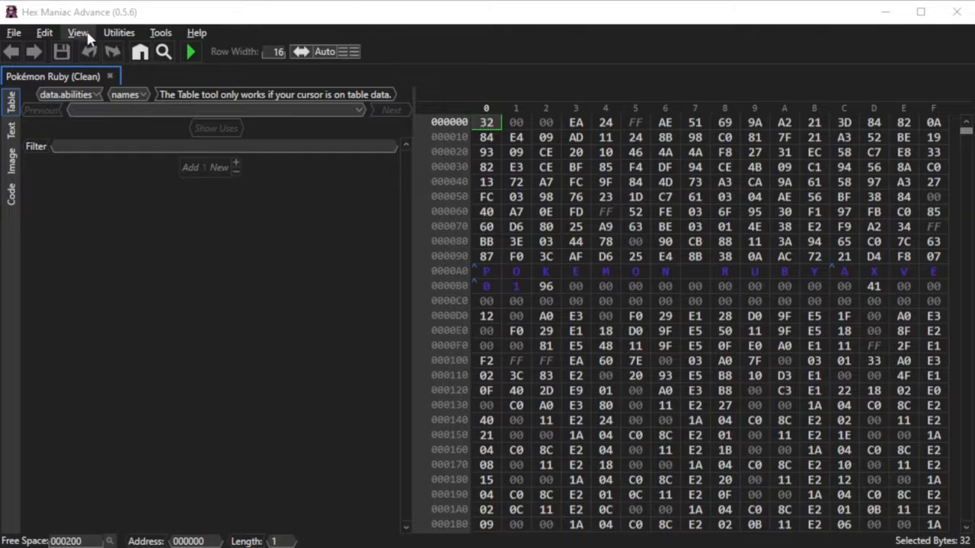
Check the View menu in Hex Maniac Advance with the Pokémon Ruby (Clean) ROM loaded
{"action": "left_click", "coordinate": [43, 32]}
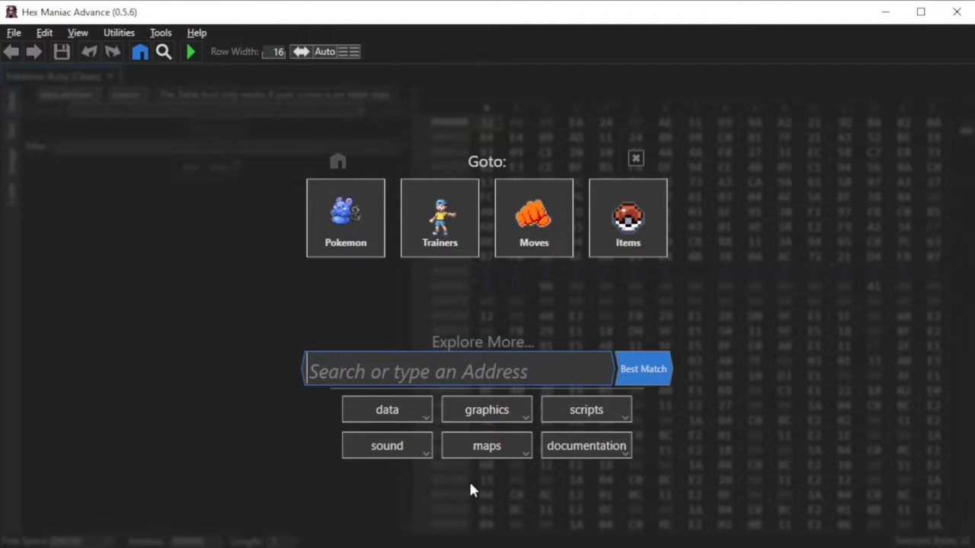
Search 'pokedex' from Goto and browse the data.pokedex.stats table in the Ruby ROM
{"action": "type", "text": "pokedex"}
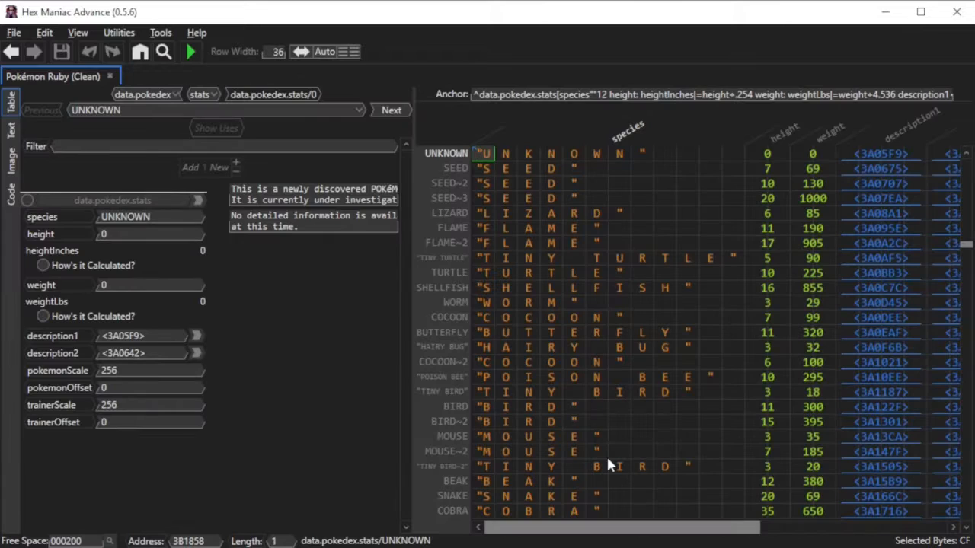
{"action": "mouse_move", "coordinate": [642, 380]}
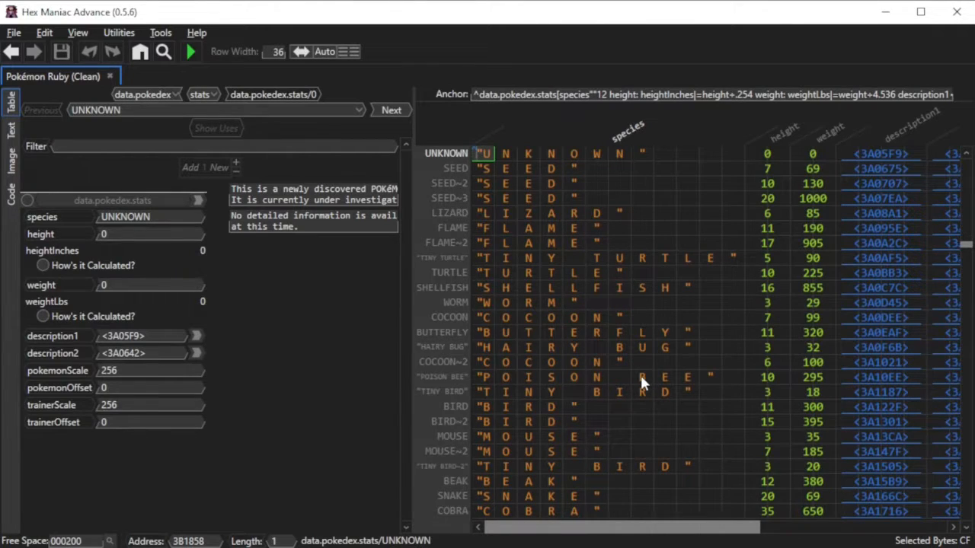
{"action": "scroll", "scroll_direction": "down", "scroll_amount": 3}
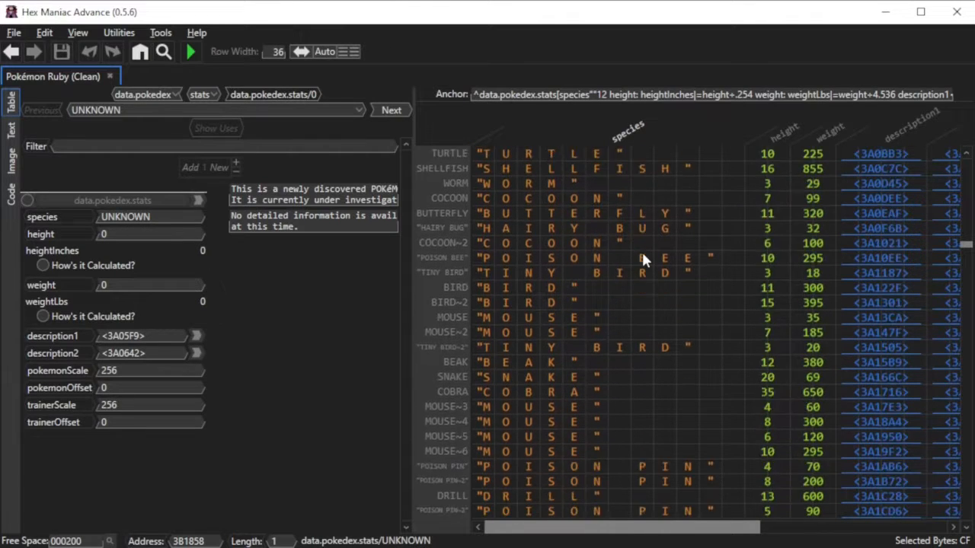
{"action": "scroll", "scroll_direction": "down", "scroll_amount": 3}
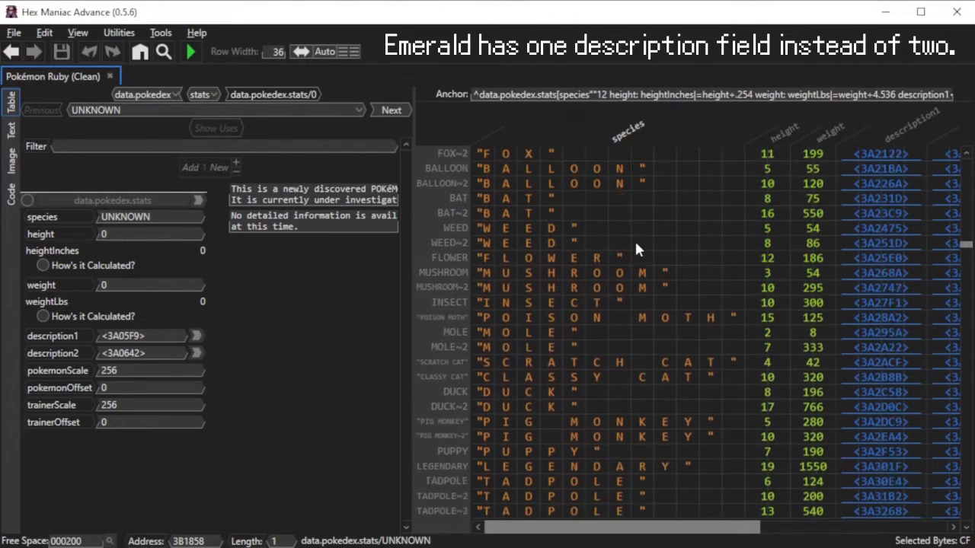
{"action": "scroll", "scroll_direction": "down", "scroll_amount": 3}
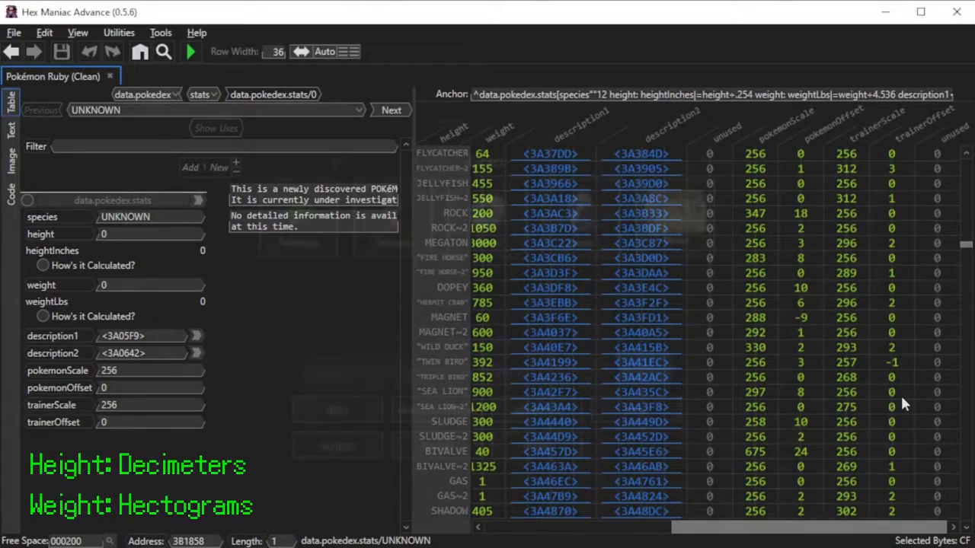
Close the Ruby tab and load another ROM, showing its Goto shortcuts
{"action": "left_click", "coordinate": [140, 52]}
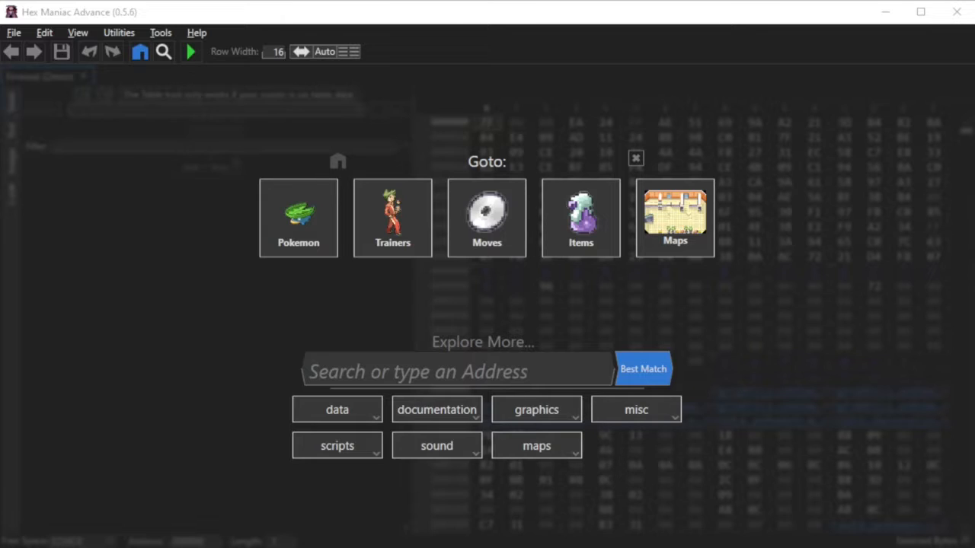
{"action": "left_click", "coordinate": [12, 32]}
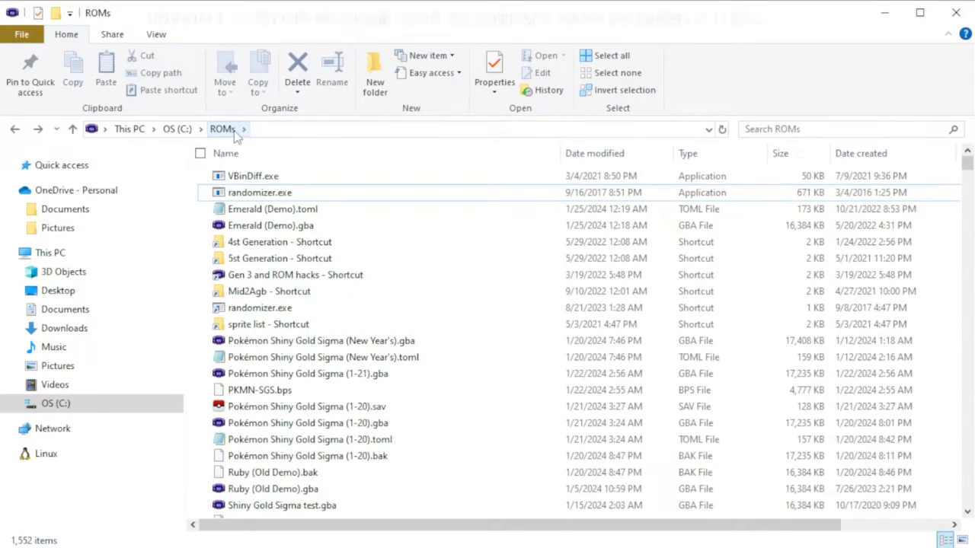
Browse the subfolders of C:\ROMs from the breadcrumb to reach the Emerald (Demo) ROM
{"action": "left_click", "coordinate": [247, 128]}
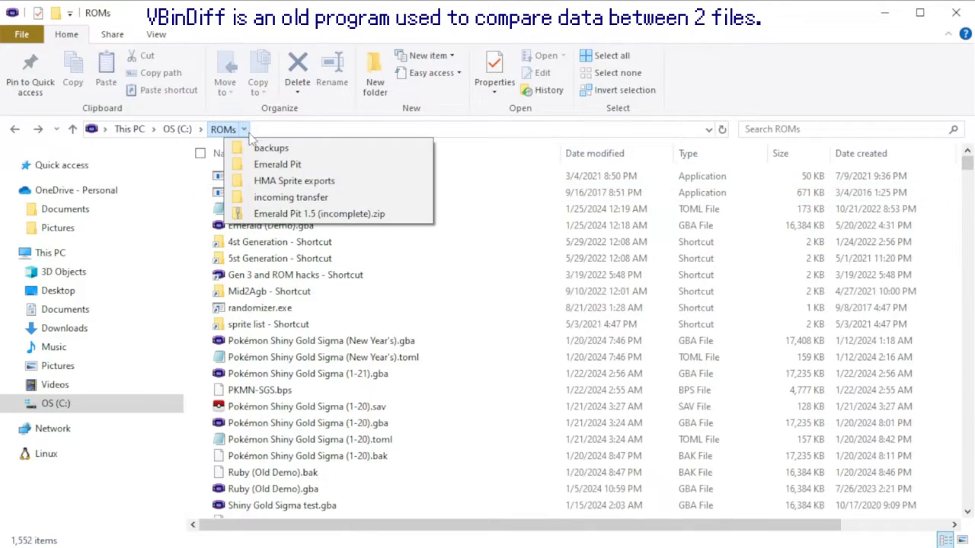
{"action": "left_click", "coordinate": [271, 148]}
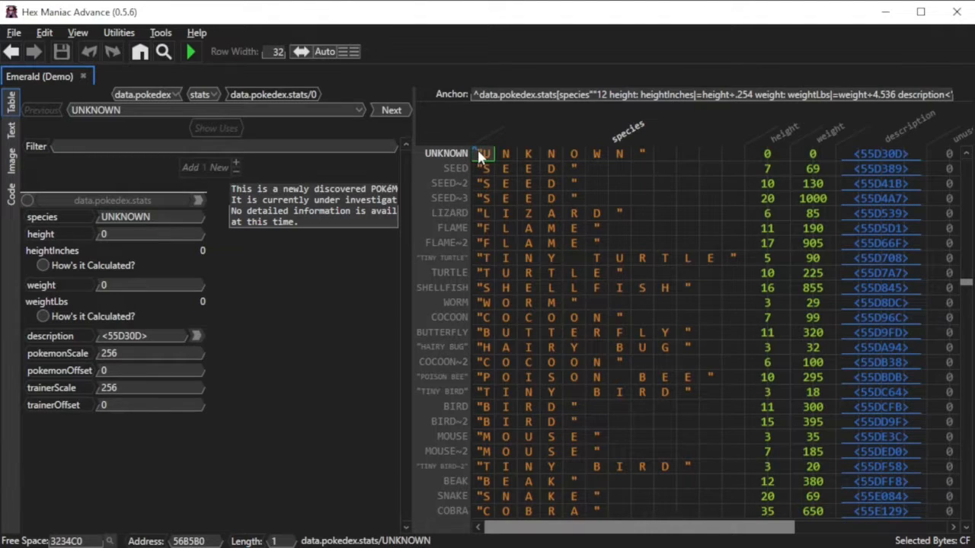
View the SEED and TINY TURTLE entries, then run Utilities > Pokedex > Reorder National Dex
{"action": "left_click", "coordinate": [484, 167]}
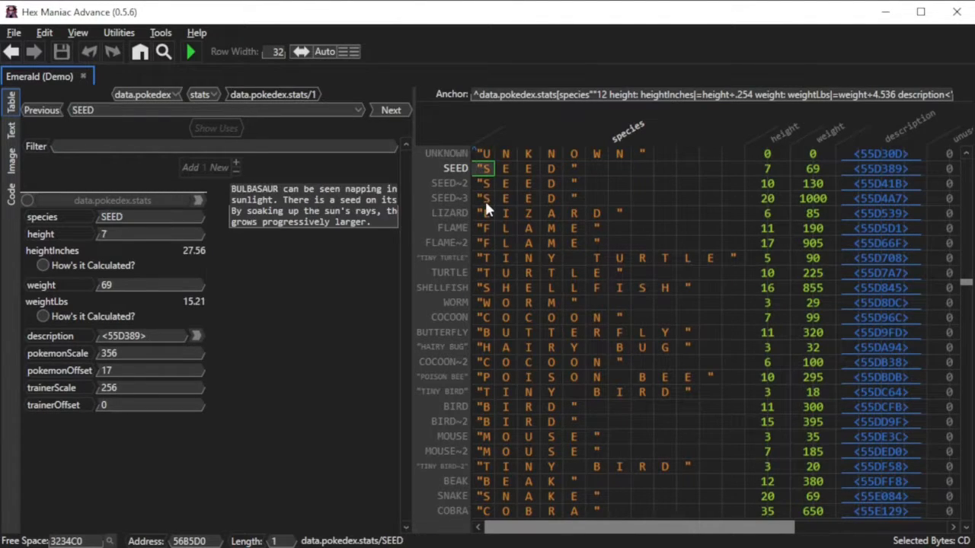
{"action": "left_click", "coordinate": [484, 258]}
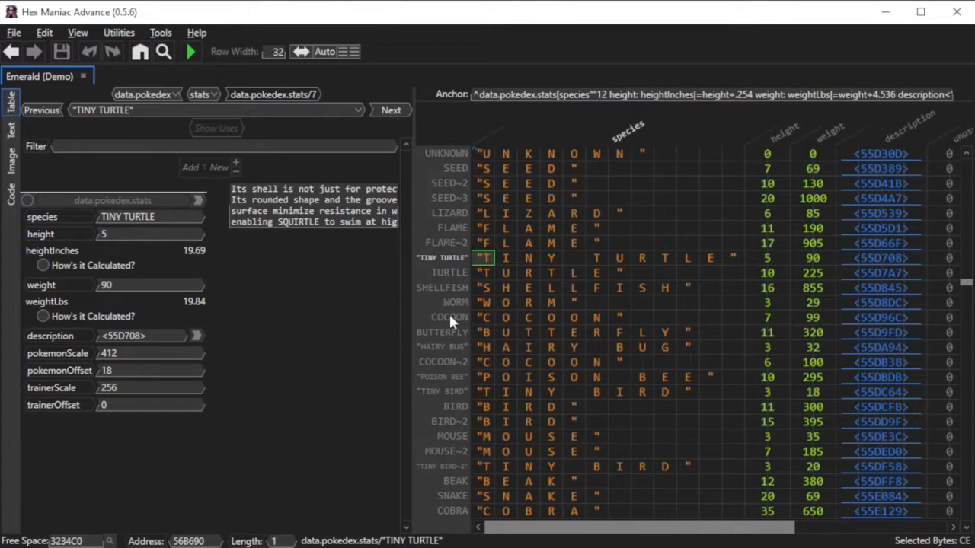
{"action": "mouse_move", "coordinate": [417, 305]}
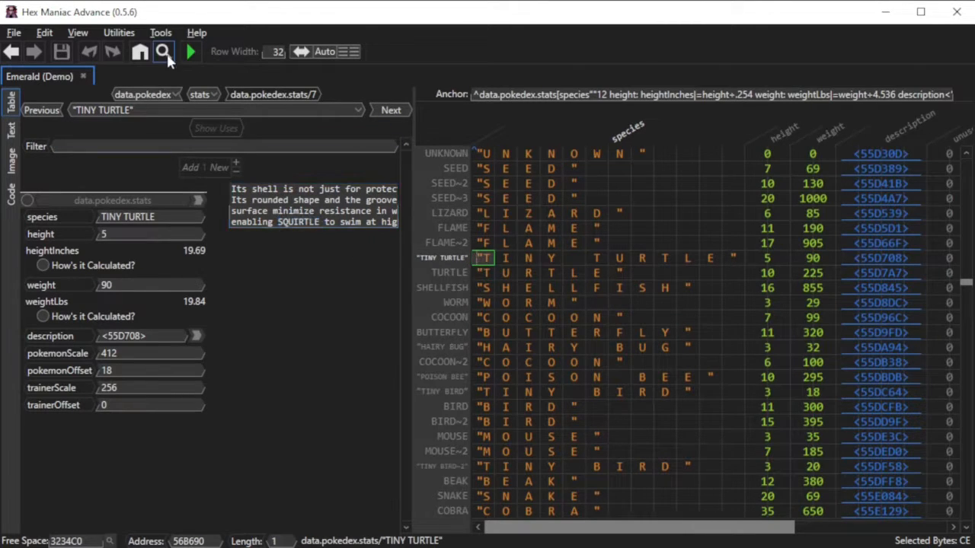
{"action": "left_click", "coordinate": [119, 32]}
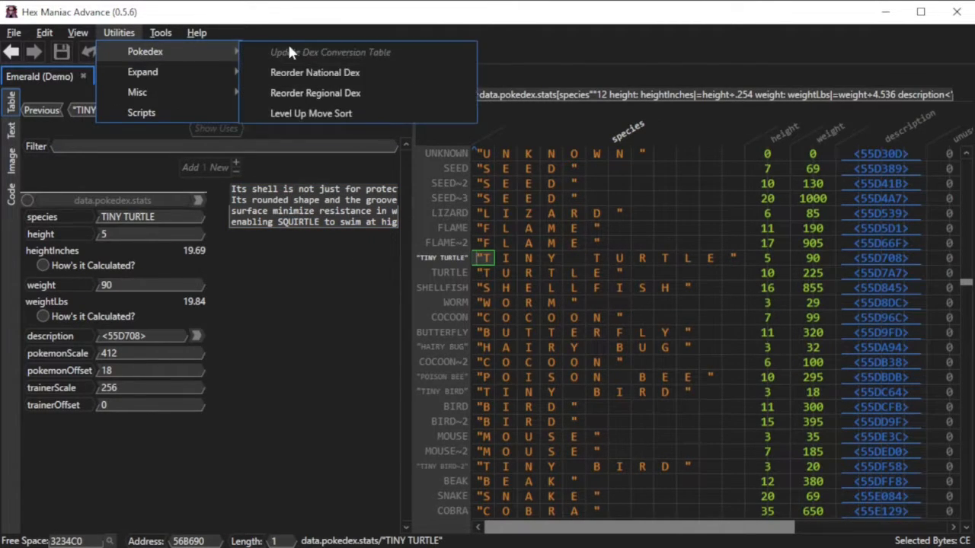
{"action": "mouse_move", "coordinate": [326, 85]}
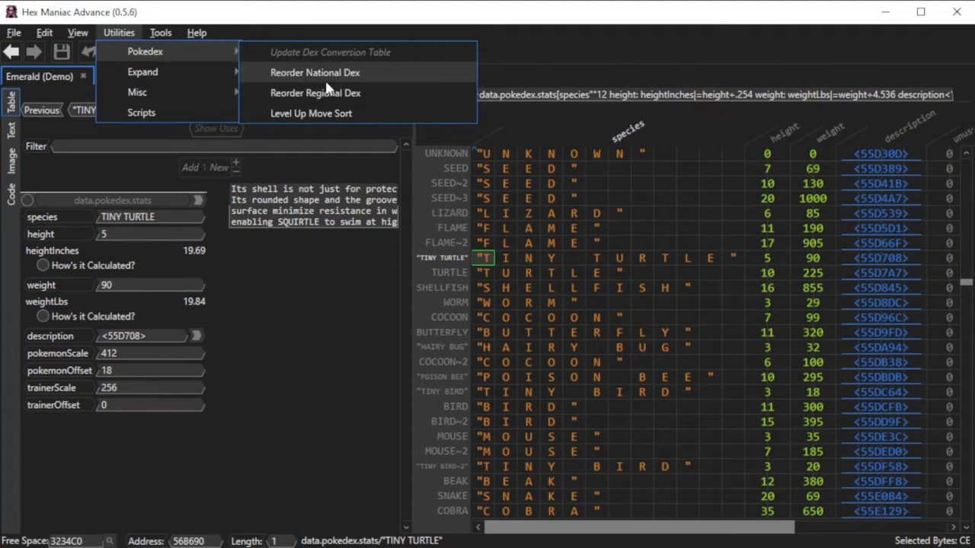
{"action": "mouse_move", "coordinate": [466, 338]}
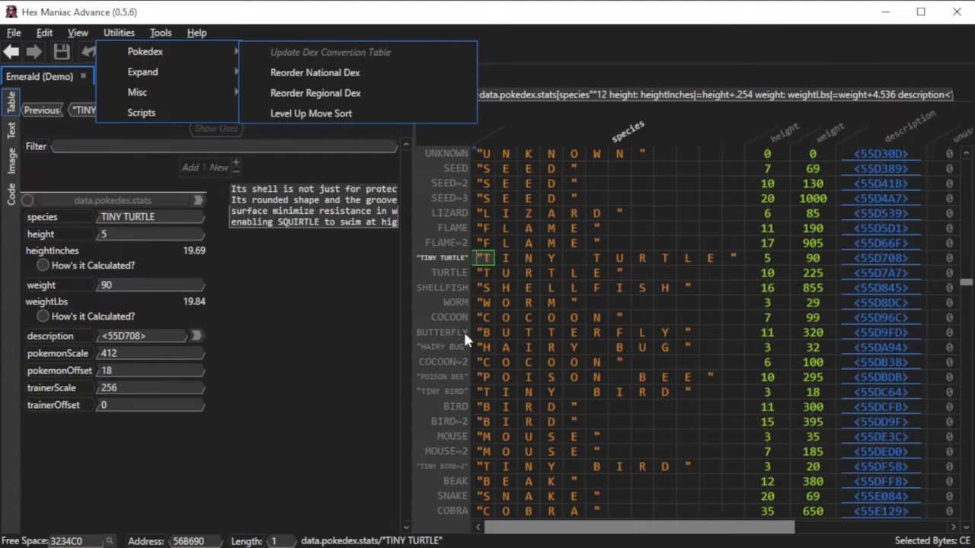
{"action": "mouse_move", "coordinate": [756, 460]}
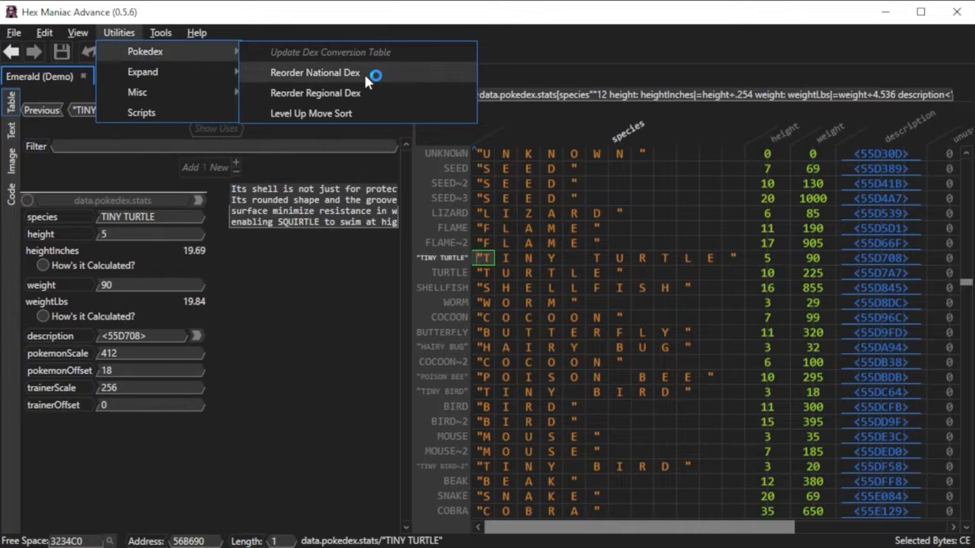
{"action": "left_click", "coordinate": [313, 73]}
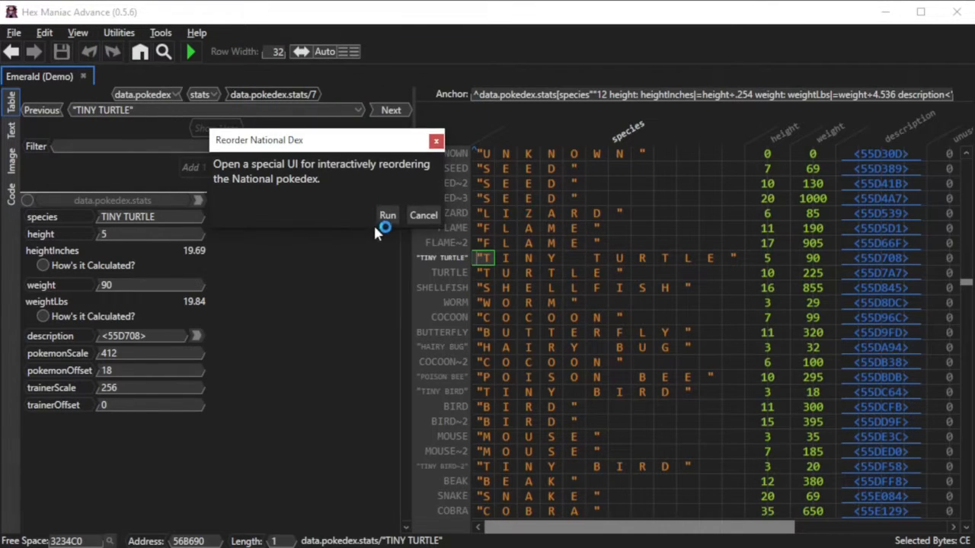
{"action": "left_click", "coordinate": [387, 214]}
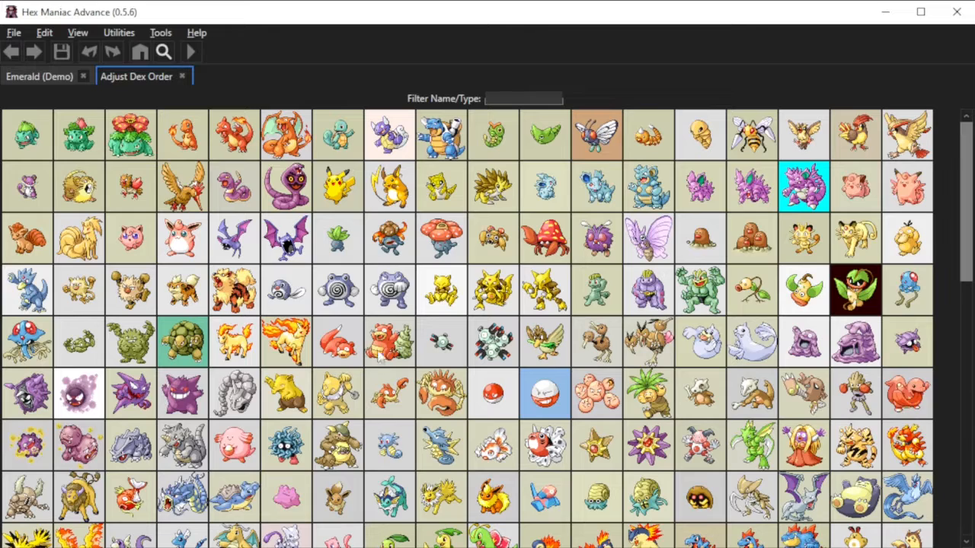
{"action": "mouse_move", "coordinate": [281, 425]}
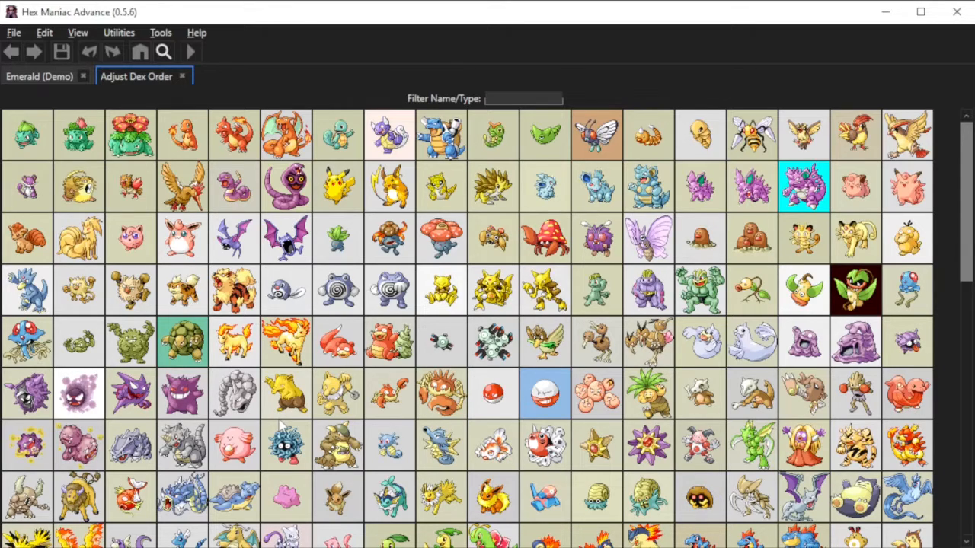
{"action": "mouse_move", "coordinate": [38, 155]}
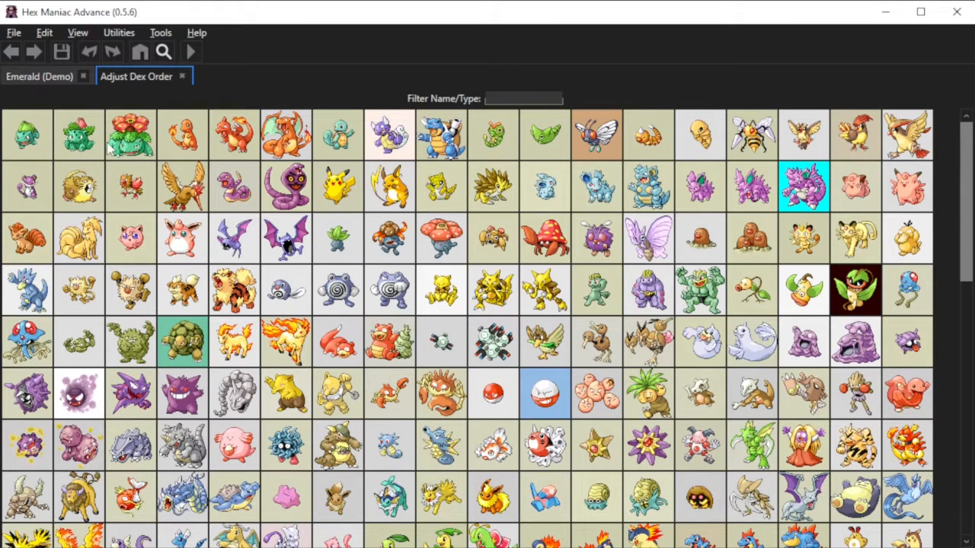
Return to the Emerald (Demo) tab and select entry 301, PRIM, in the stats table
{"action": "left_click", "coordinate": [39, 77]}
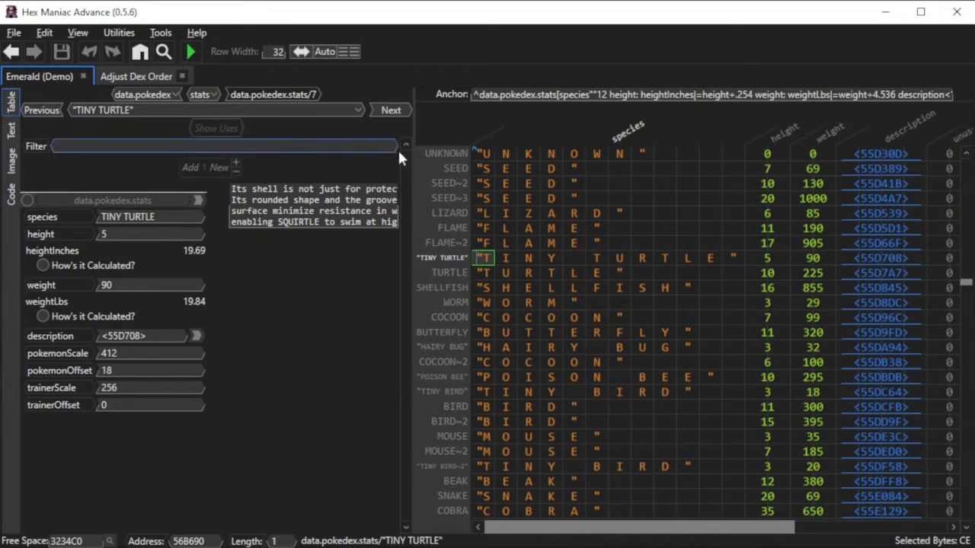
{"action": "left_click", "coordinate": [485, 198]}
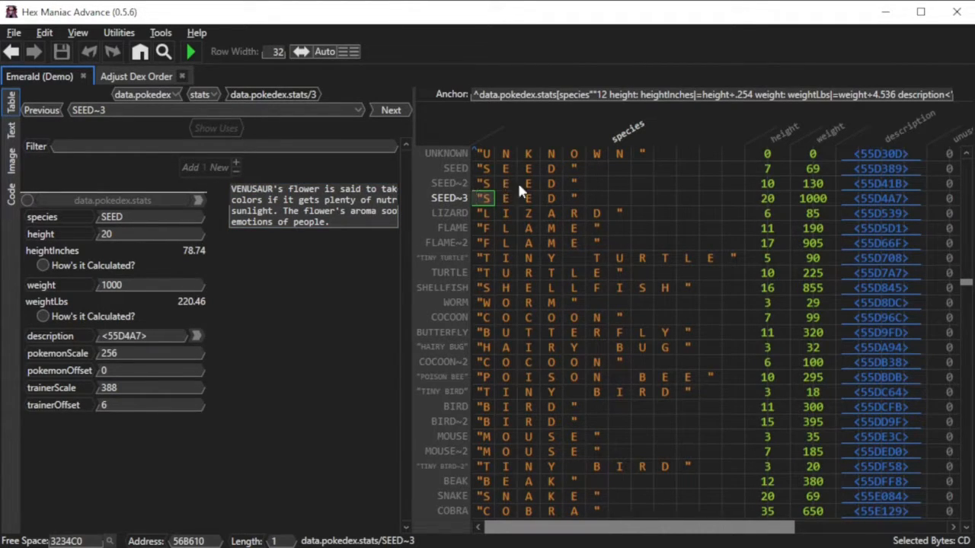
{"action": "mouse_move", "coordinate": [472, 241]}
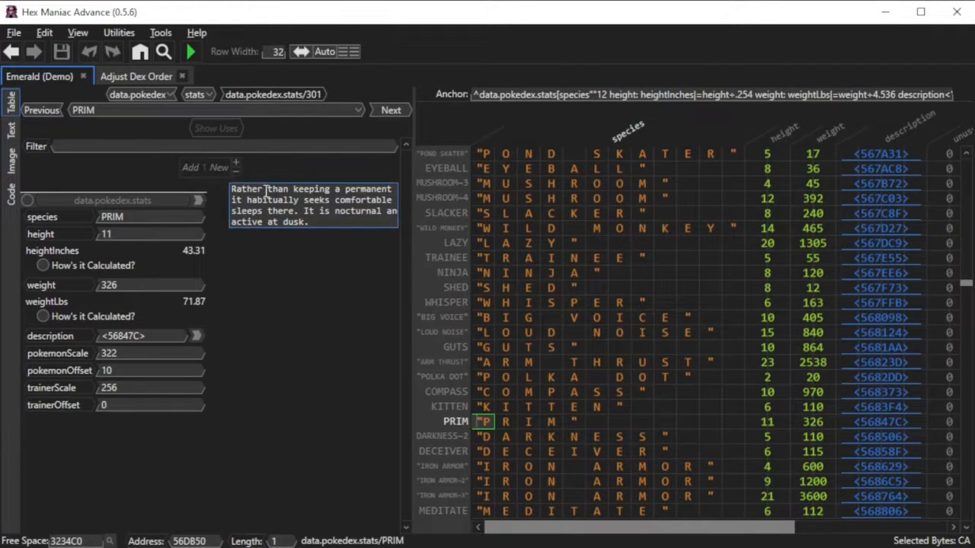
{"action": "mouse_move", "coordinate": [338, 242]}
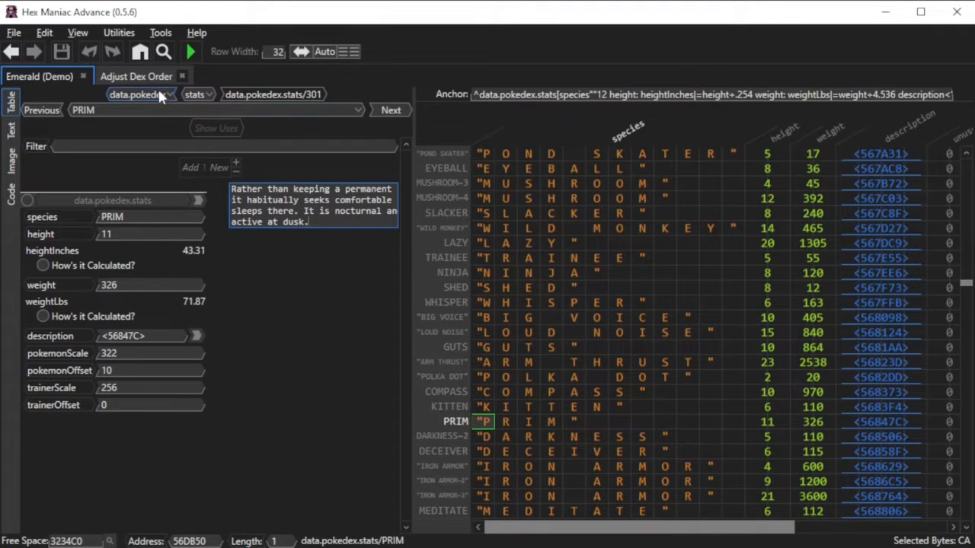
Switch to the Adjust Dex Order sprite grid
{"action": "left_click", "coordinate": [137, 76]}
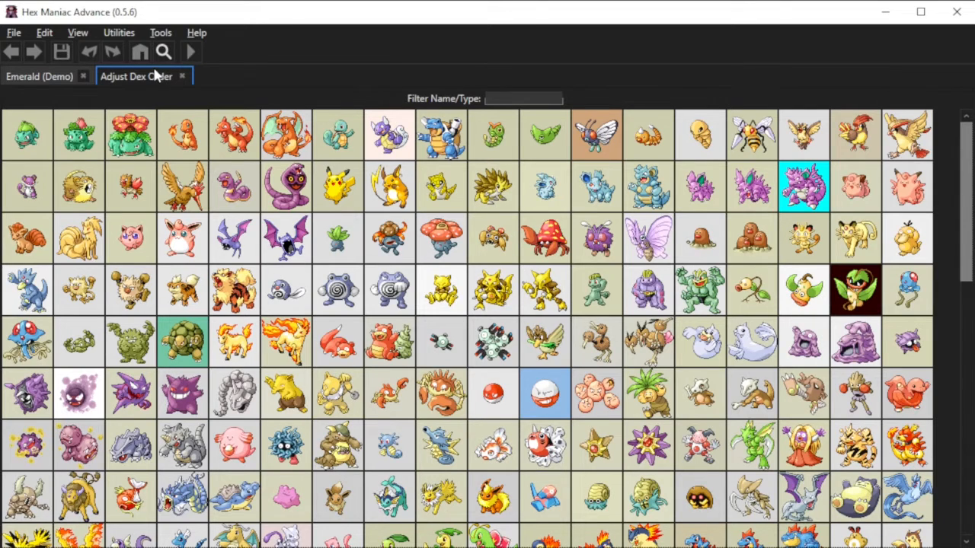
{"action": "mouse_move", "coordinate": [661, 69]}
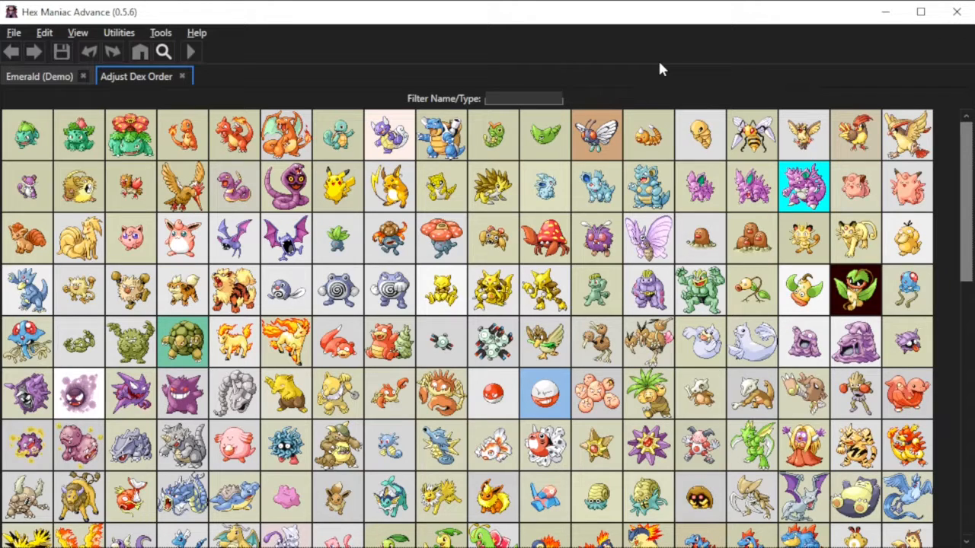
{"action": "mouse_move", "coordinate": [288, 79]}
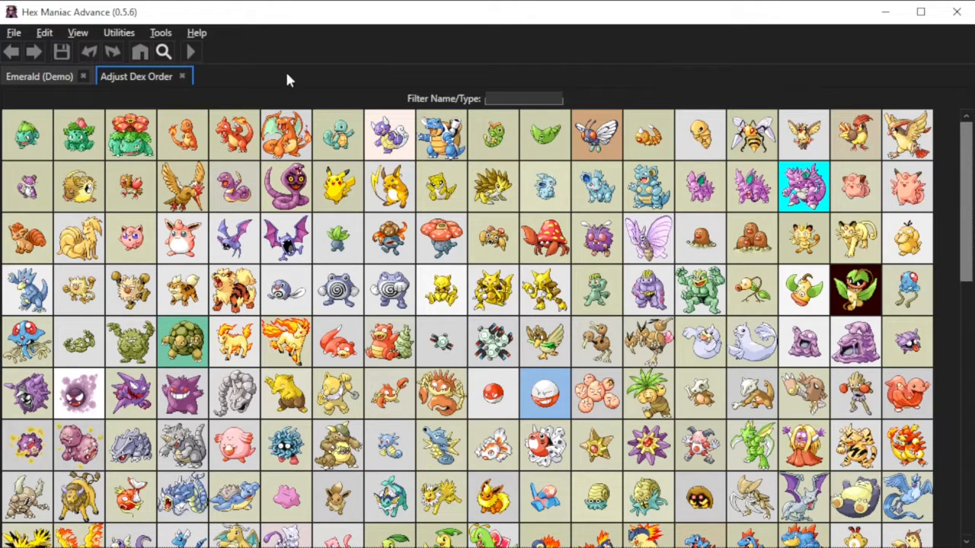
{"action": "mouse_move", "coordinate": [276, 137]}
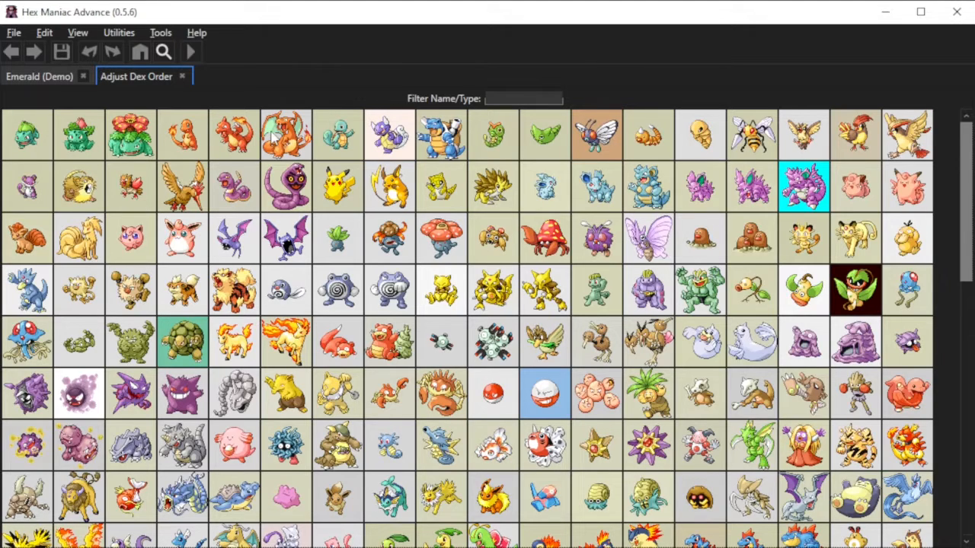
{"action": "mouse_move", "coordinate": [597, 153]}
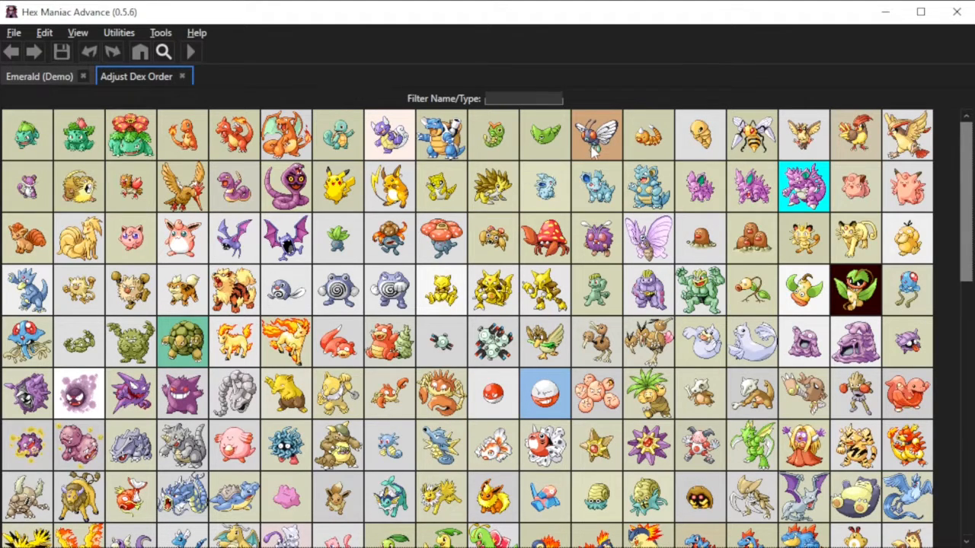
{"action": "mouse_move", "coordinate": [905, 134]}
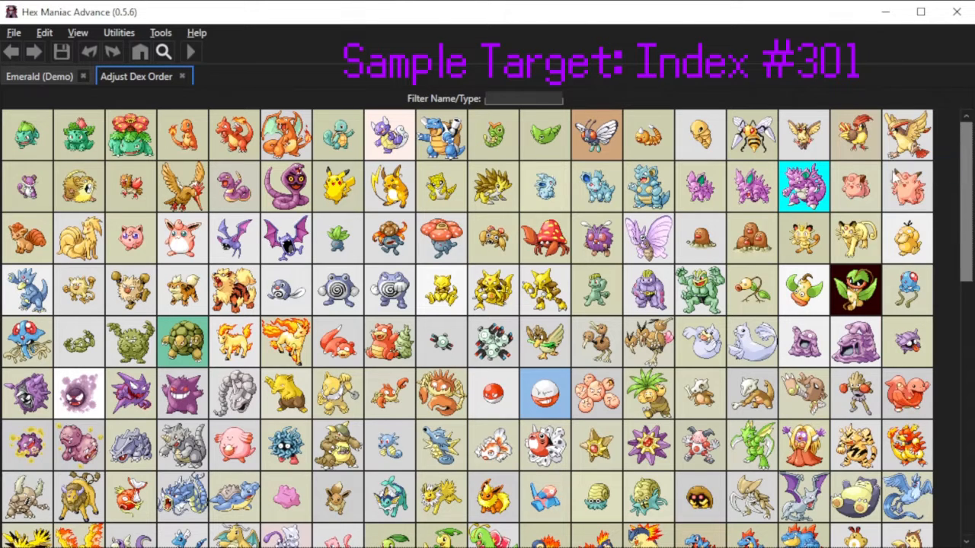
{"action": "mouse_move", "coordinate": [906, 136]}
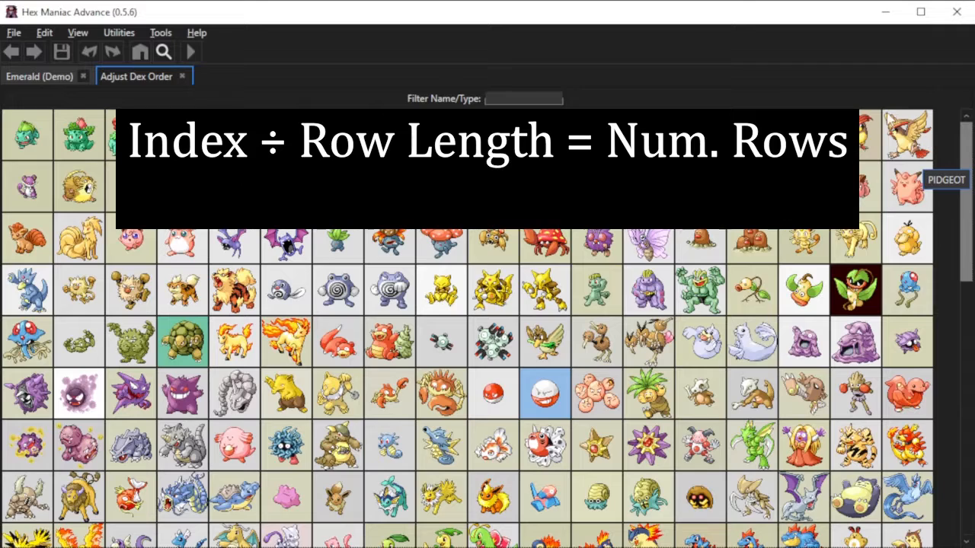
{"action": "mouse_move", "coordinate": [698, 84]}
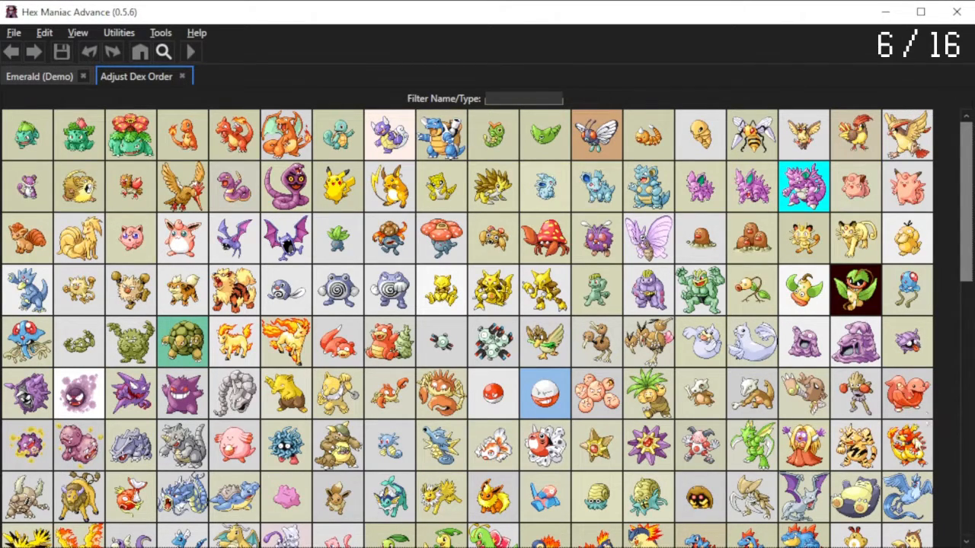
Scroll down the Adjust Dex Order grid to its later Hoenn entries
{"action": "scroll", "scroll_direction": "down", "scroll_amount": 3}
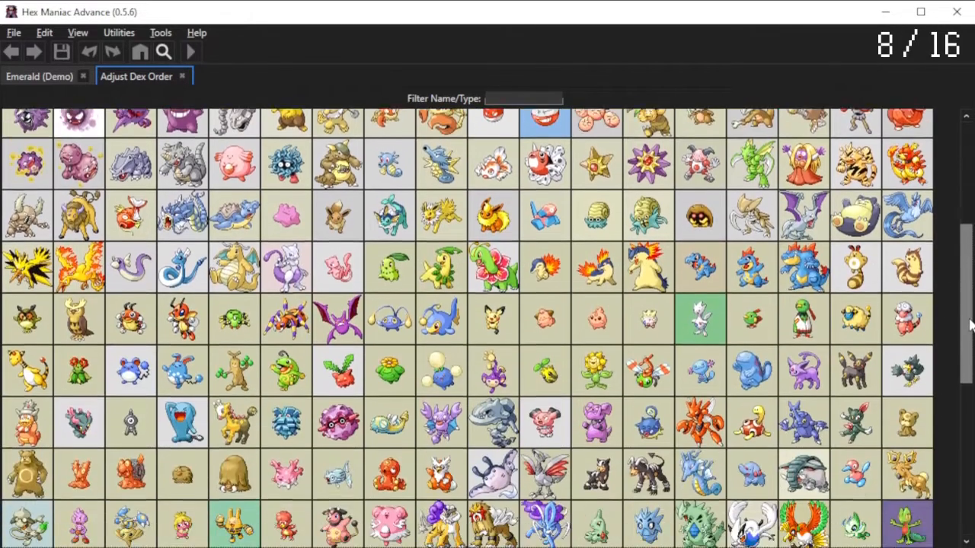
{"action": "scroll", "scroll_direction": "down", "scroll_amount": 3}
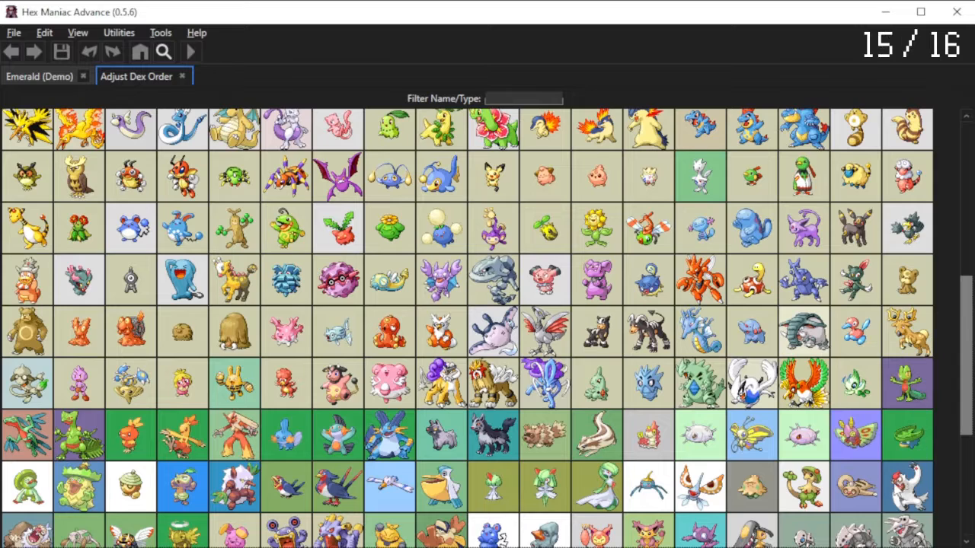
{"action": "scroll", "scroll_direction": "down", "scroll_amount": 3}
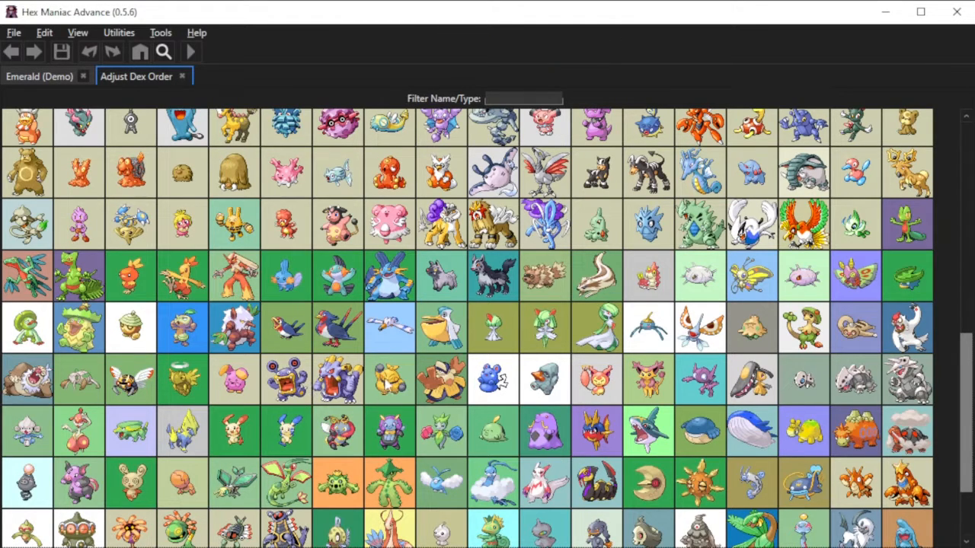
{"action": "mouse_move", "coordinate": [663, 390]}
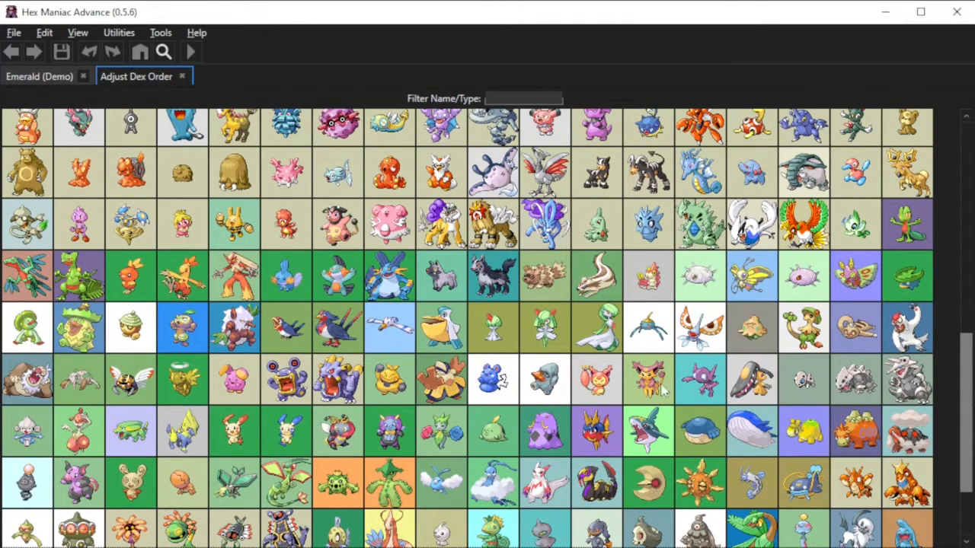
{"action": "mouse_move", "coordinate": [699, 381]}
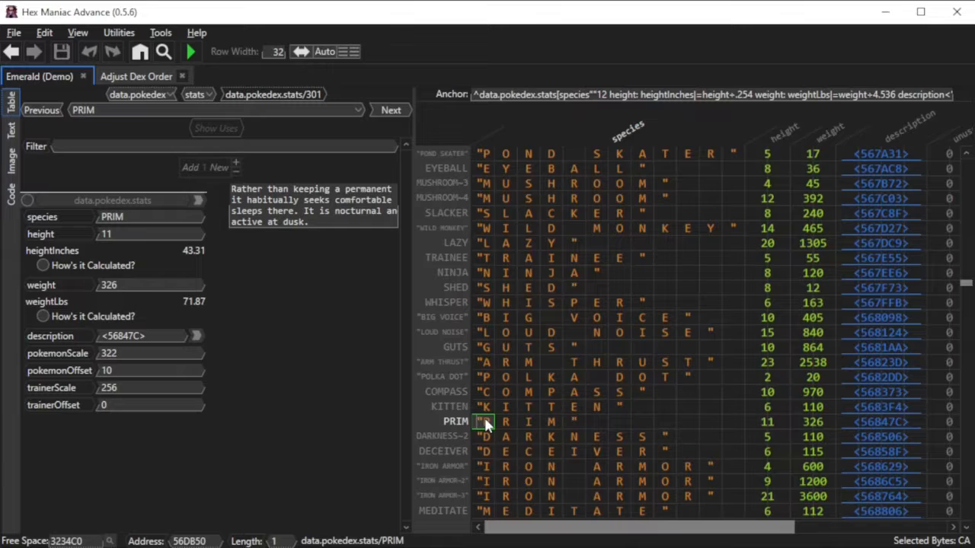
Load entry 302, DARKNESS-2, then return to the Adjust Dex Order grid
{"action": "left_click", "coordinate": [484, 436]}
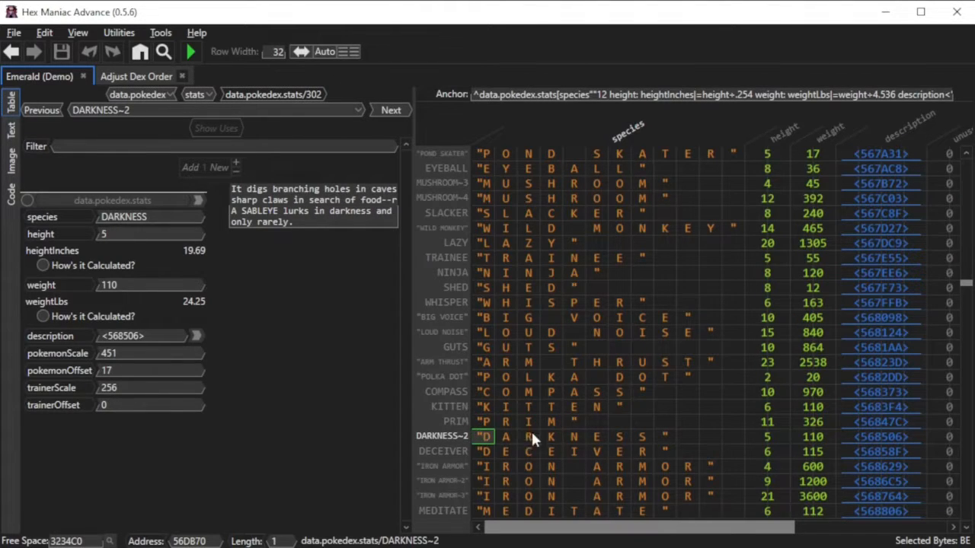
{"action": "mouse_move", "coordinate": [777, 463]}
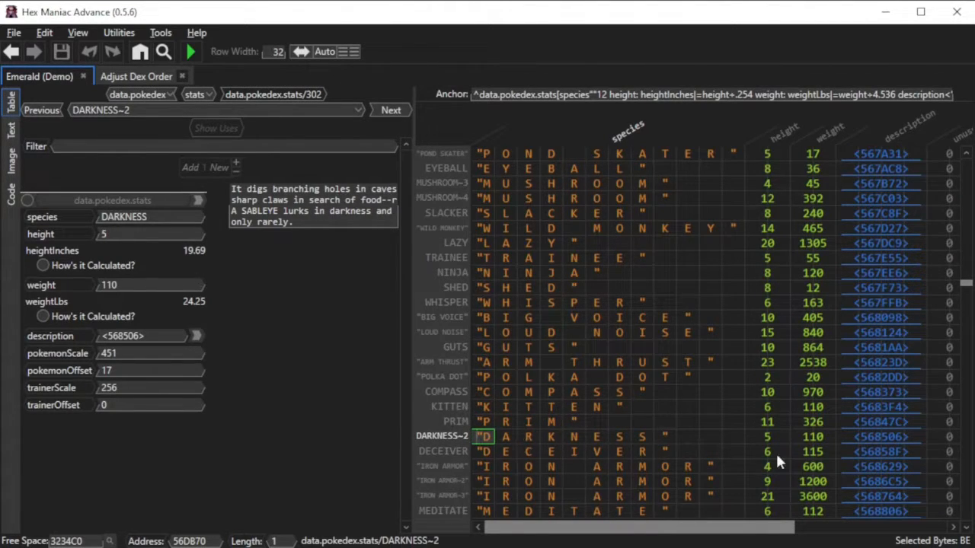
{"action": "left_click", "coordinate": [137, 76]}
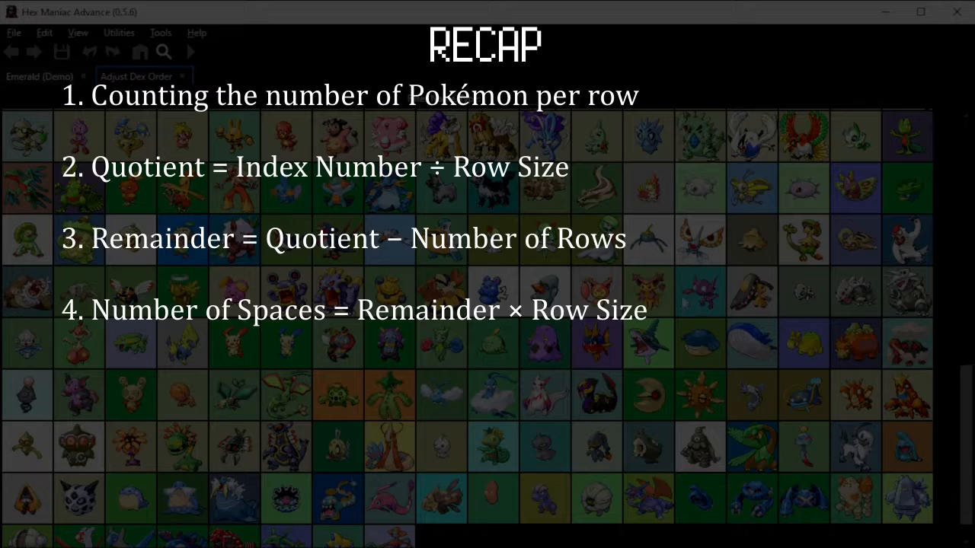
{"action": "mouse_move", "coordinate": [699, 292]}
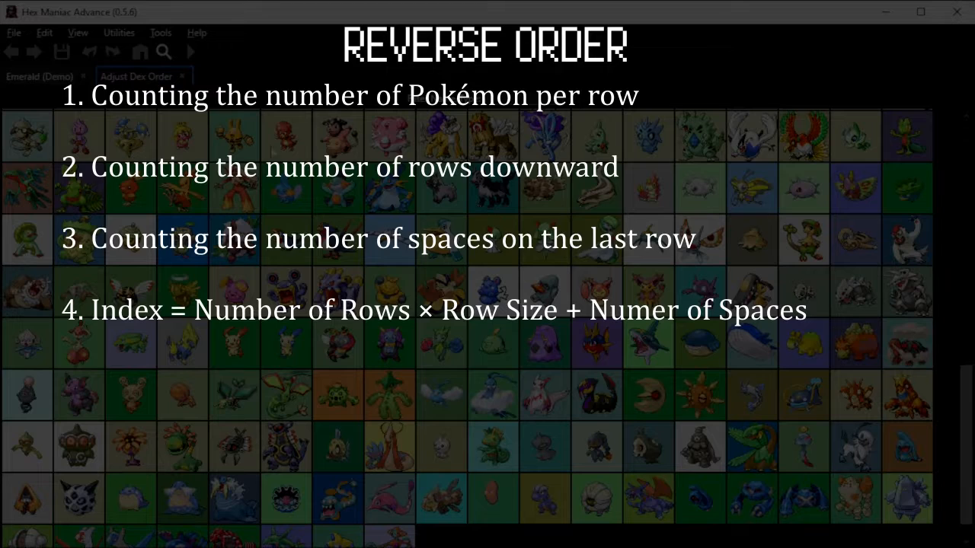
{"action": "mouse_move", "coordinate": [896, 155]}
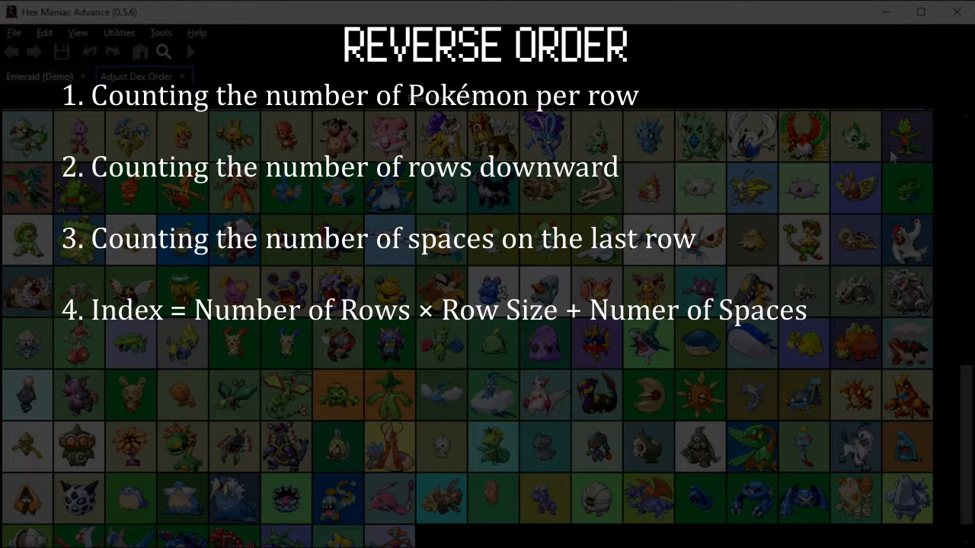
{"action": "mouse_move", "coordinate": [907, 136]}
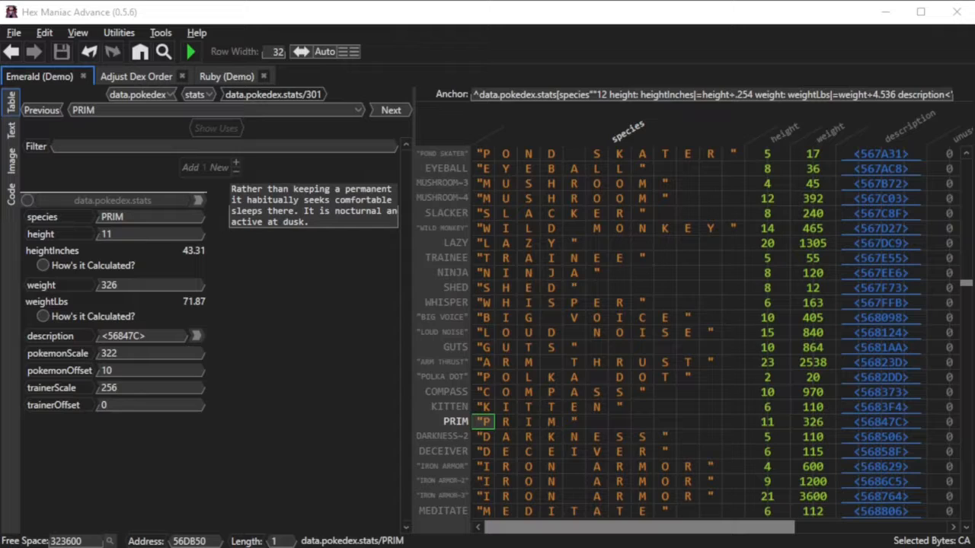
{"action": "mouse_move", "coordinate": [206, 148]}
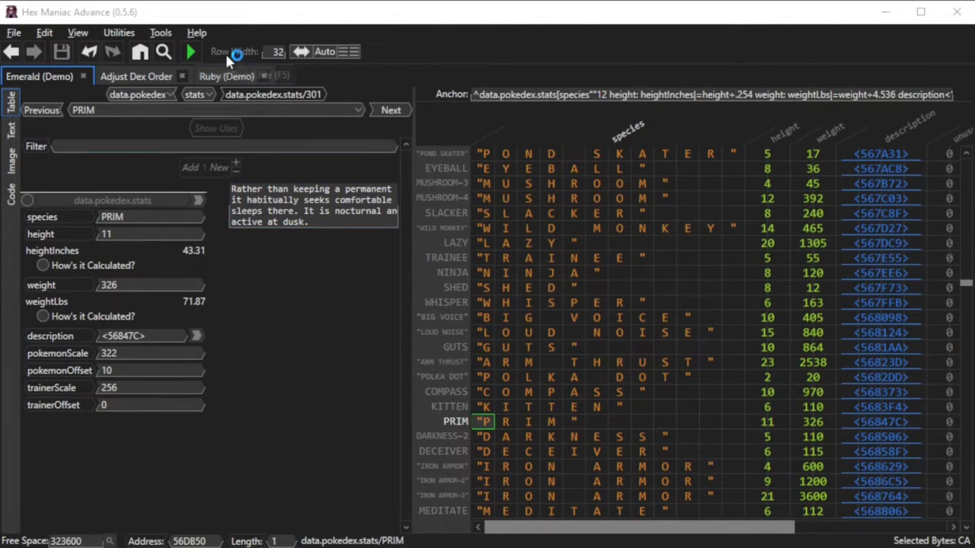
Compare Ruby's two-field PRIM entry with Emerald's and show the Emerald description in the text view
{"action": "left_click", "coordinate": [225, 76]}
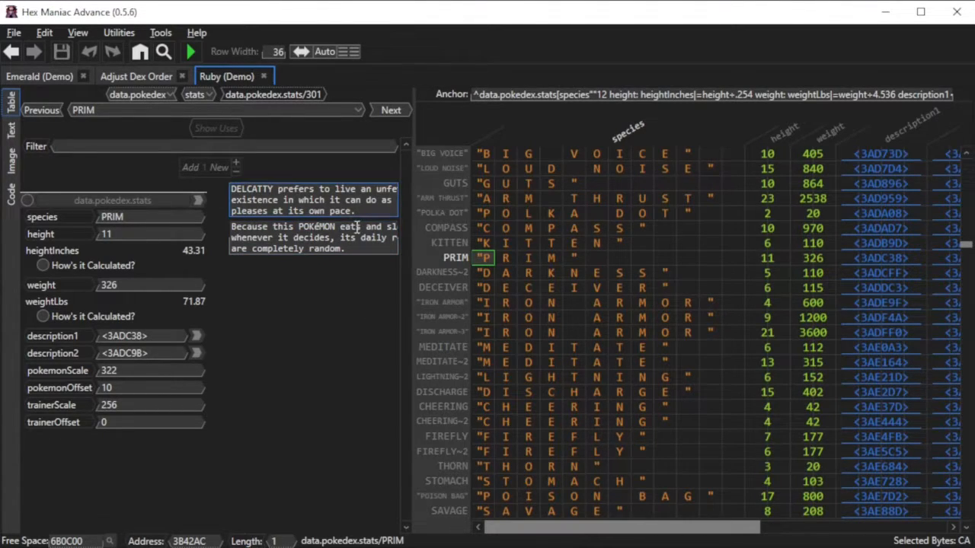
{"action": "left_click", "coordinate": [40, 76]}
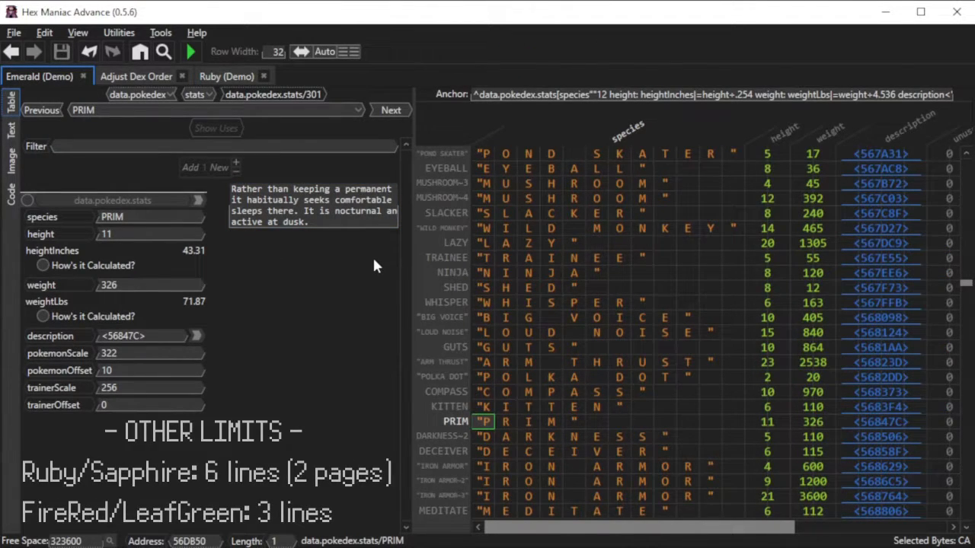
{"action": "mouse_move", "coordinate": [860, 422]}
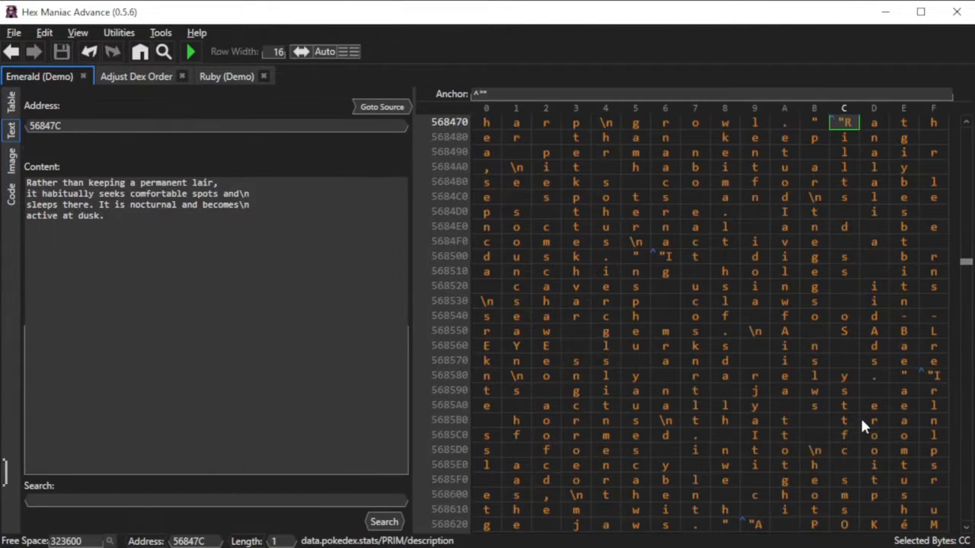
Copy Ruby's first DELCATTY description passage for pasting into Emerald's description
{"action": "left_click", "coordinate": [143, 262]}
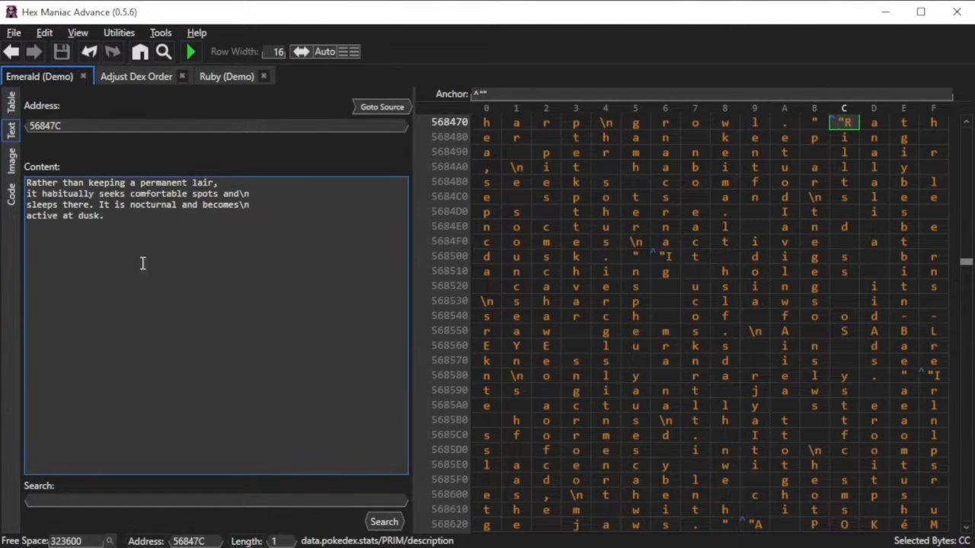
{"action": "left_click", "coordinate": [225, 76]}
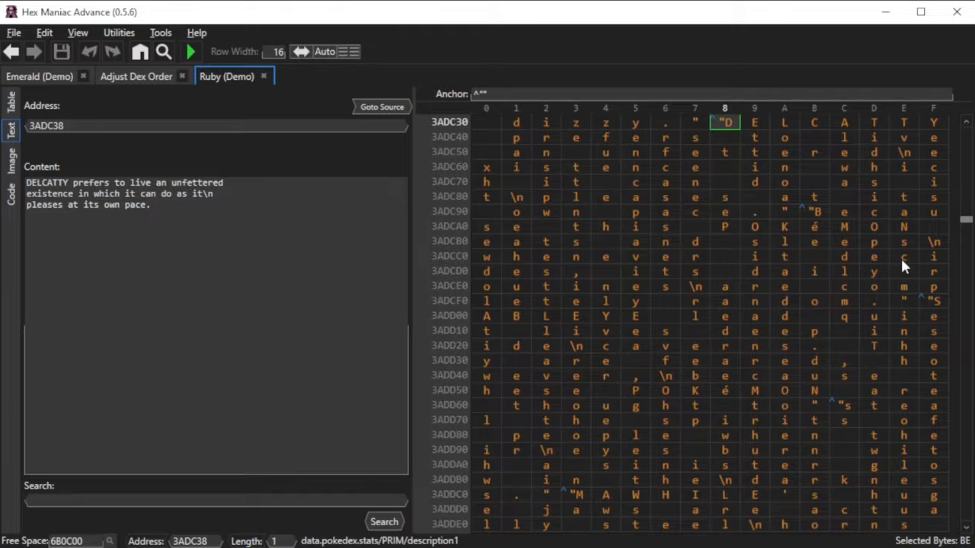
{"action": "left_click", "coordinate": [177, 214]}
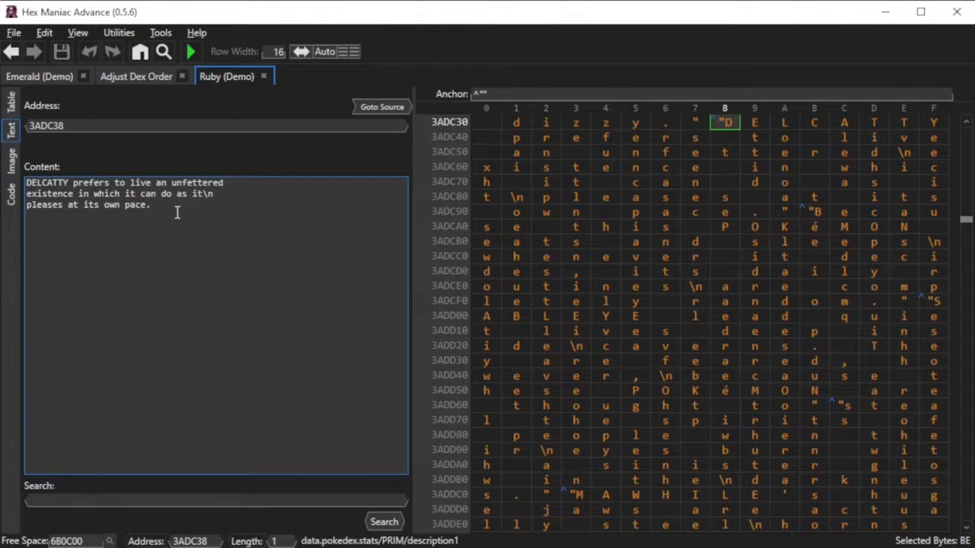
{"action": "right_click", "coordinate": [152, 194]}
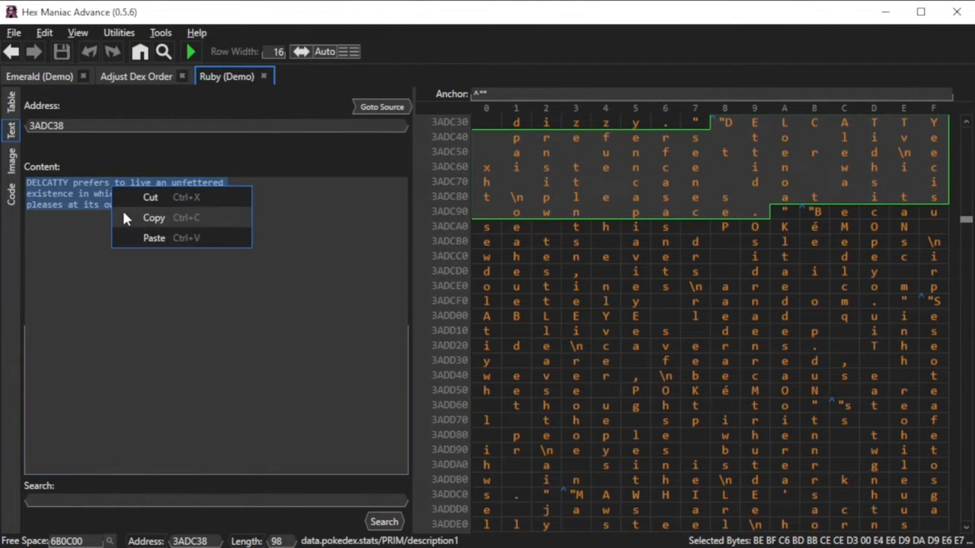
{"action": "left_click", "coordinate": [39, 76]}
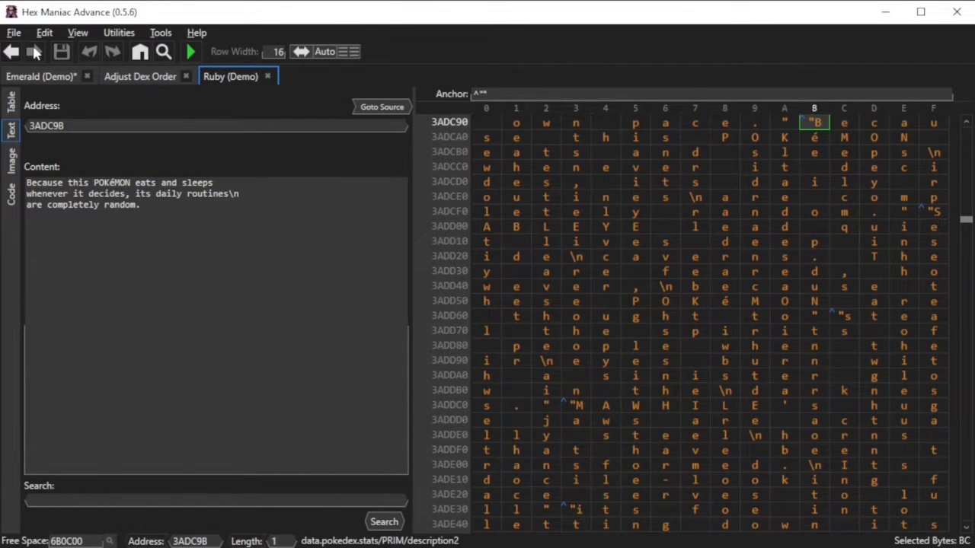
Paste Ruby's second passage into Emerald's description, relocating it to free space at 323680
{"action": "left_click", "coordinate": [40, 77]}
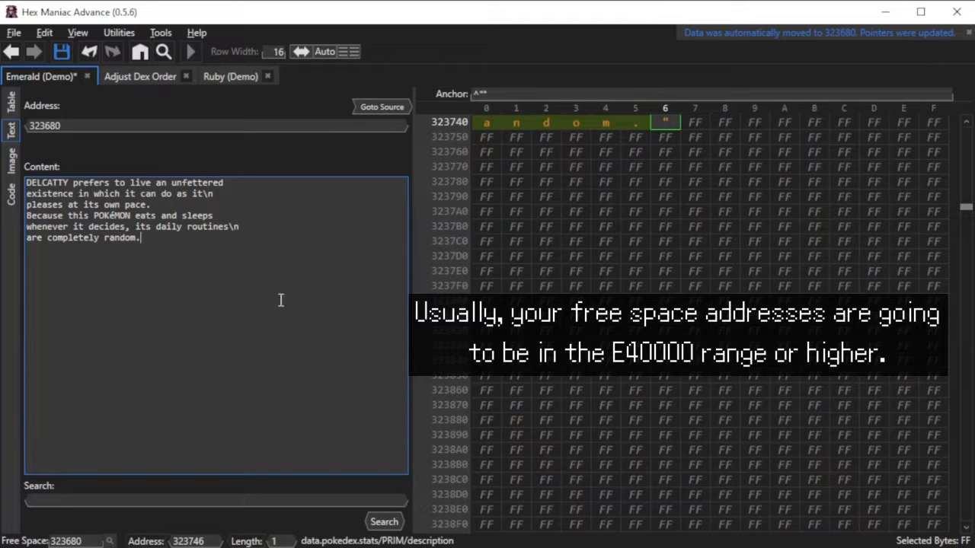
{"action": "mouse_move", "coordinate": [162, 353]}
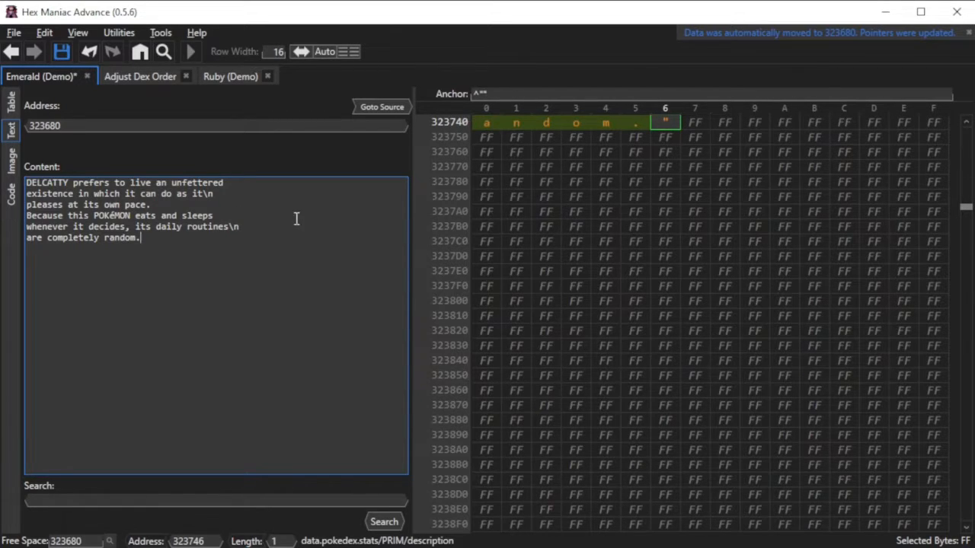
{"action": "mouse_move", "coordinate": [244, 252]}
{"action": "type", "text": "okémon"}
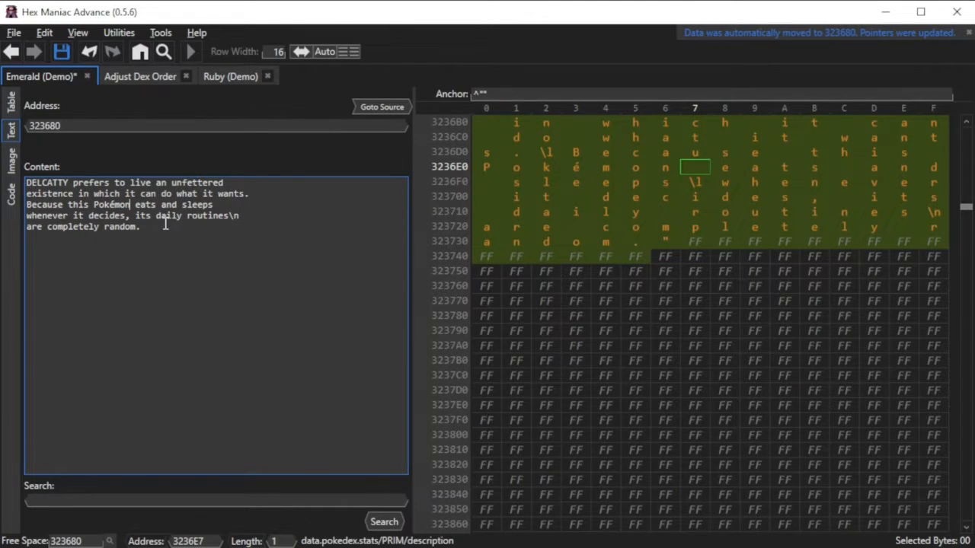
Reword the merged description to 'do what it wants' and 'daily routines are random', removing 'completely'
{"action": "left_click", "coordinate": [96, 216]}
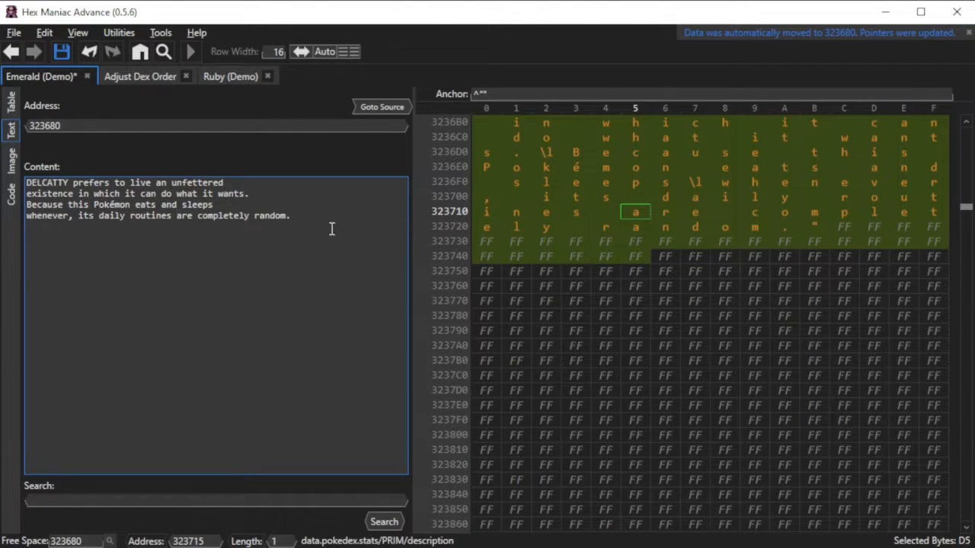
{"action": "double_click", "coordinate": [223, 217]}
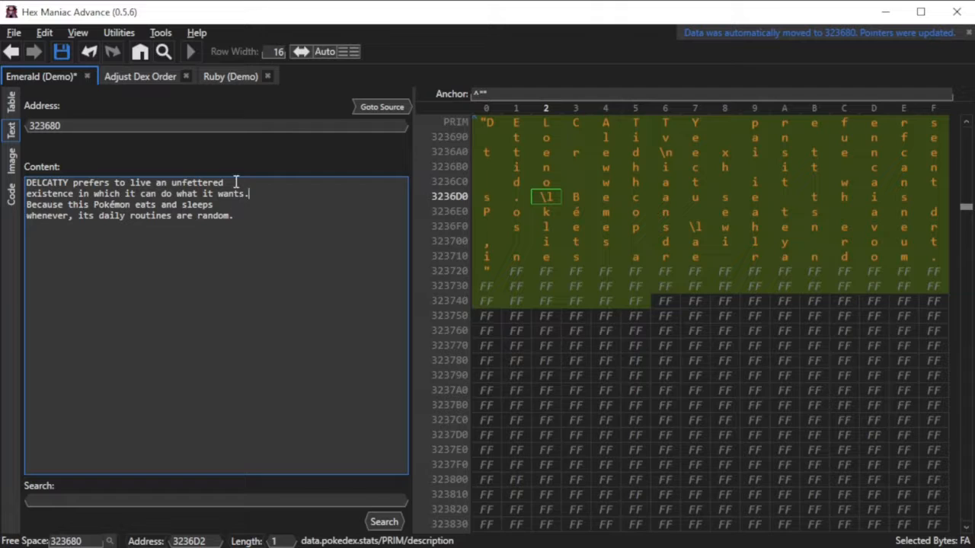
{"action": "left_click_drag", "start_coordinate": [250, 195], "coordinate": [235, 216]}
{"action": "type", "text": "\\n"}
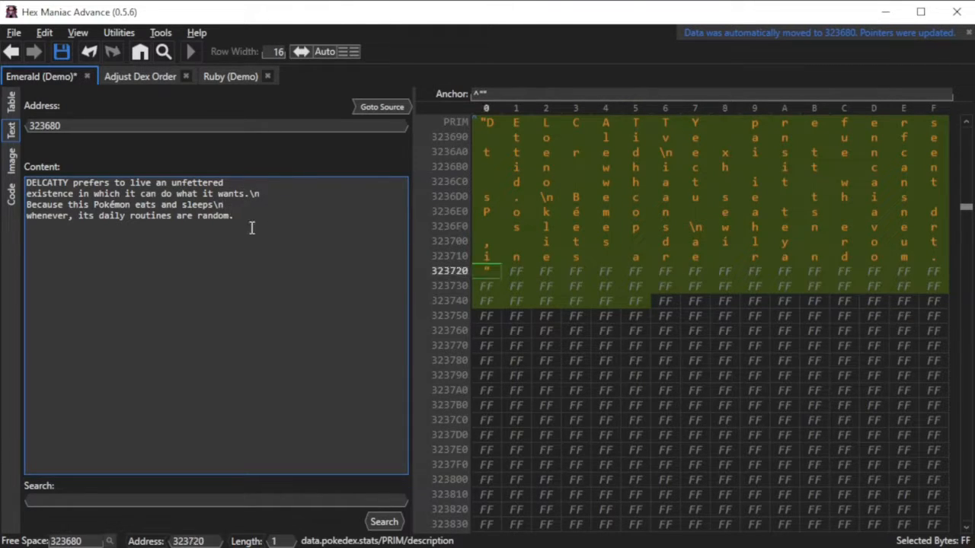
{"action": "mouse_move", "coordinate": [140, 99]}
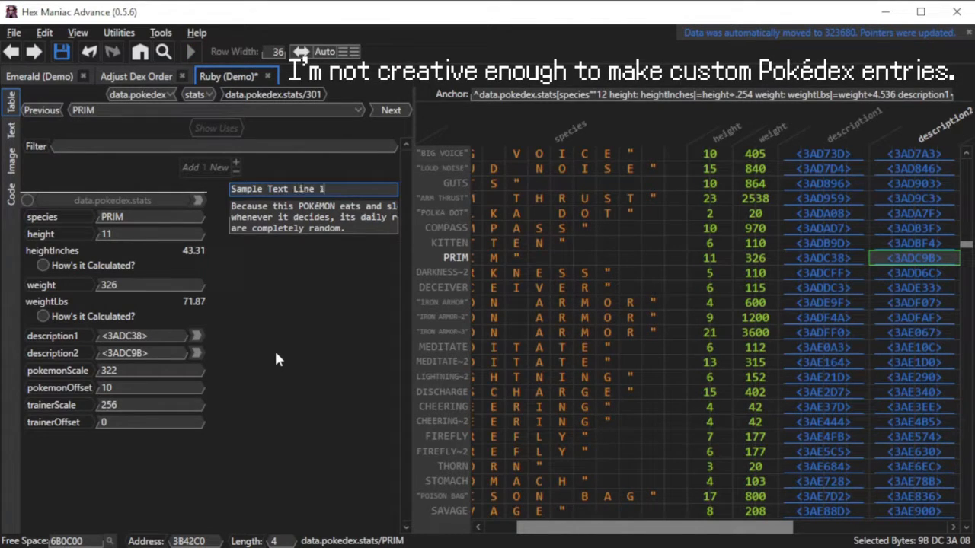
Replace Ruby's PRIM descriptions with placeholder text Sample Text Line 1 through 6
{"action": "type", "text": "Sample Text Line 4"}
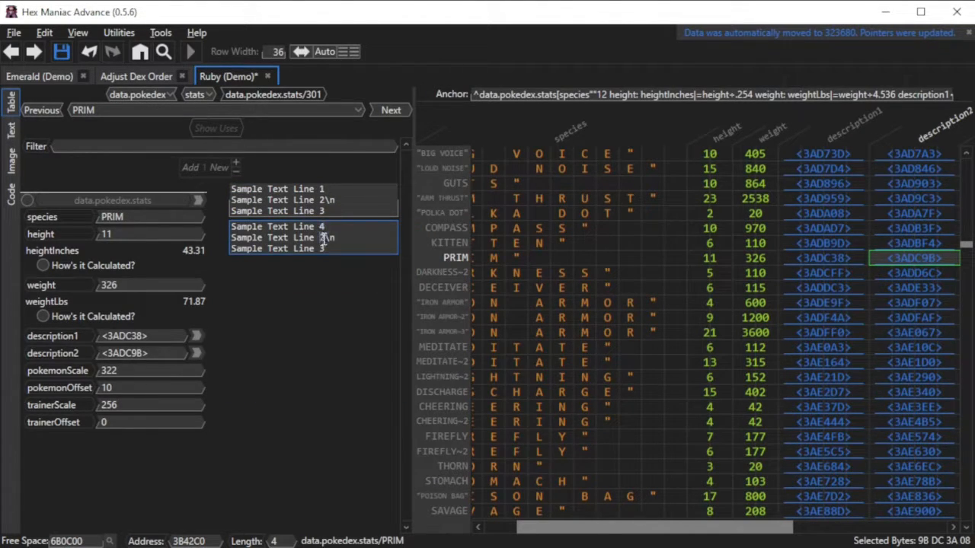
Run the edited Emerald ROM in mGBA and view DELCATTY's reworded Pokédex entry
{"action": "left_click", "coordinate": [191, 52]}
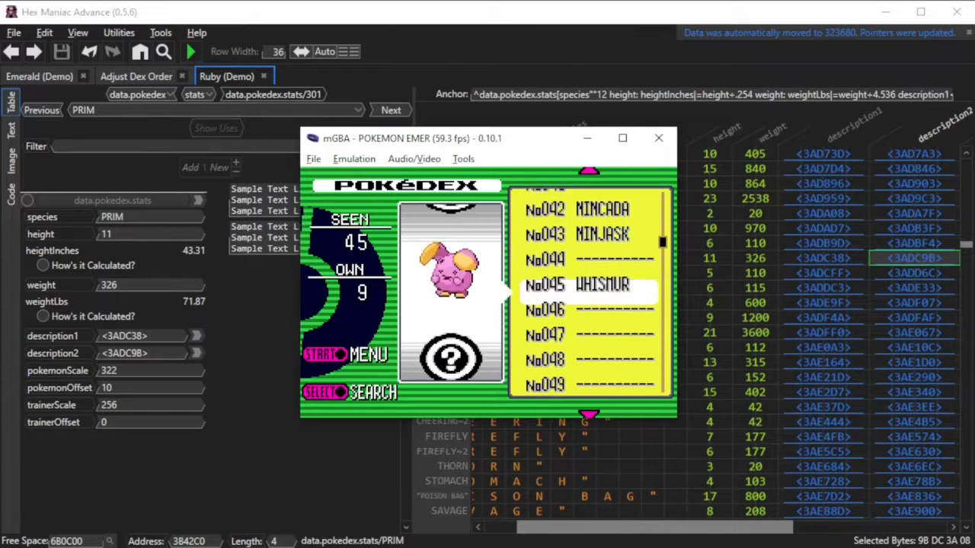
{"action": "scroll", "scroll_direction": "down", "scroll_amount": 3}
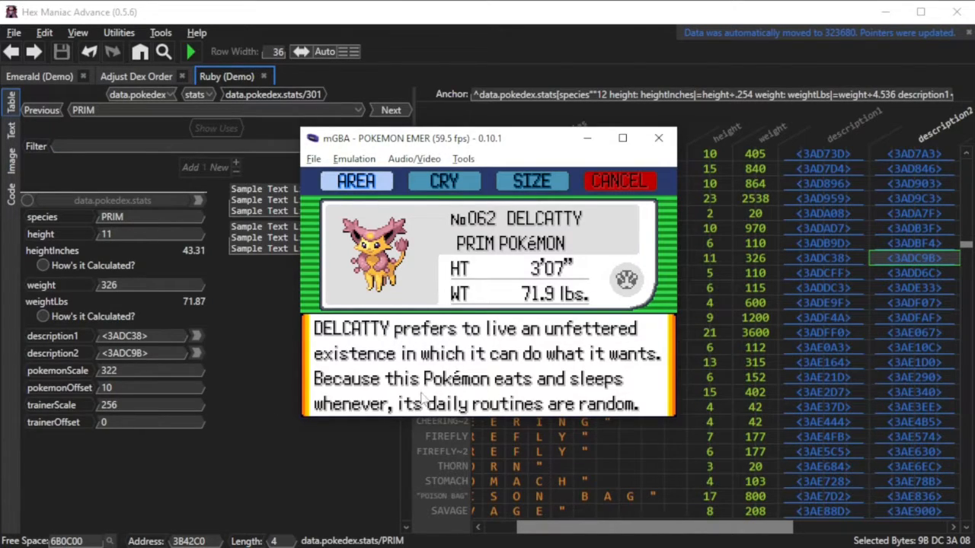
{"action": "mouse_move", "coordinate": [700, 251]}
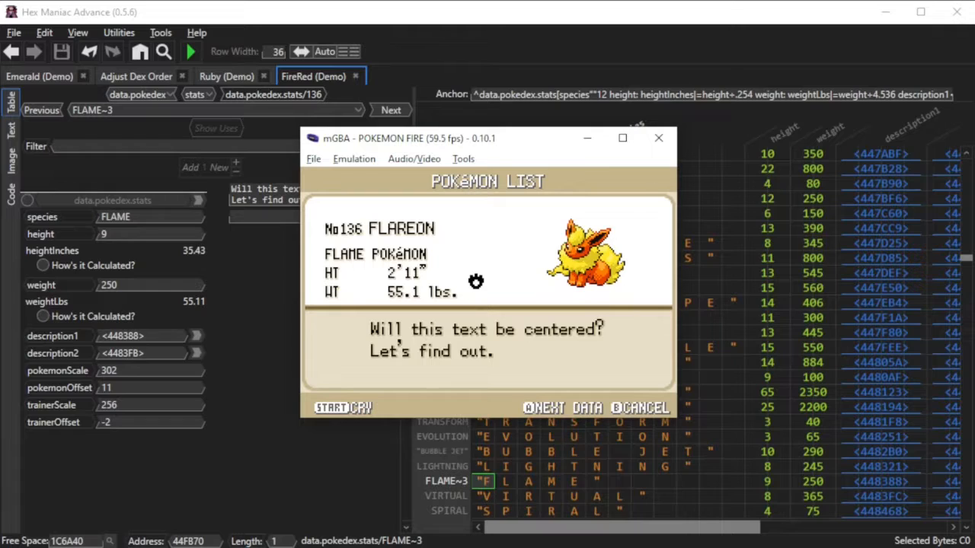
Rename FireRed's Flareon species category from FLAME to FLAME-BODY
{"action": "left_click", "coordinate": [658, 137]}
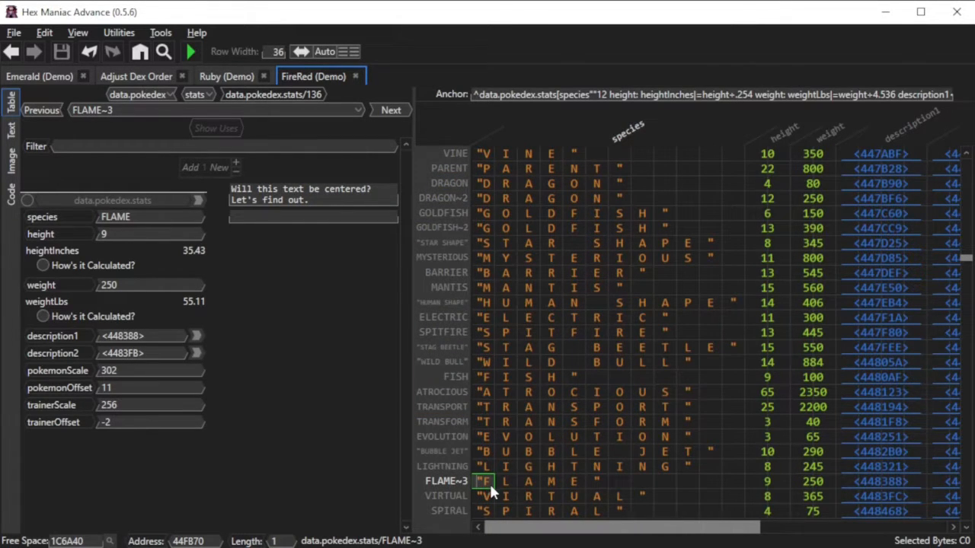
{"action": "mouse_move", "coordinate": [600, 490]}
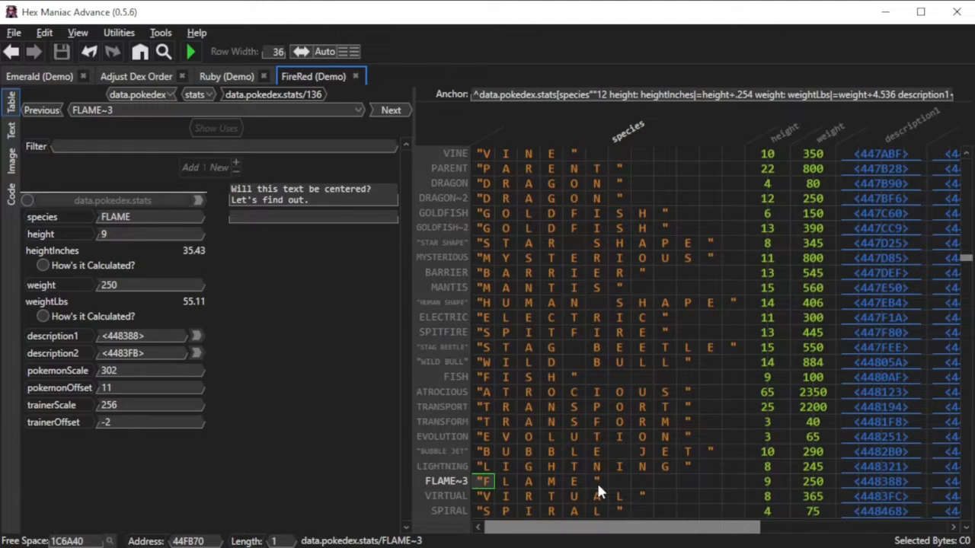
{"action": "left_click_drag", "start_coordinate": [480, 481], "coordinate": [731, 482]}
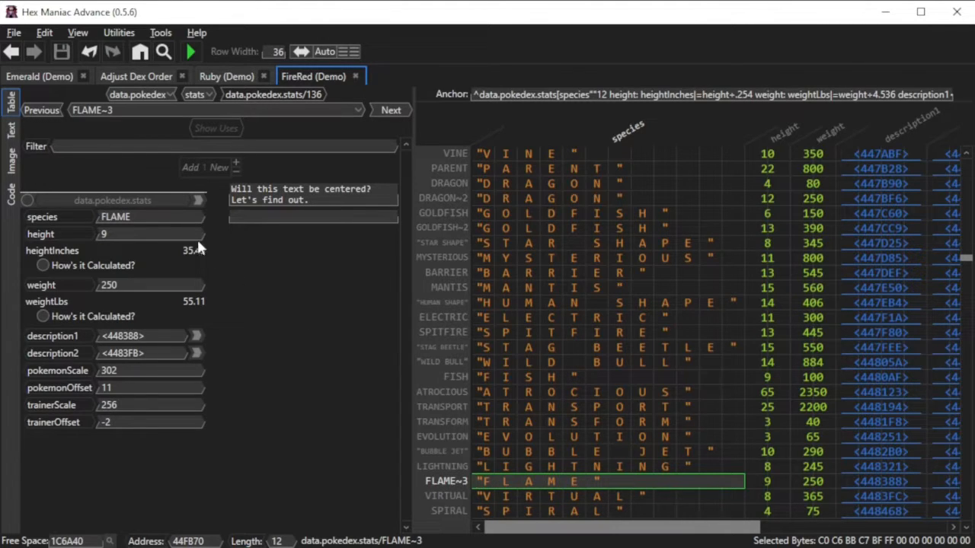
{"action": "left_click", "coordinate": [149, 217]}
{"action": "type", "text": "-BODY"}
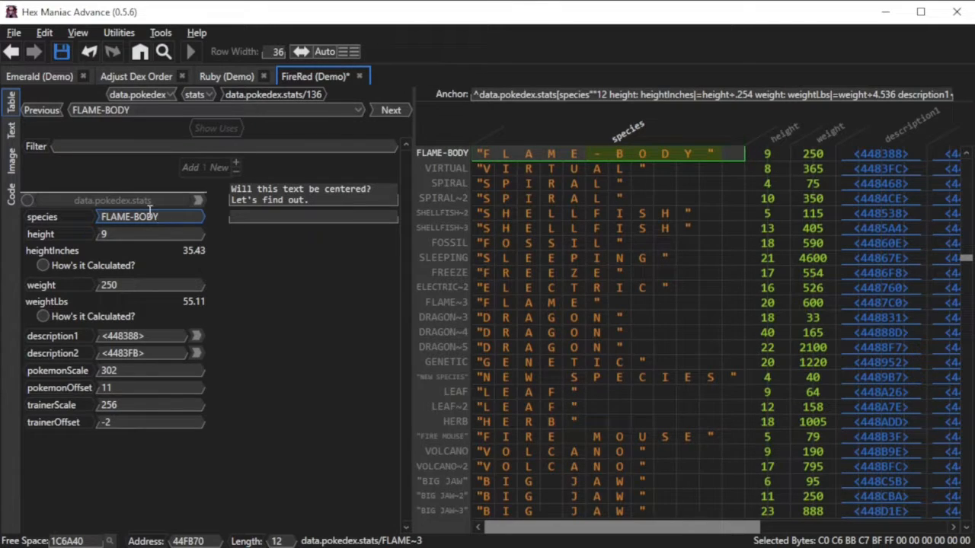
{"action": "mouse_move", "coordinate": [723, 157]}
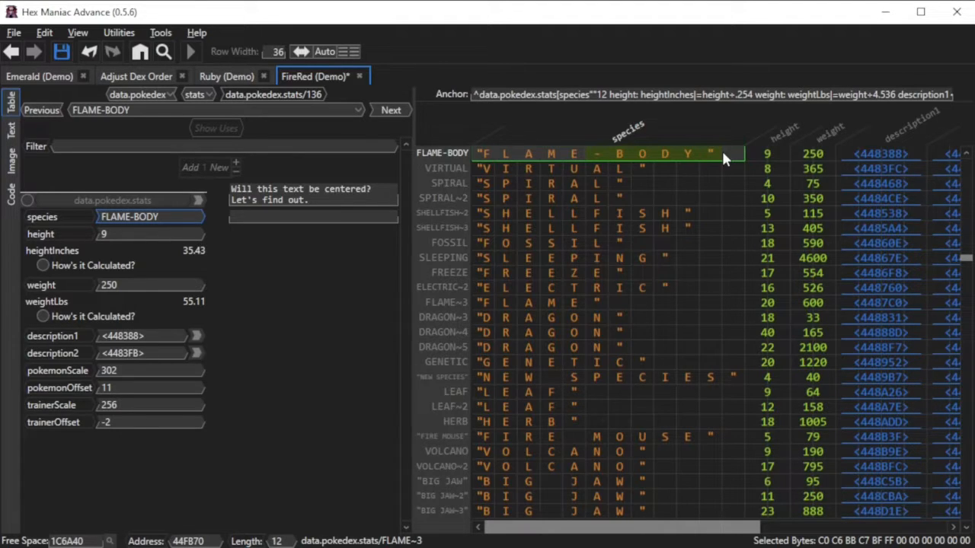
Check Squirtle's page in mGBA, then load the TINY TURTLE stats entry with height 5 and weight 90
{"action": "left_click", "coordinate": [190, 52]}
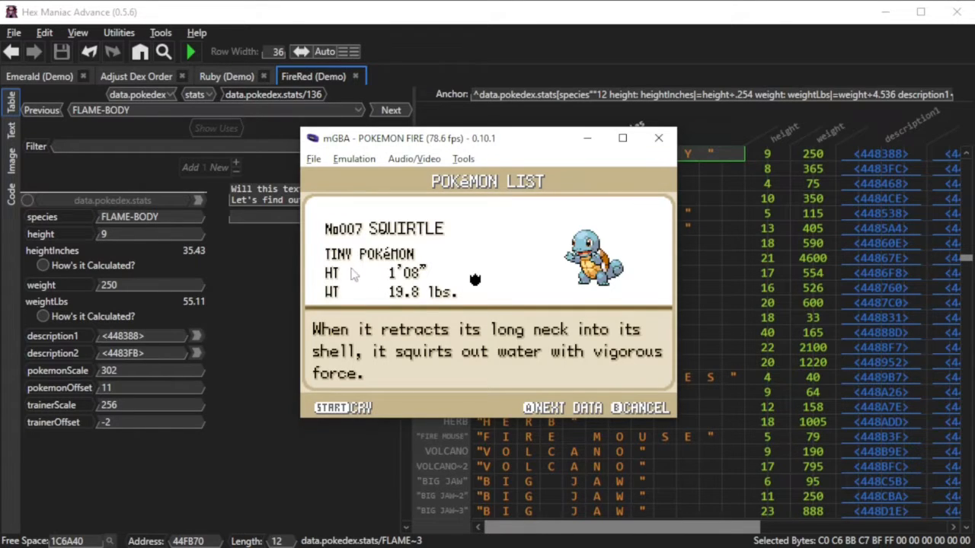
{"action": "left_click", "coordinate": [658, 137]}
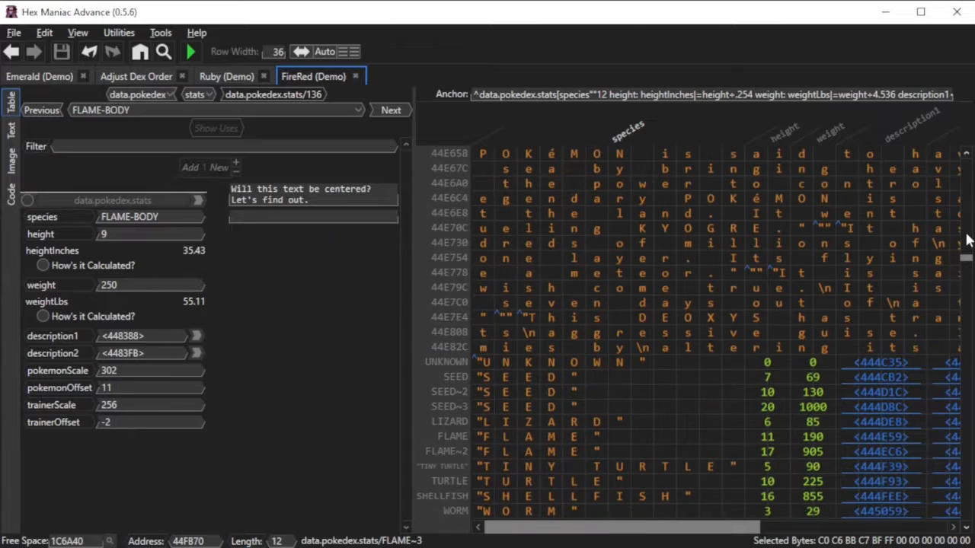
{"action": "left_click", "coordinate": [484, 466]}
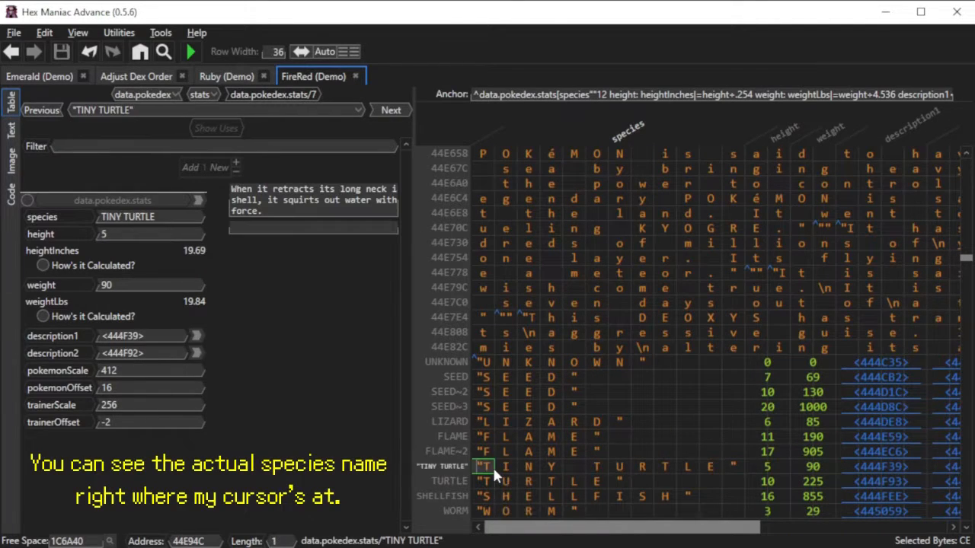
{"action": "scroll", "scroll_direction": "down", "scroll_amount": 3}
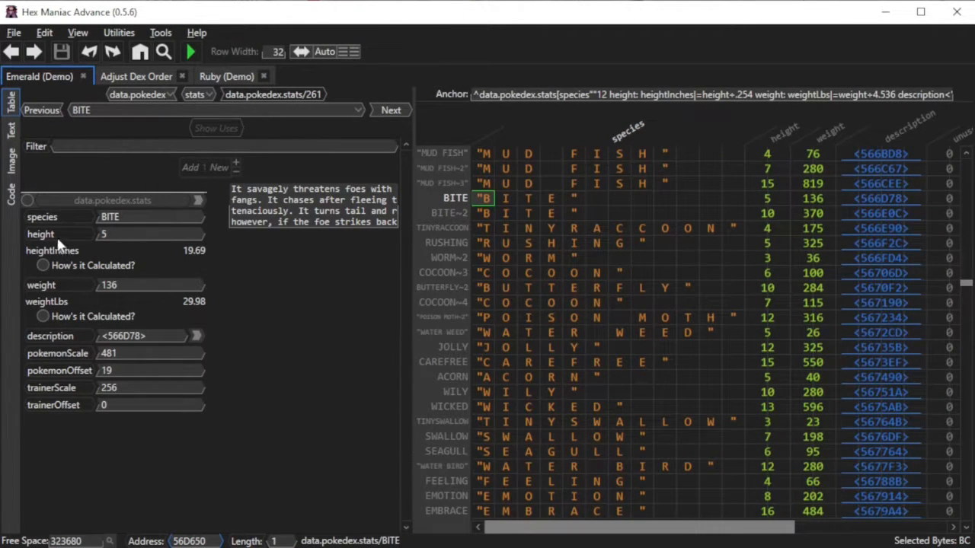
{"action": "mouse_move", "coordinate": [64, 347]}
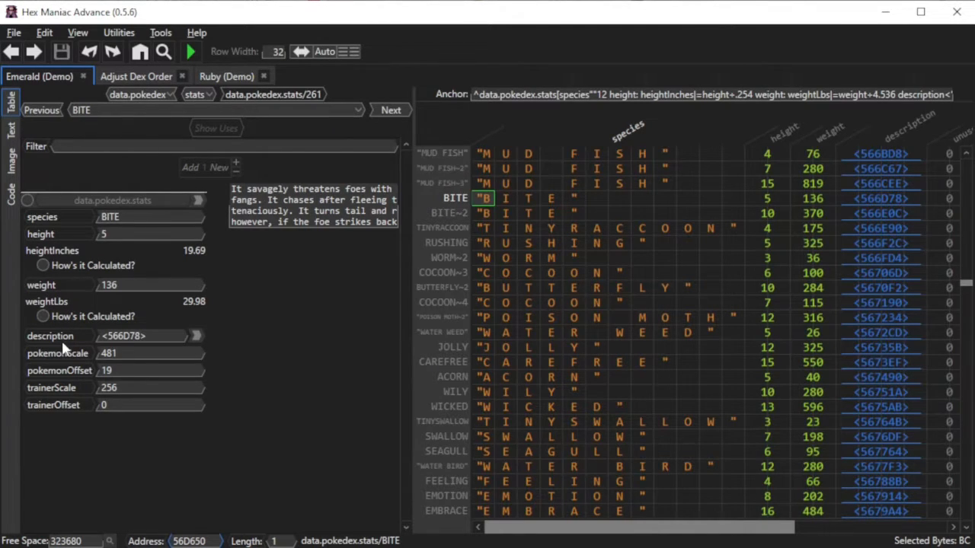
{"action": "mouse_move", "coordinate": [83, 405]}
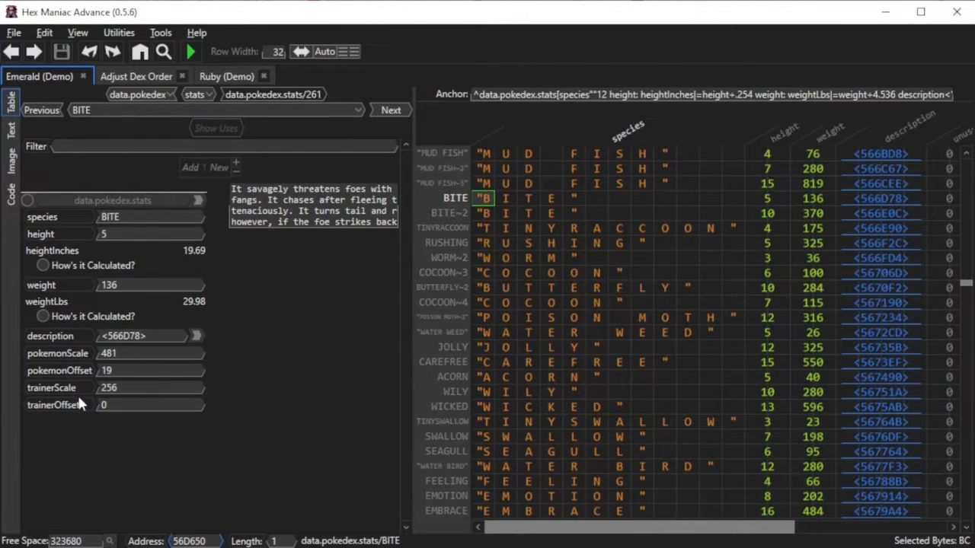
Reveal BITE's height, weight, scale and offset columns and select its height field (still 5)
{"action": "scroll", "scroll_direction": "right", "scroll_amount": 3}
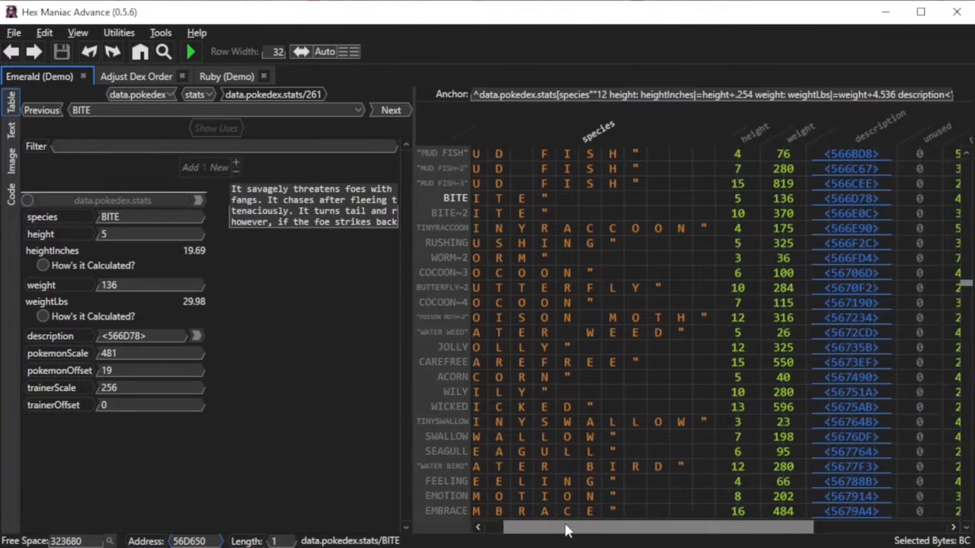
{"action": "scroll", "scroll_direction": "right", "scroll_amount": 3}
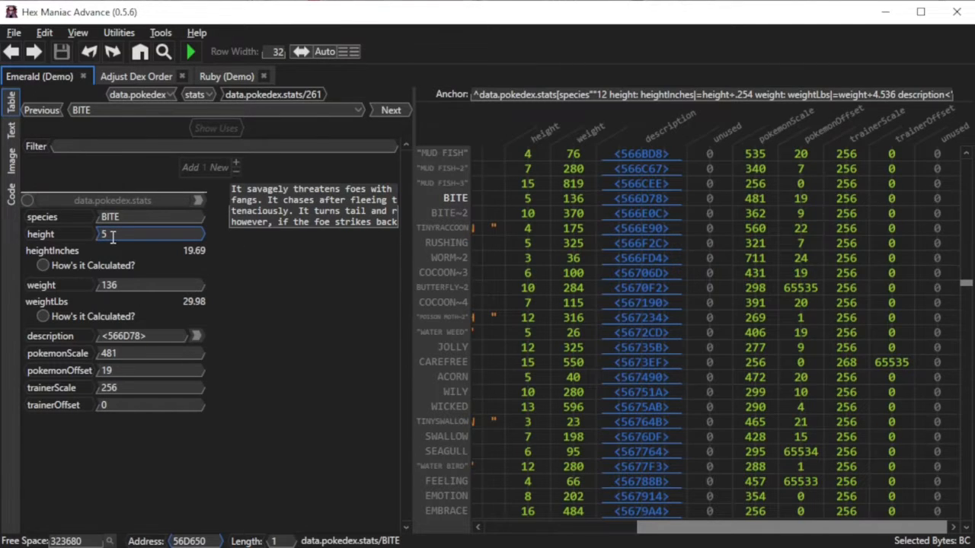
{"action": "left_click", "coordinate": [527, 152]}
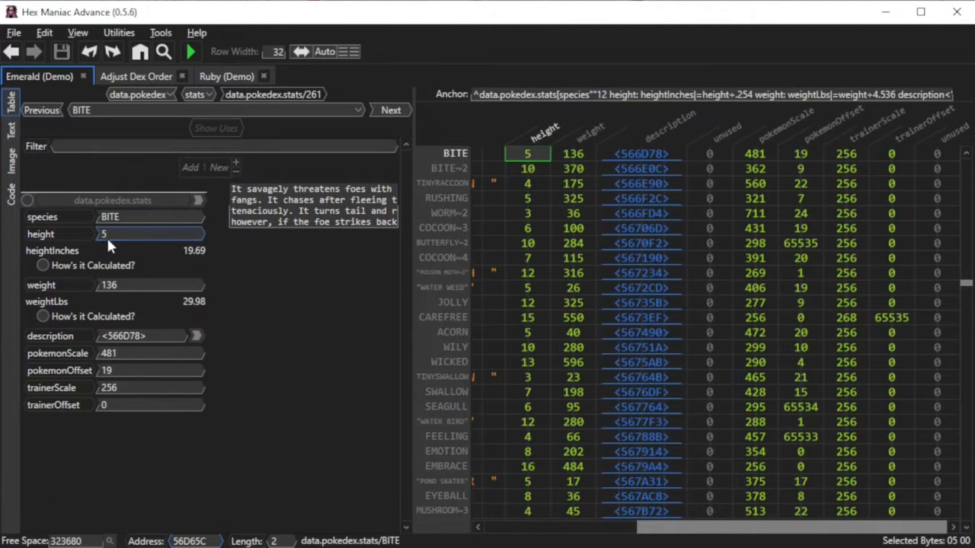
Change BITE's height from 5 to 20, giving 78.74 inches, and move on to its weight
{"action": "type", "text": "20"}
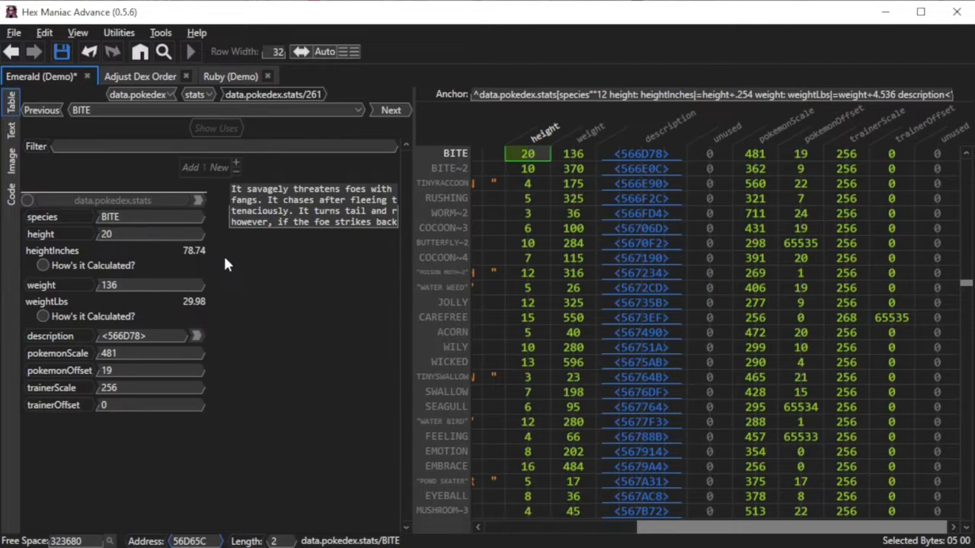
{"action": "mouse_move", "coordinate": [216, 262]}
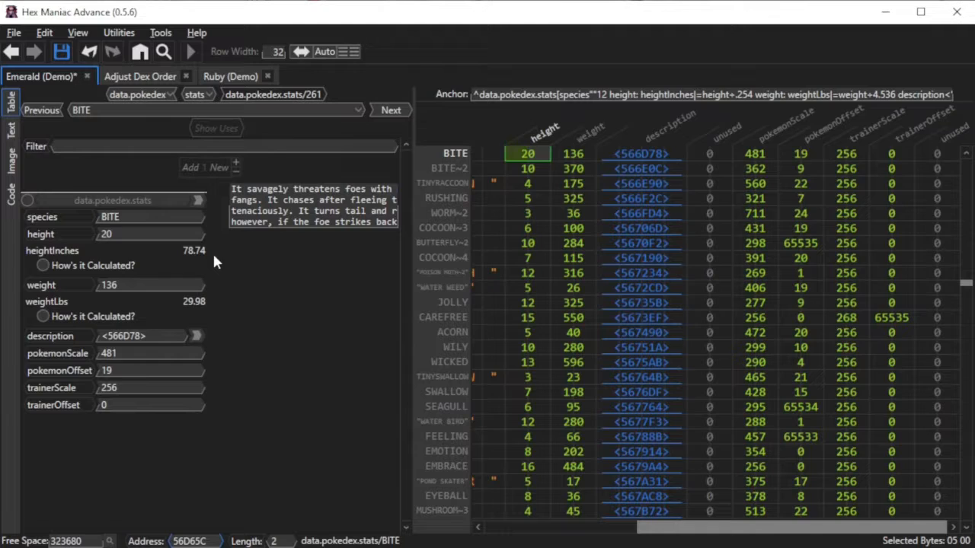
{"action": "left_click", "coordinate": [149, 285]}
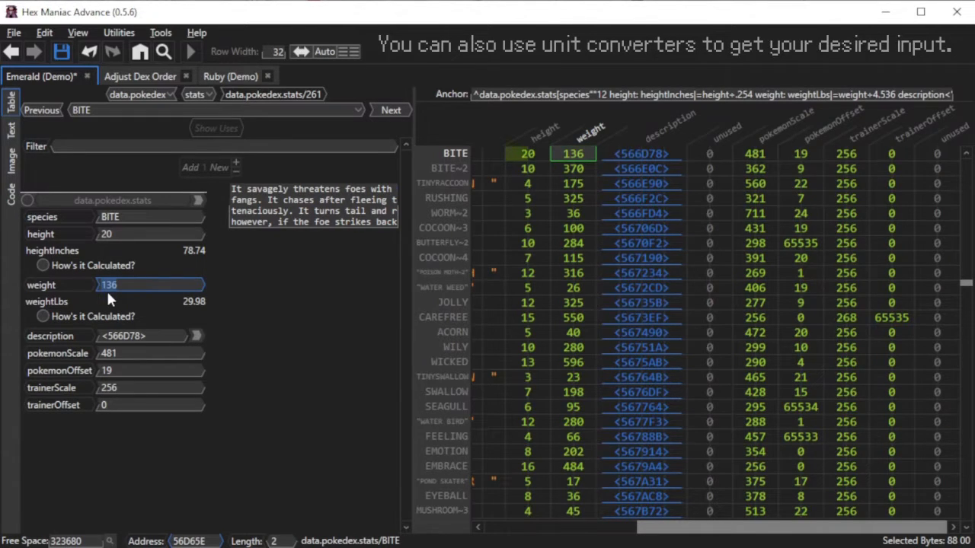
Try weights 600, 580, 550, 540 and 544 for BITE, settling near 545 (about 120.15 lbs)
{"action": "type", "text": "600"}
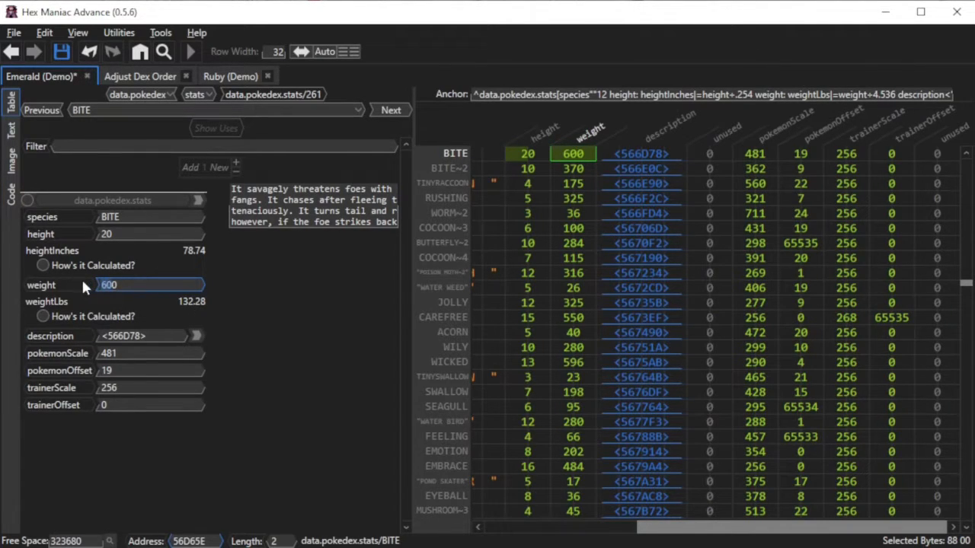
{"action": "type", "text": "580"}
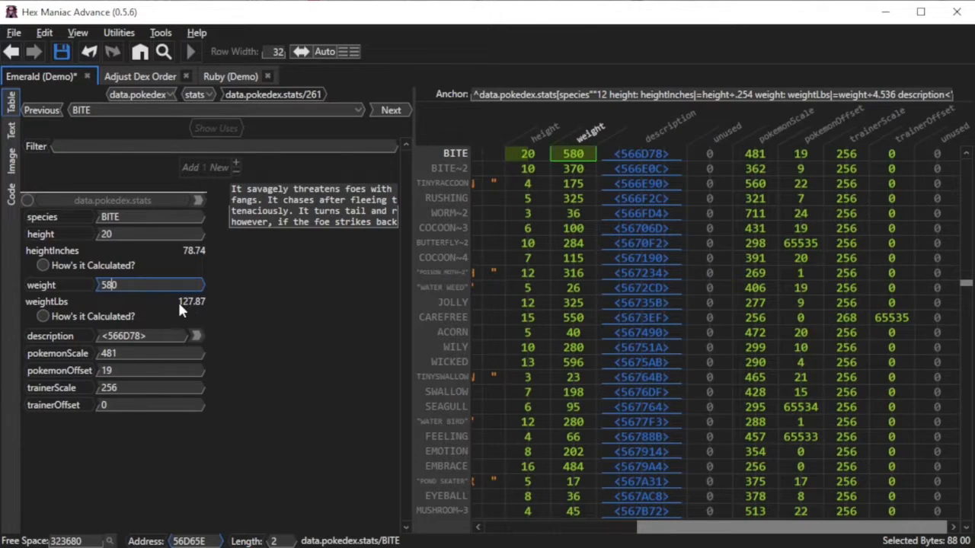
{"action": "type", "text": "550"}
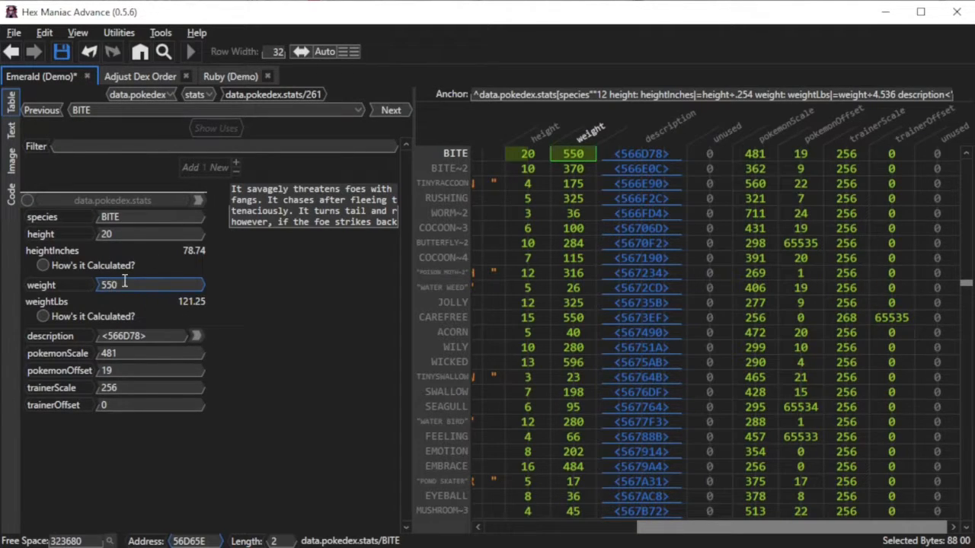
{"action": "type", "text": "540"}
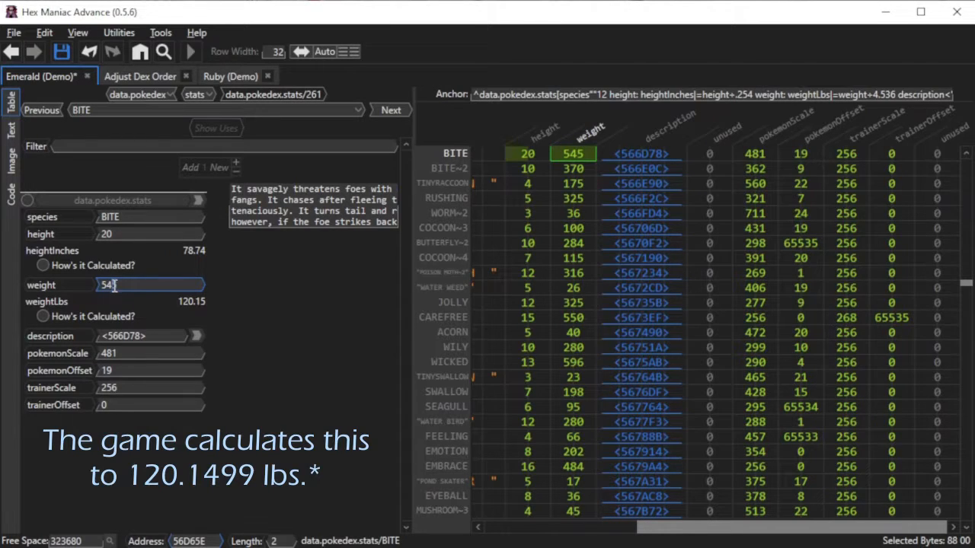
{"action": "type", "text": "544"}
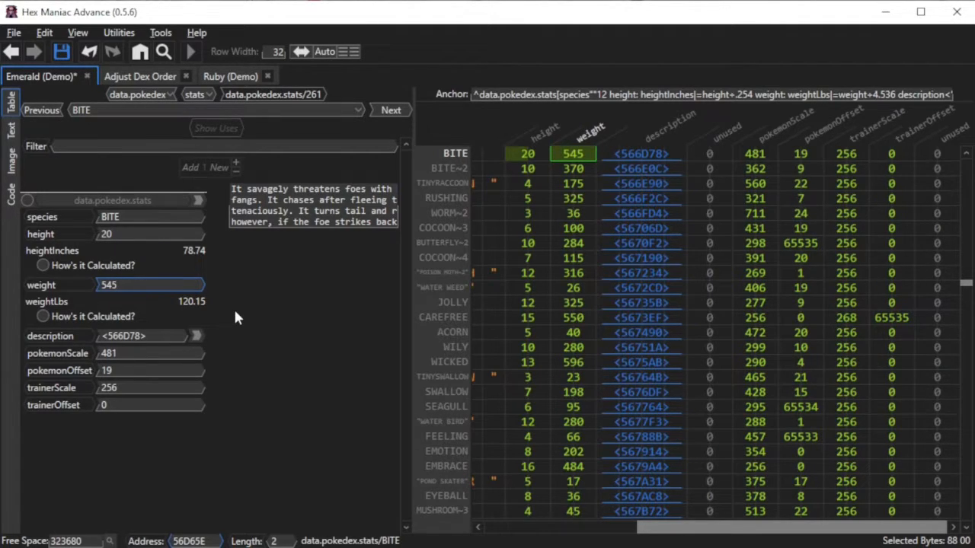
{"action": "left_click", "coordinate": [149, 285]}
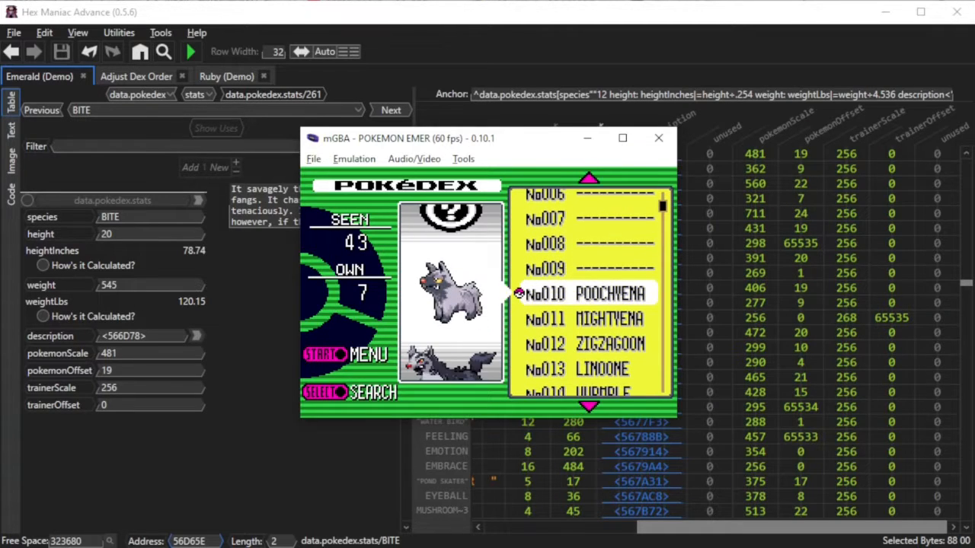
Check Poochyena's Pokédex page in mGBA showing HT 6'07" and WT 120.1 lbs
{"action": "left_click", "coordinate": [610, 292]}
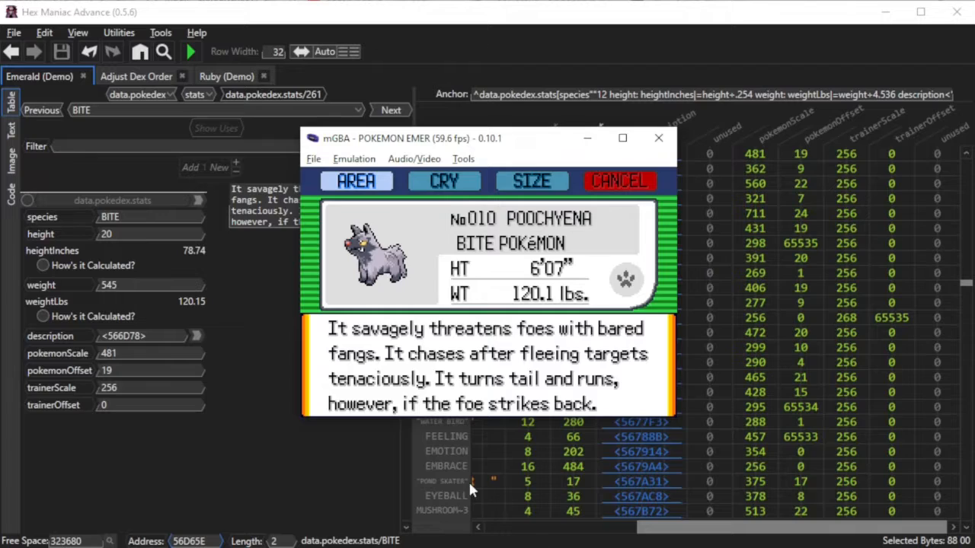
{"action": "mouse_move", "coordinate": [563, 287]}
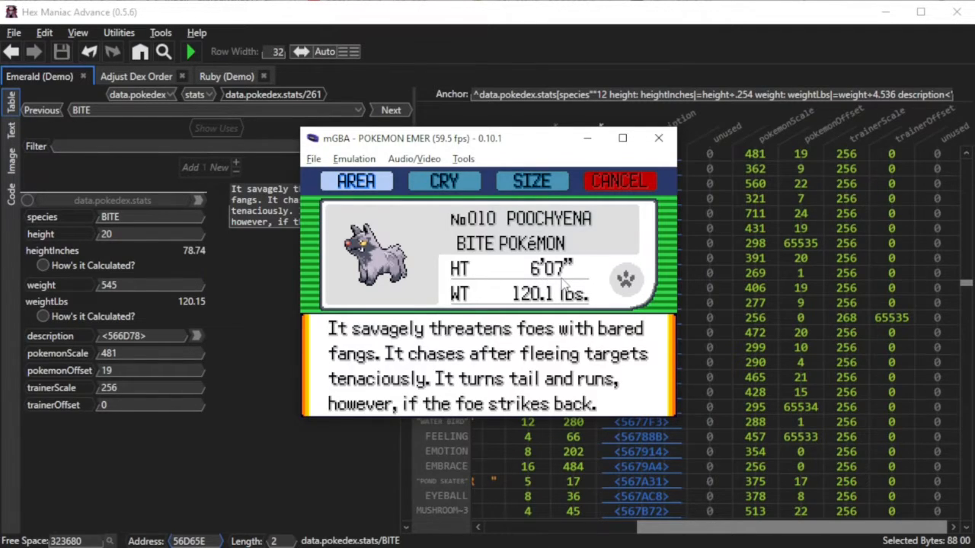
{"action": "mouse_move", "coordinate": [524, 312]}
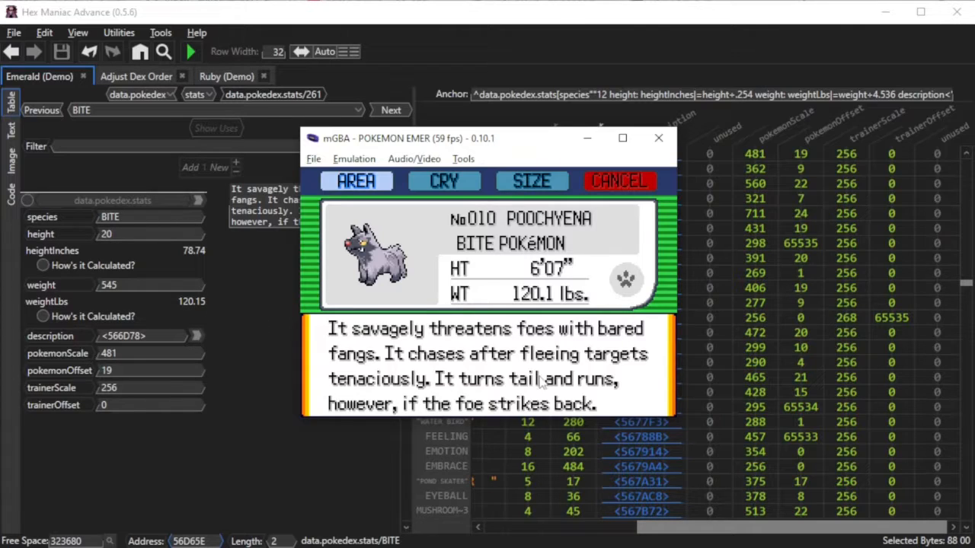
{"action": "mouse_move", "coordinate": [540, 310]}
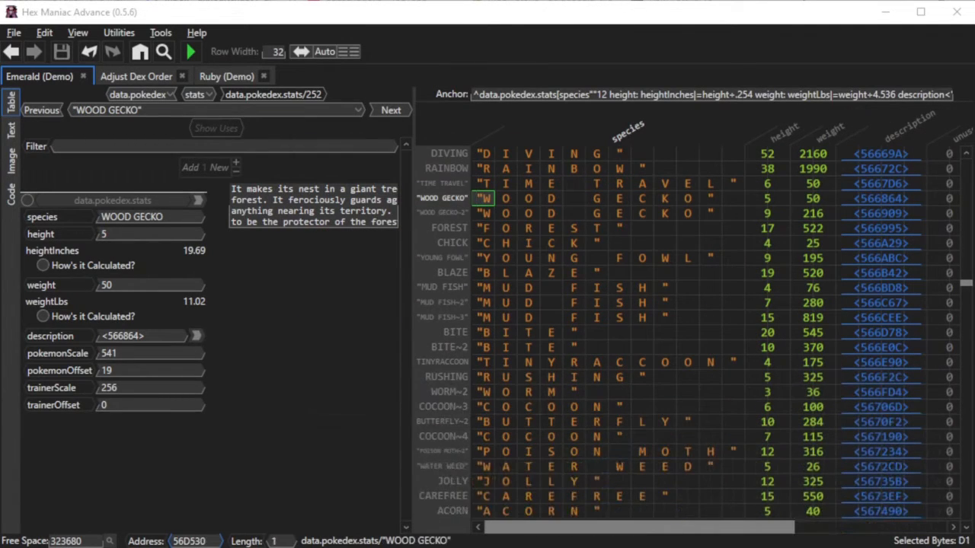
Give WOOD GECKO~2 height 18 (70.87 in) and weight 324 (71.43 lbs)
{"action": "left_click", "coordinate": [484, 213]}
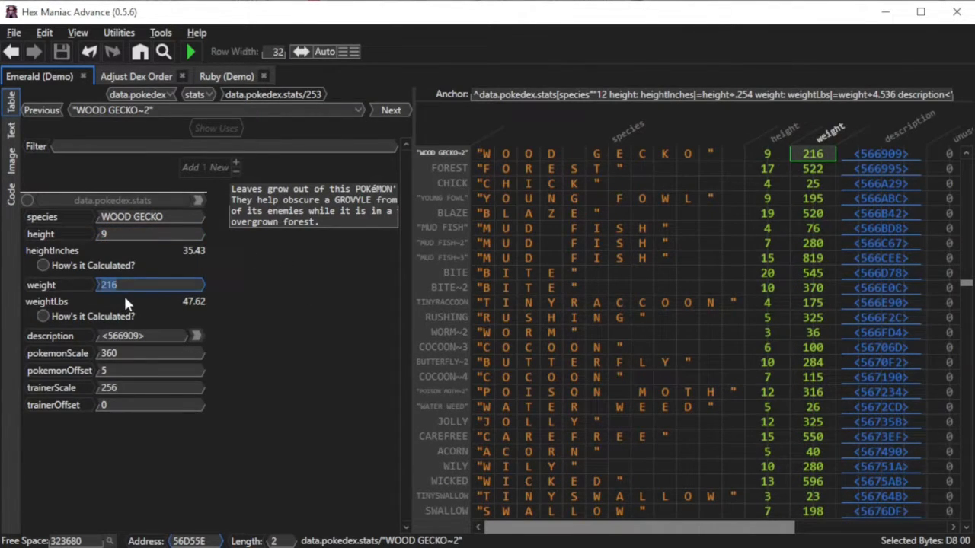
{"action": "mouse_move", "coordinate": [196, 317]}
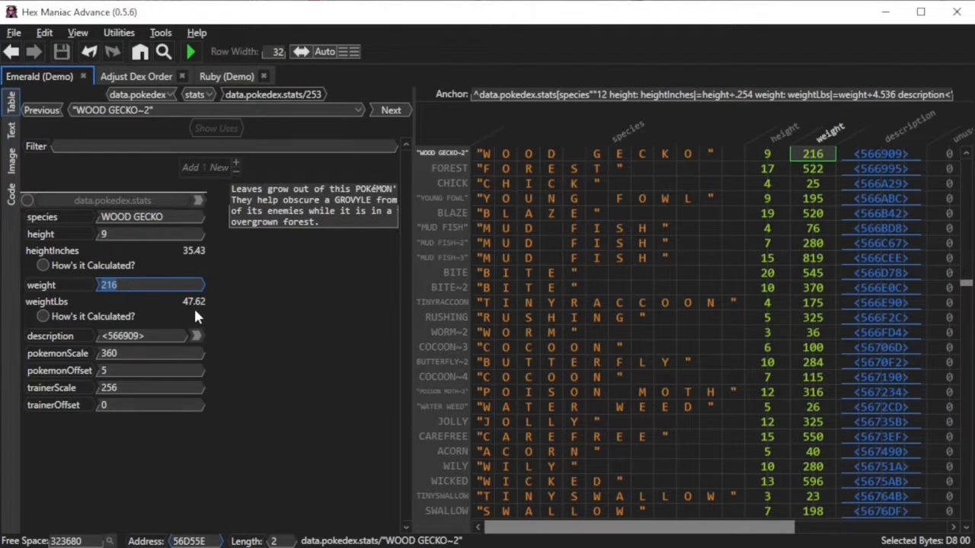
{"action": "left_click", "coordinate": [149, 234]}
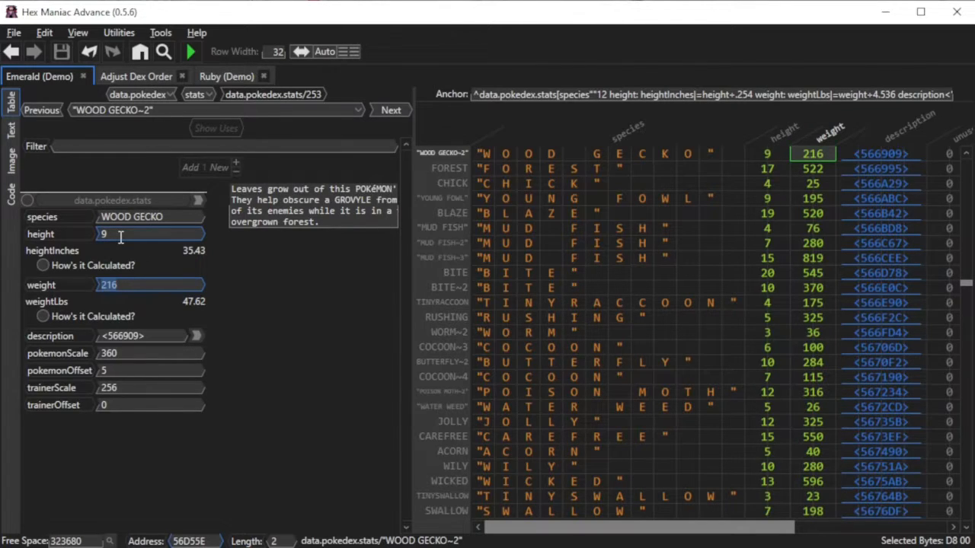
{"action": "type", "text": "18"}
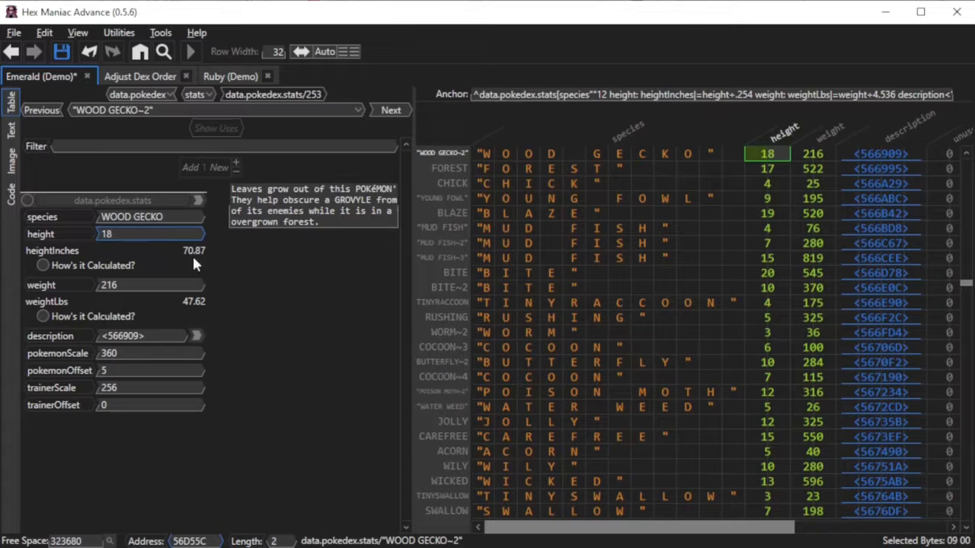
{"action": "left_click", "coordinate": [149, 285]}
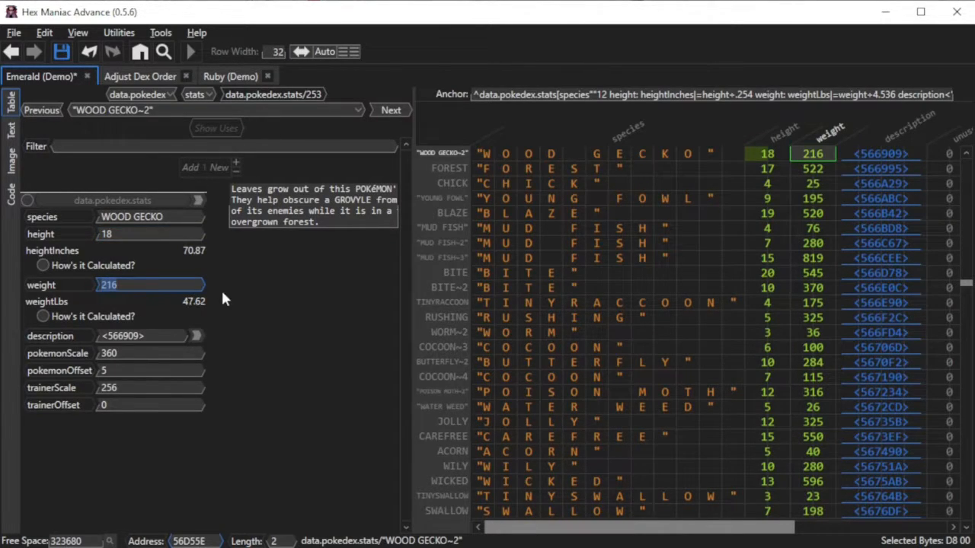
{"action": "type", "text": "3"}
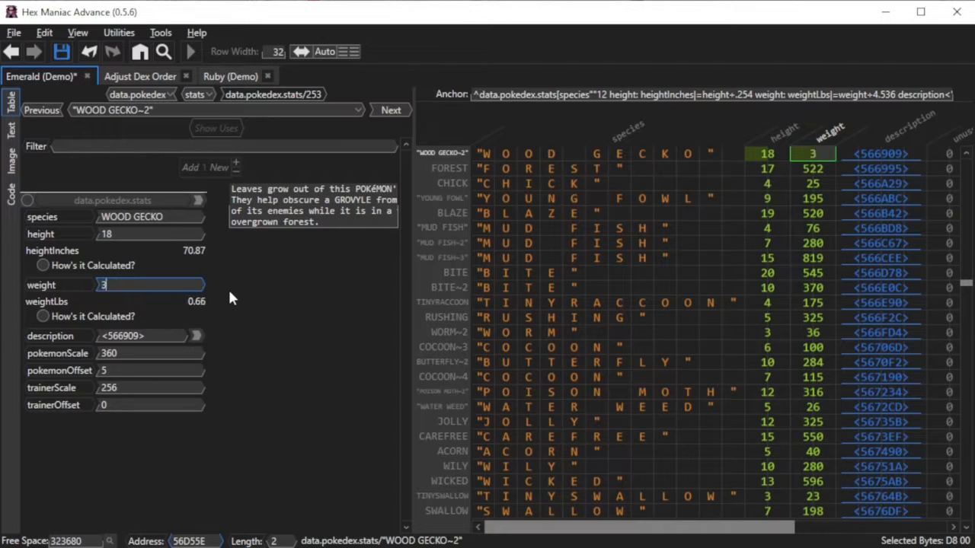
{"action": "type", "text": "24"}
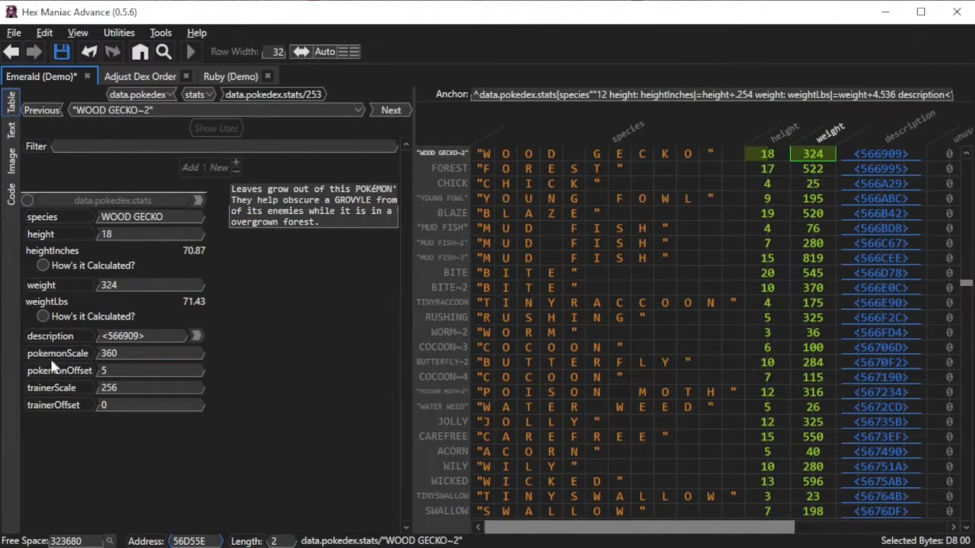
{"action": "mouse_move", "coordinate": [79, 399]}
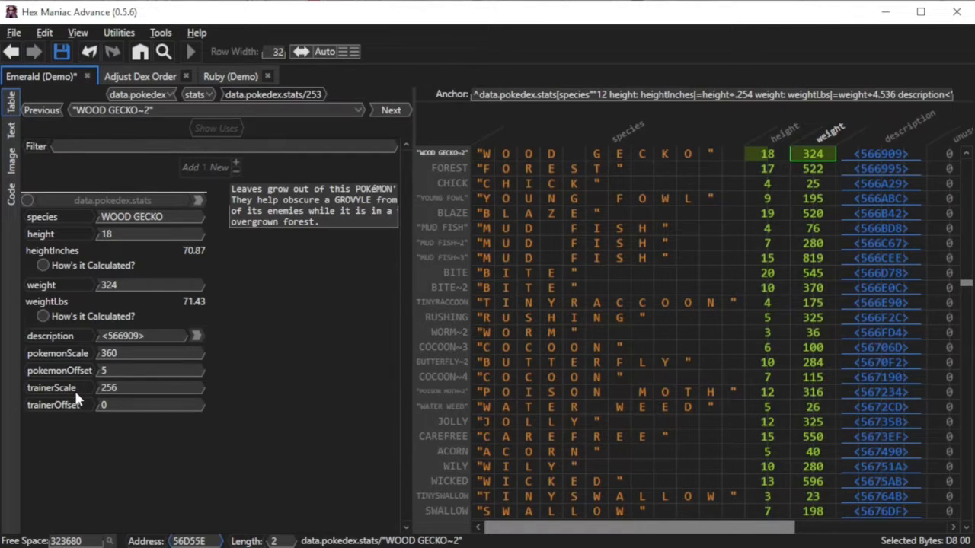
{"action": "mouse_move", "coordinate": [76, 414]}
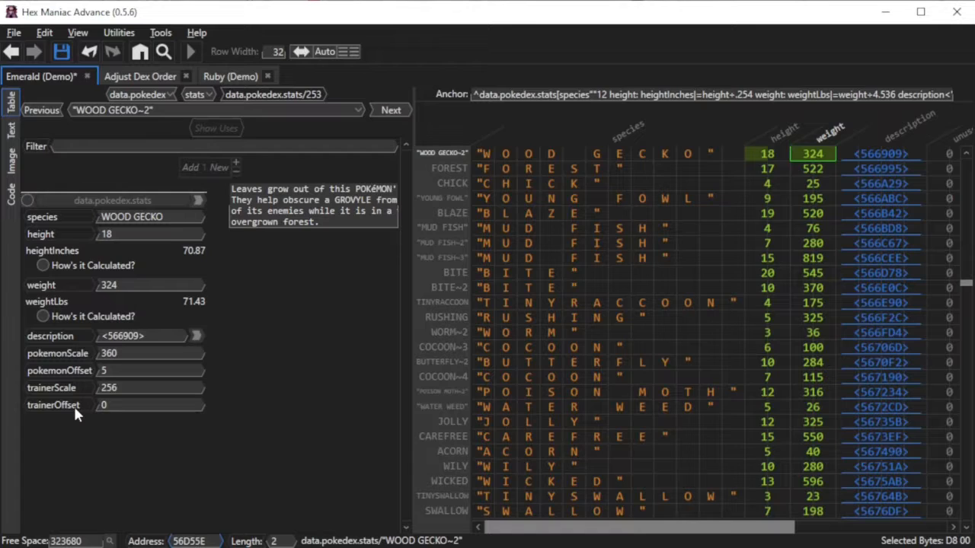
{"action": "left_click", "coordinate": [149, 353]}
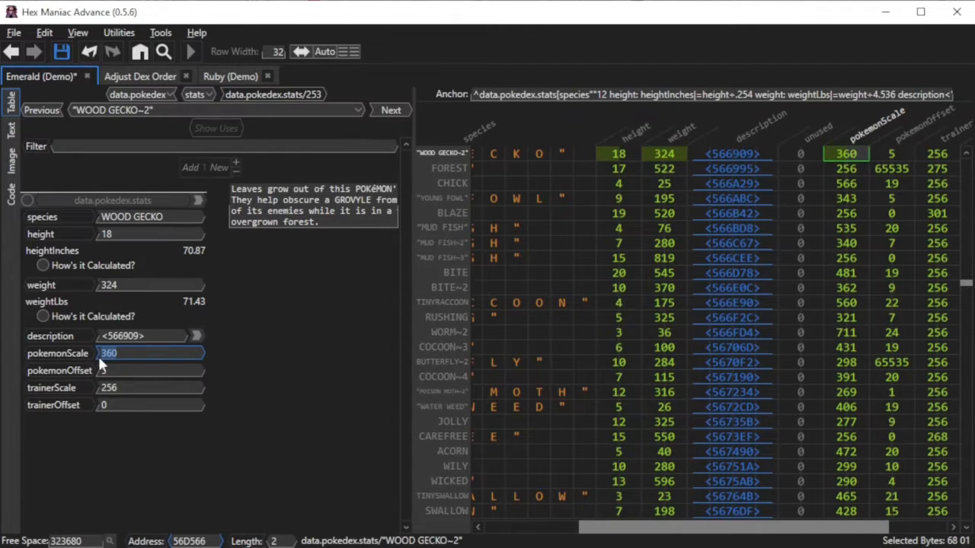
Try pokemonScale 180, restore it to 360, and set WOOD GECKO~2's trainerScale to 512
{"action": "type", "text": "180"}
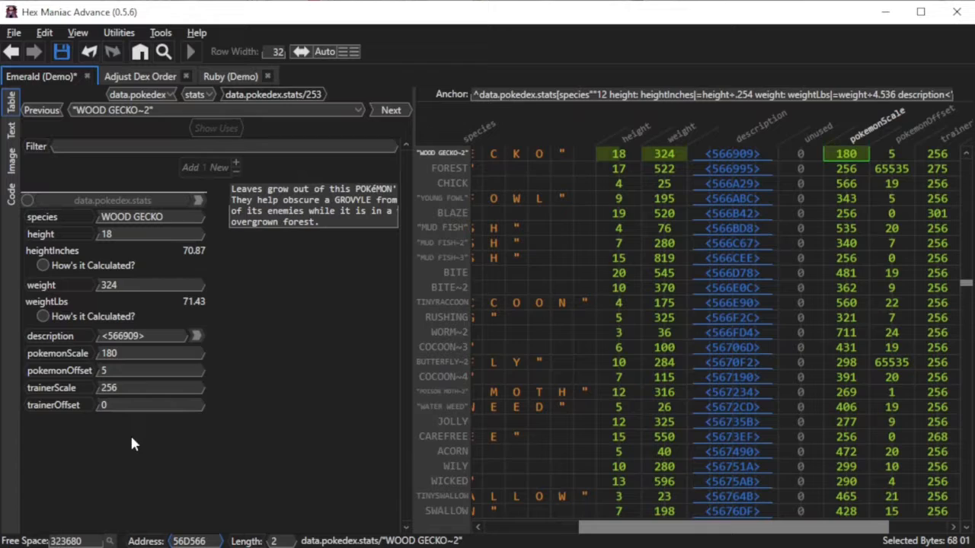
{"action": "left_click", "coordinate": [149, 370]}
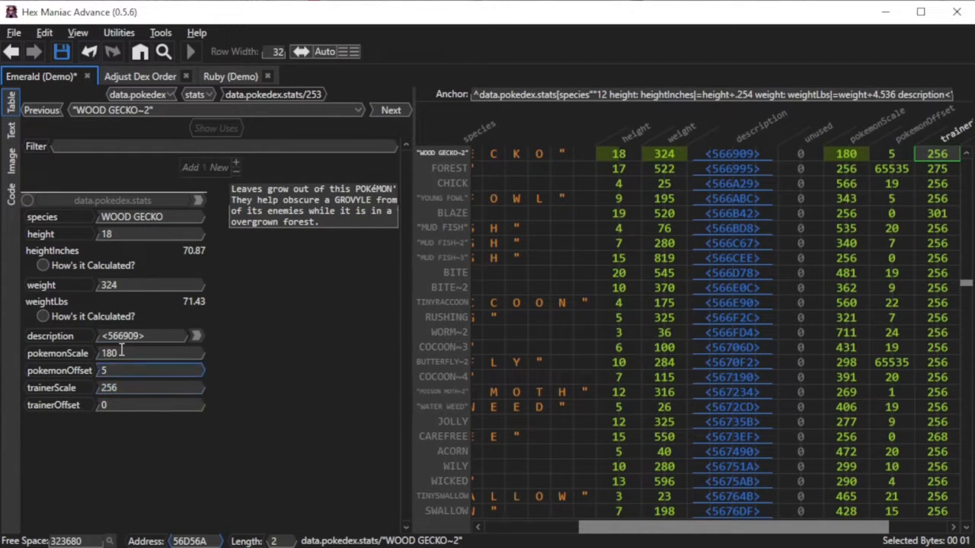
{"action": "type", "text": "360"}
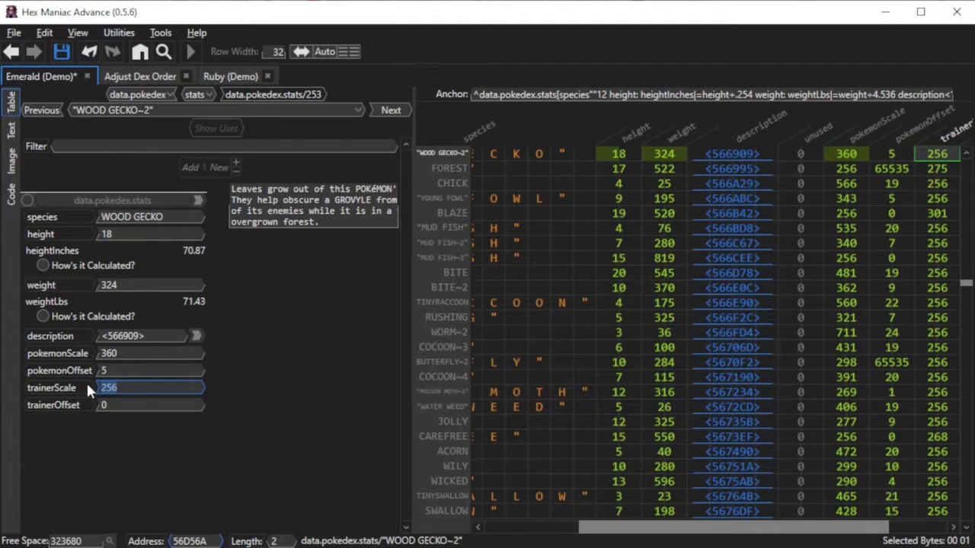
{"action": "type", "text": "128"}
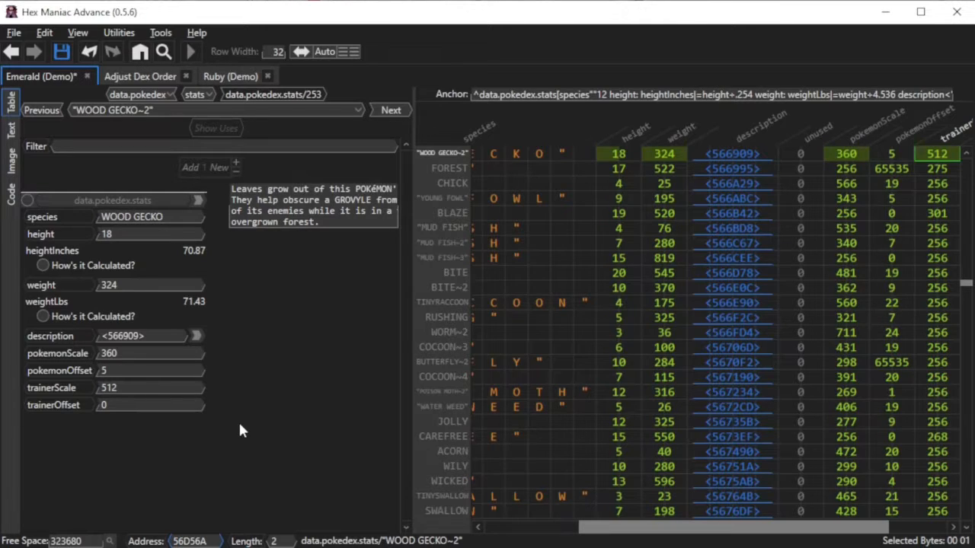
{"action": "left_click", "coordinate": [149, 234]}
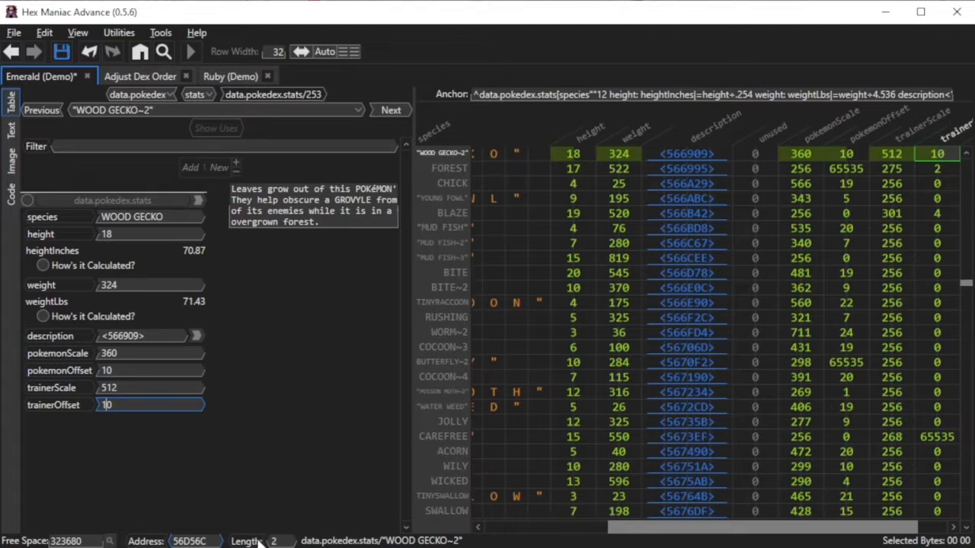
{"action": "mouse_move", "coordinate": [856, 367]}
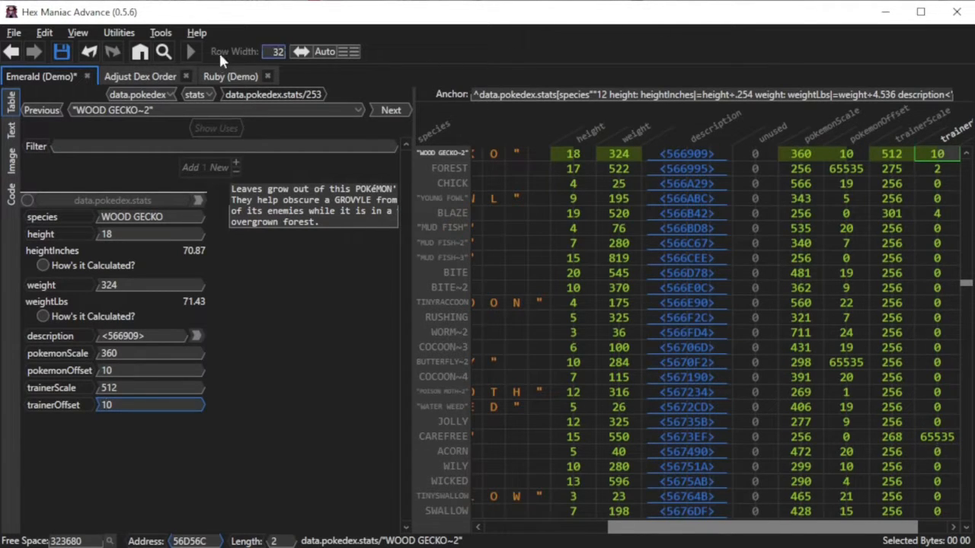
Save the ROM with trainerOffset 10 and launch it in the emulator
{"action": "left_click", "coordinate": [191, 52]}
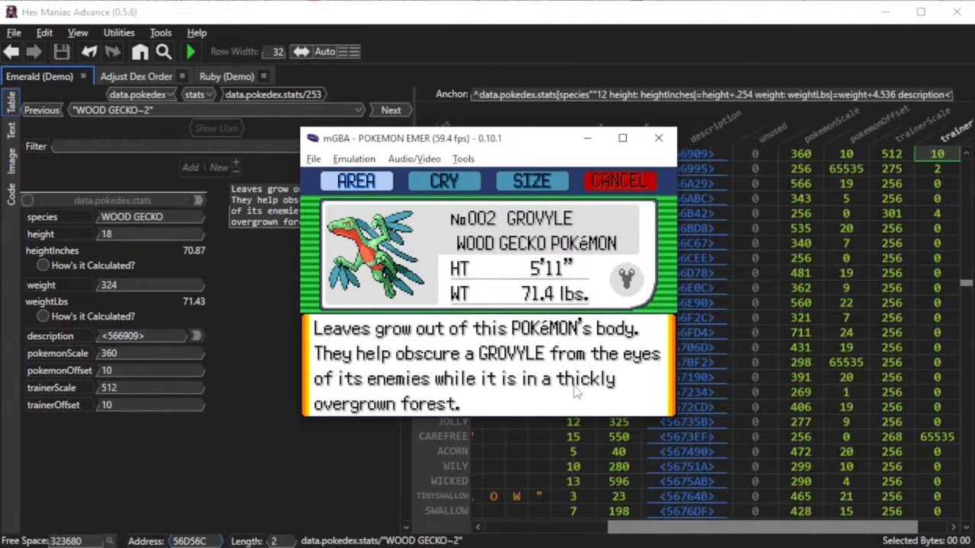
View Grovyle's Pokédex entry in mGBA (5'11", 71.4 lbs) and its size comparison beside Ruby's
{"action": "left_click", "coordinate": [530, 180]}
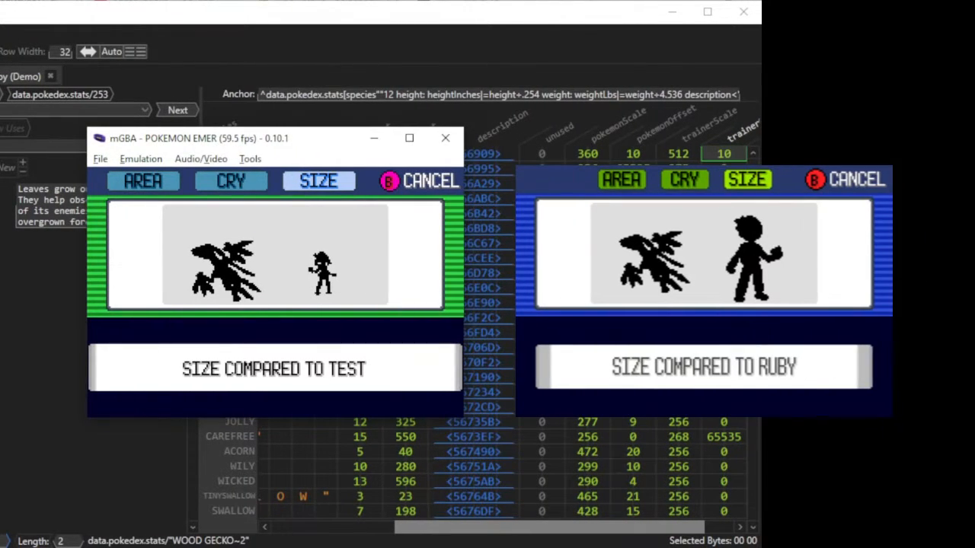
{"action": "mouse_move", "coordinate": [308, 313]}
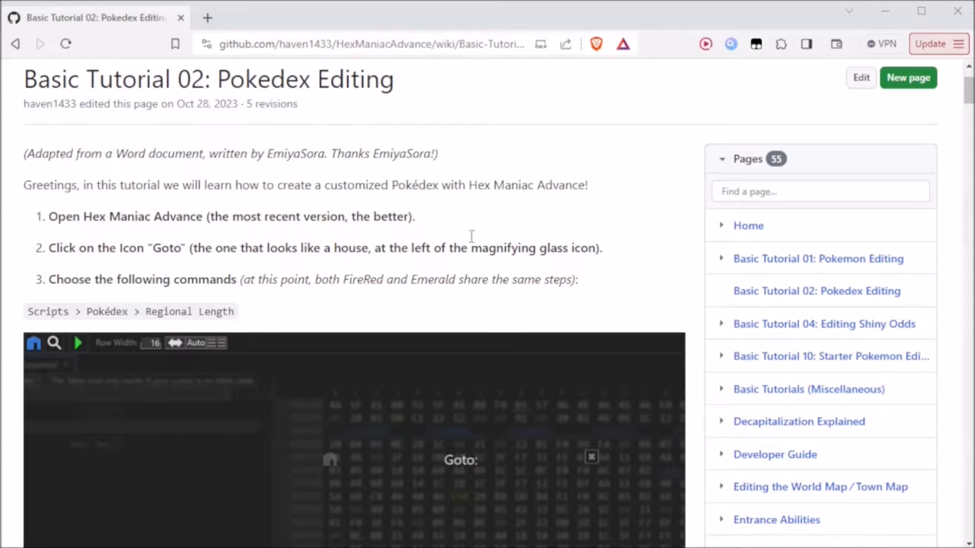
Scroll through the Basic Tutorial 02: Pokedex Editing wiki page to its Pokédex-creation tips
{"action": "scroll", "scroll_direction": "down", "scroll_amount": 3}
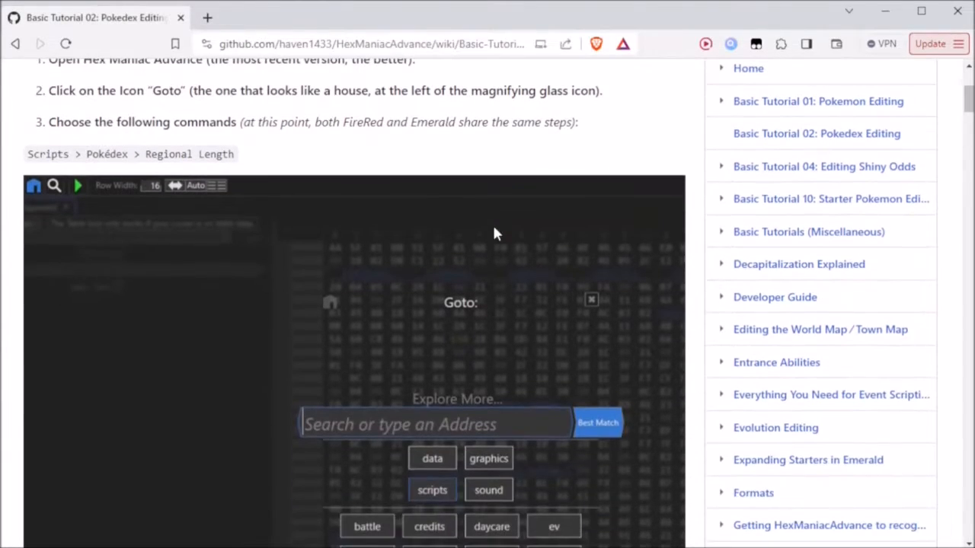
{"action": "scroll", "scroll_direction": "down", "scroll_amount": 3}
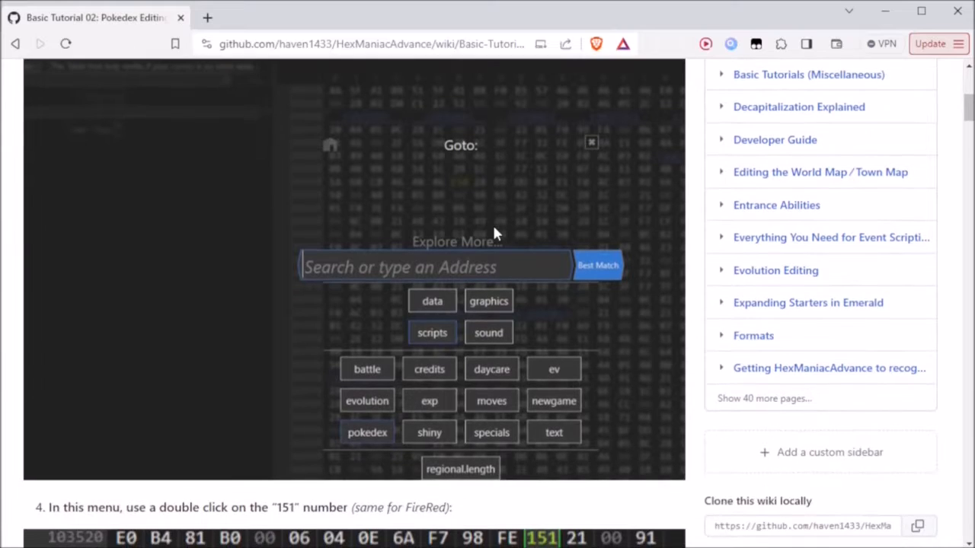
{"action": "scroll", "scroll_direction": "down", "scroll_amount": 3}
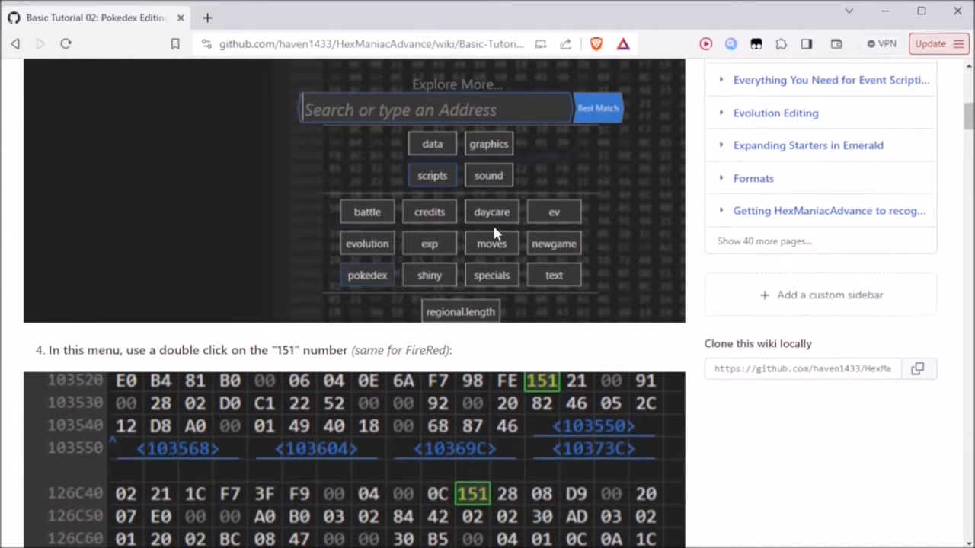
{"action": "scroll", "scroll_direction": "down", "scroll_amount": 3}
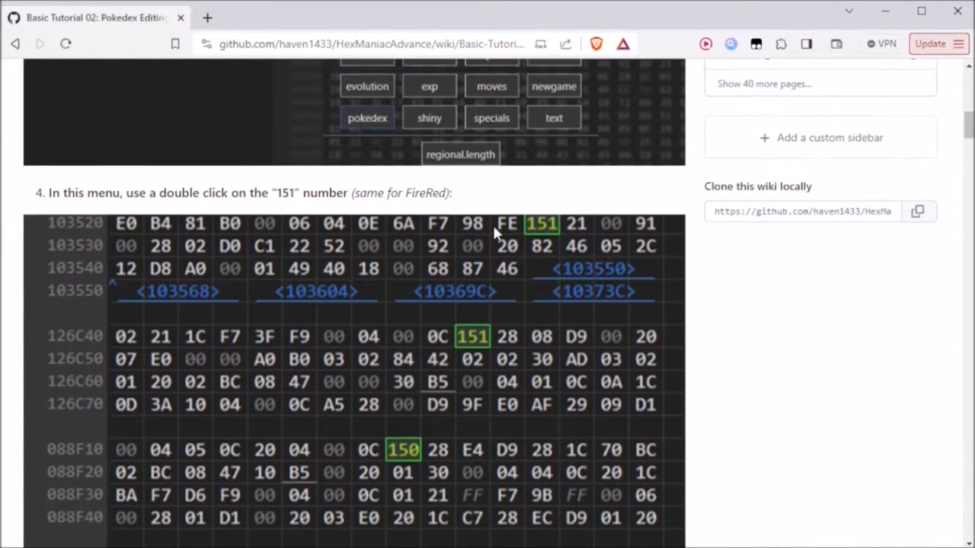
{"action": "scroll", "scroll_direction": "down", "scroll_amount": 3}
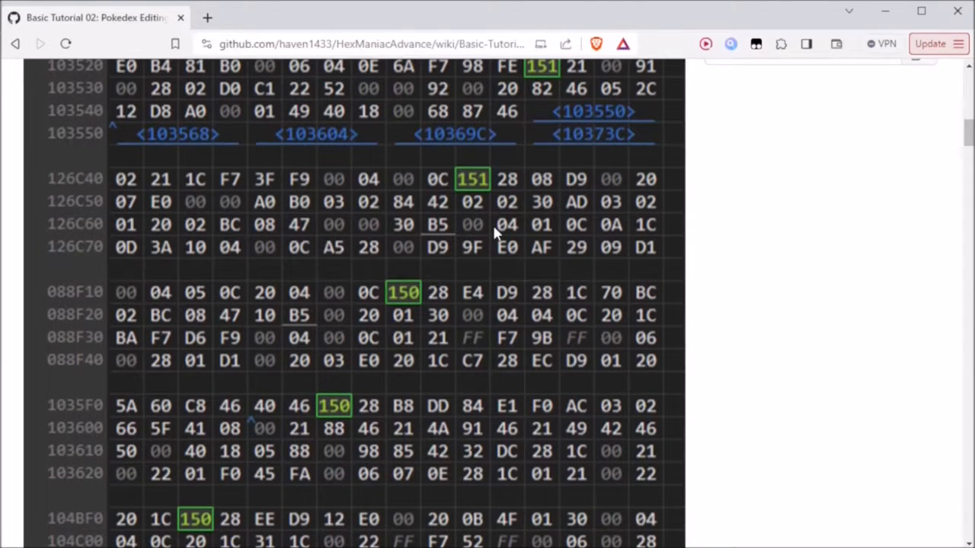
{"action": "scroll", "scroll_direction": "down", "scroll_amount": 3}
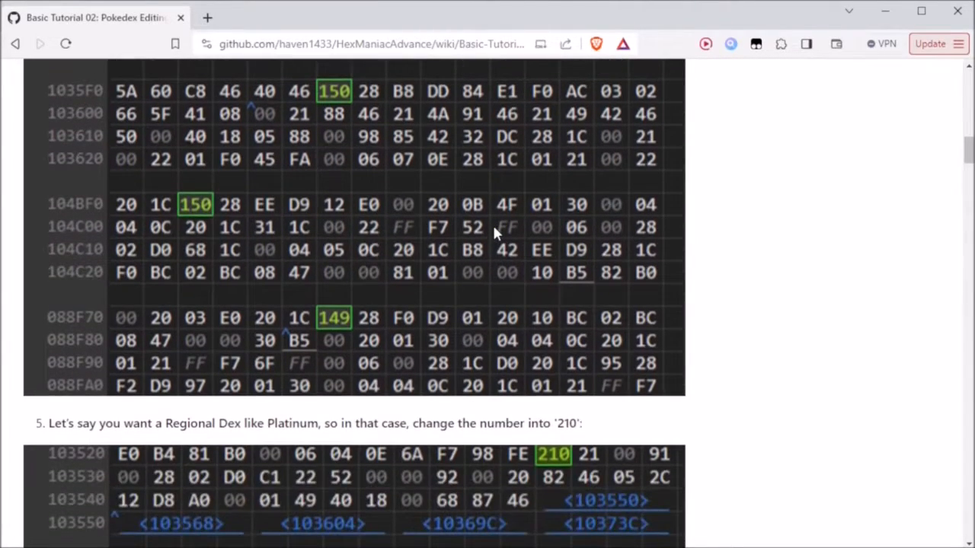
{"action": "scroll", "scroll_direction": "down", "scroll_amount": 3}
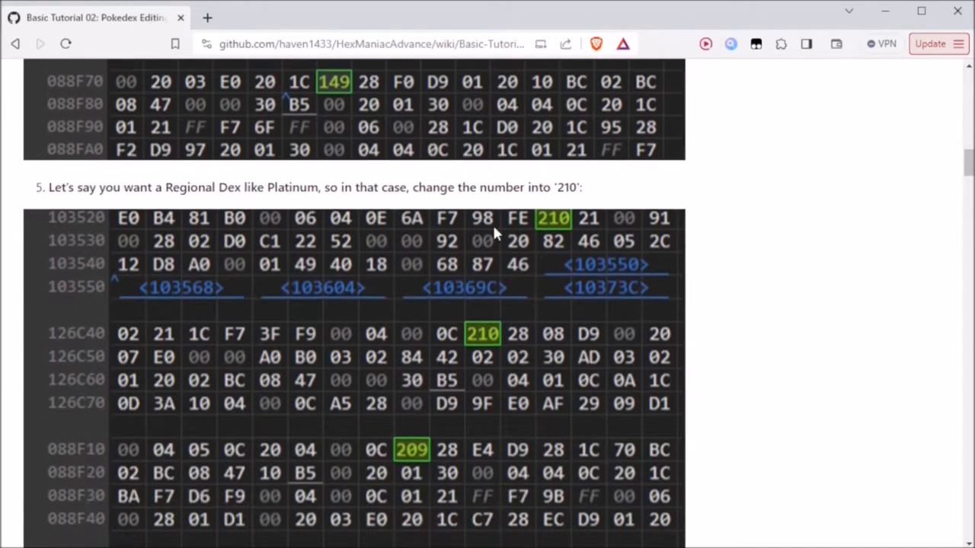
{"action": "scroll", "scroll_direction": "down", "scroll_amount": 3}
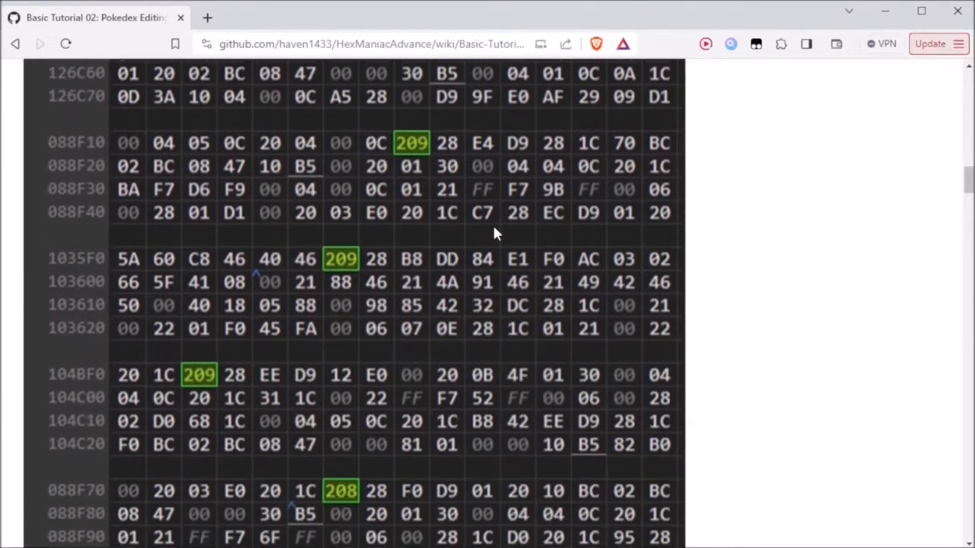
{"action": "scroll", "scroll_direction": "down", "scroll_amount": 3}
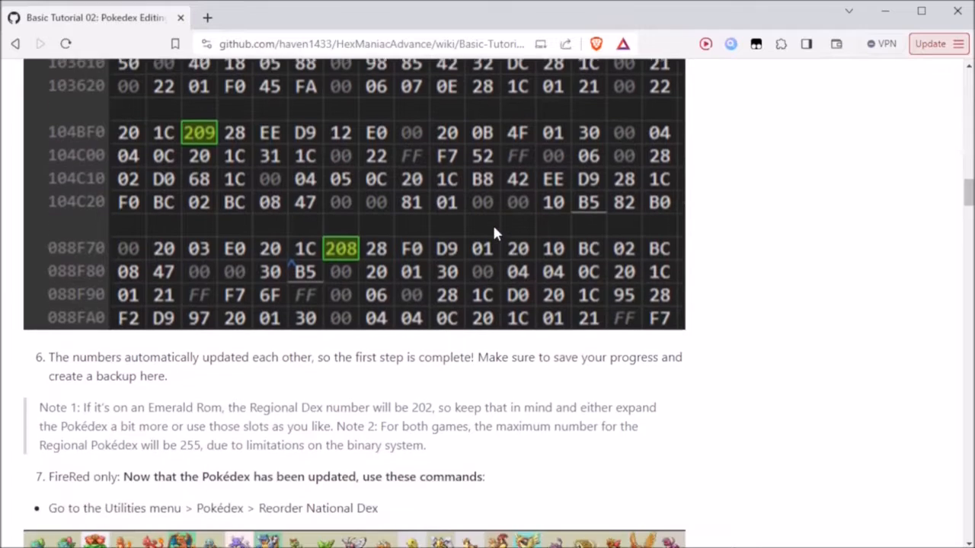
{"action": "scroll", "scroll_direction": "down", "scroll_amount": 3}
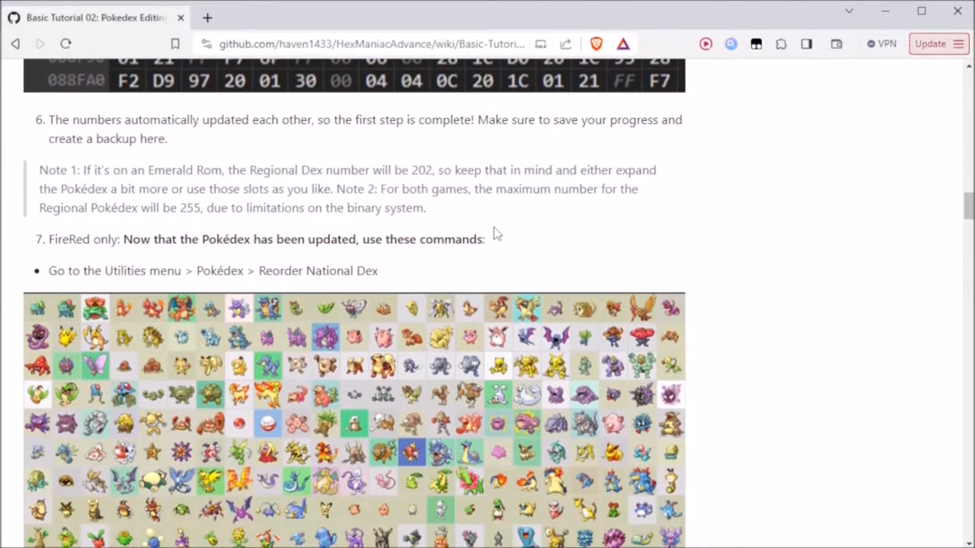
{"action": "scroll", "scroll_direction": "down", "scroll_amount": 3}
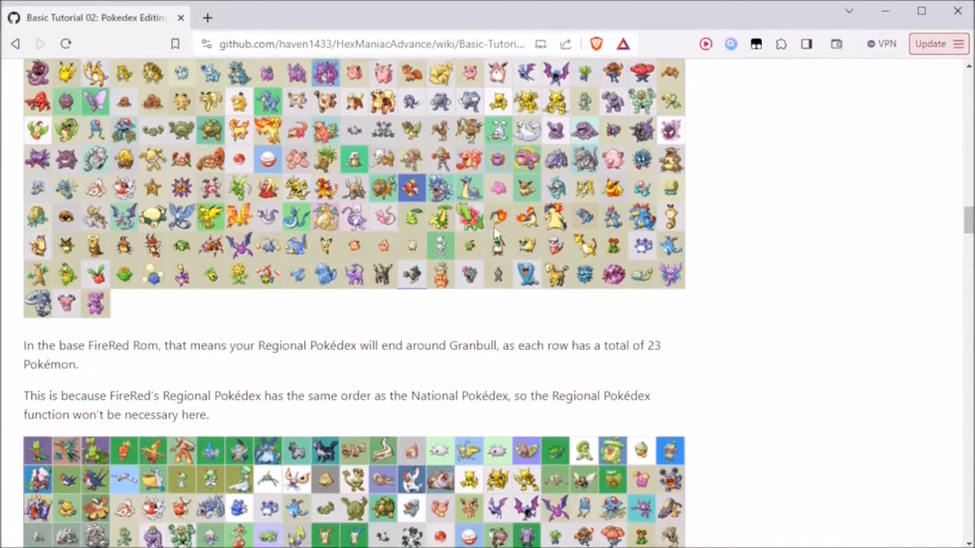
{"action": "scroll", "scroll_direction": "down", "scroll_amount": 3}
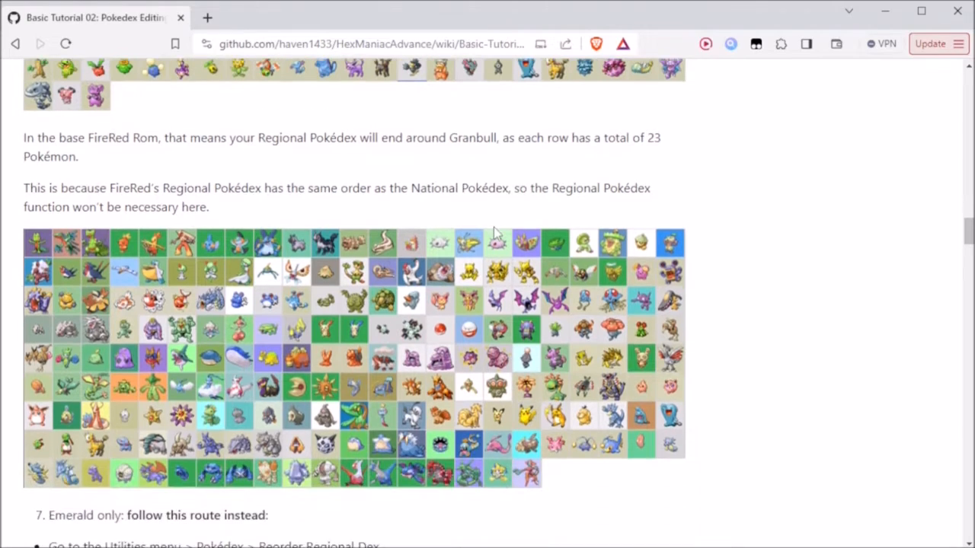
{"action": "scroll", "scroll_direction": "down", "scroll_amount": 3}
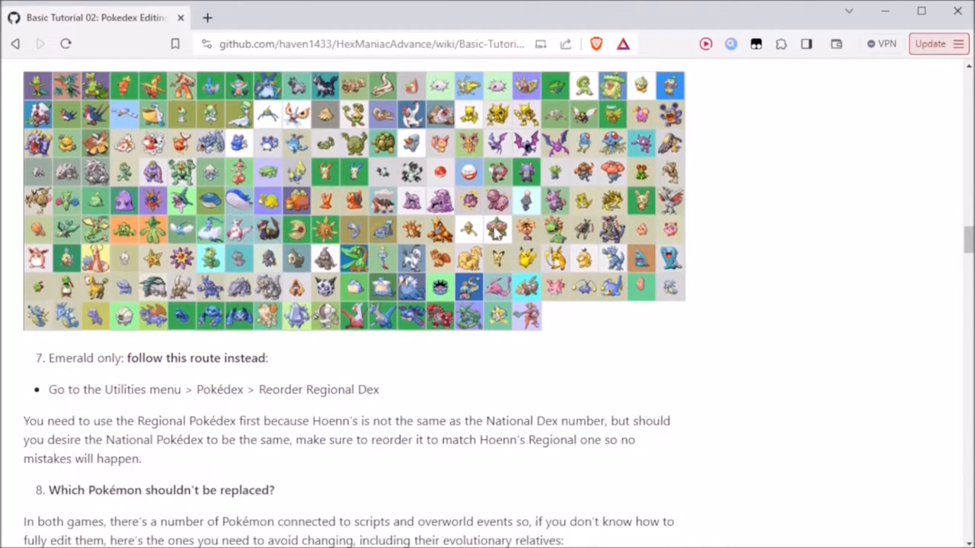
{"action": "scroll", "scroll_direction": "down", "scroll_amount": 3}
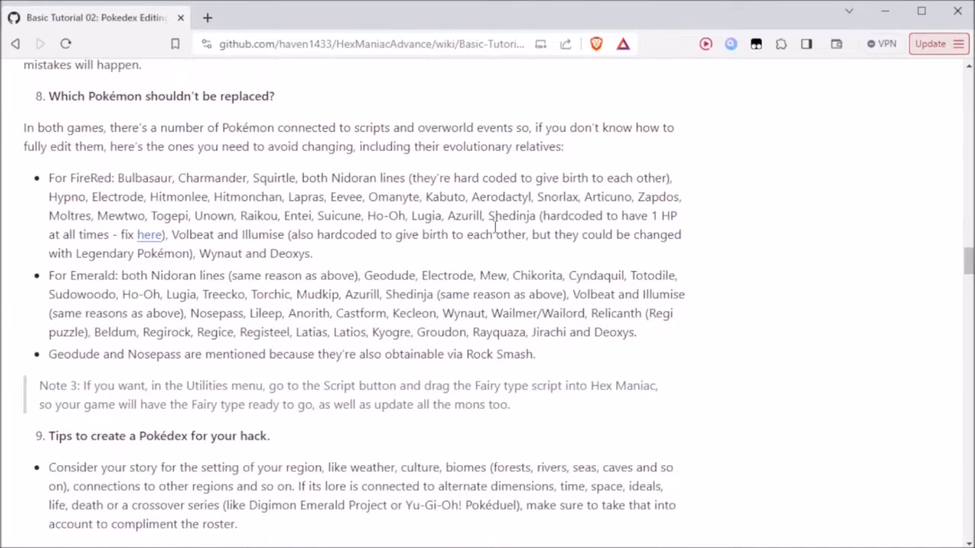
{"action": "scroll", "scroll_direction": "down", "scroll_amount": 3}
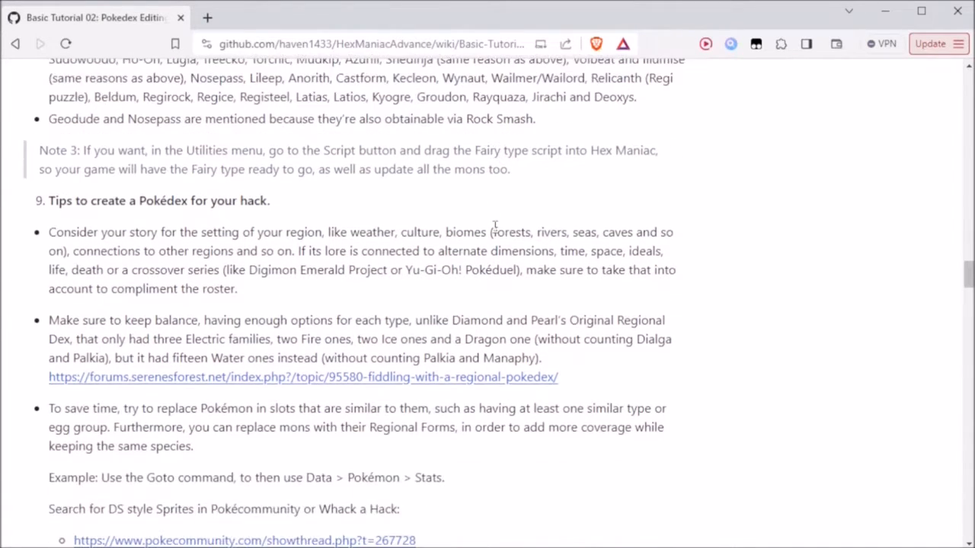
{"action": "scroll", "scroll_direction": "down", "scroll_amount": 3}
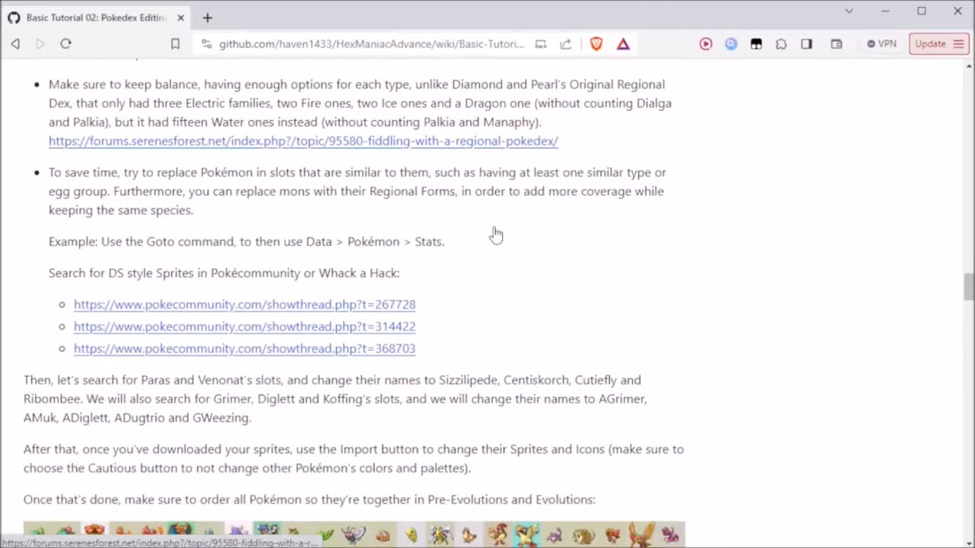